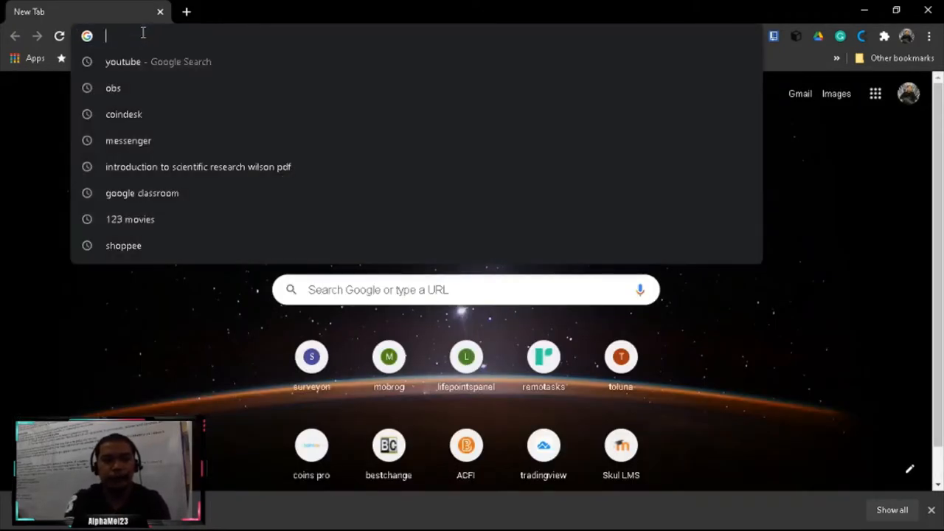
Search 'google classroom' from the address bar and open the Google Classroom result
type("goo")
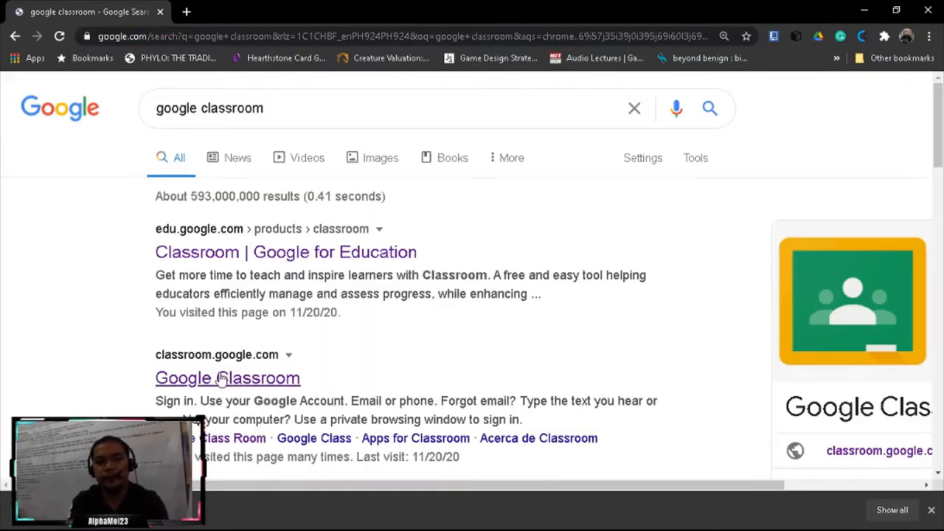
left_click(227, 377)
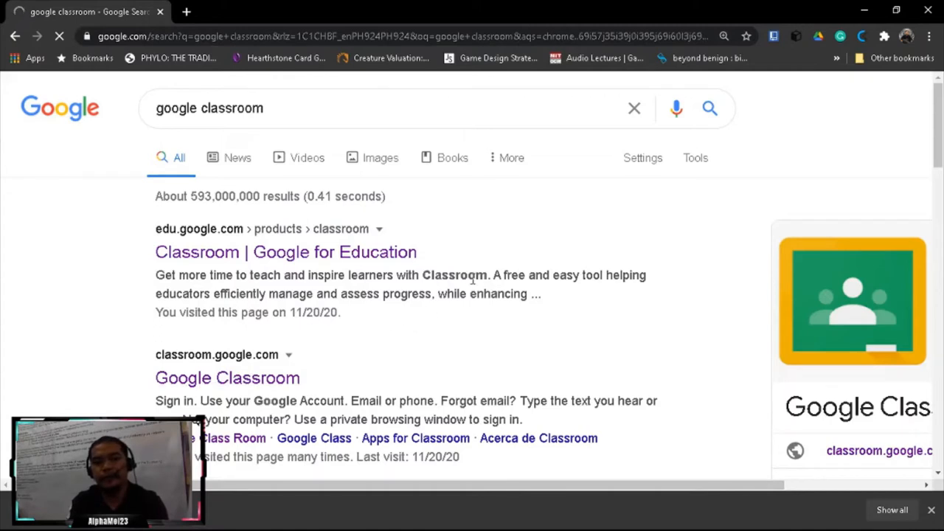
left_click(227, 377)
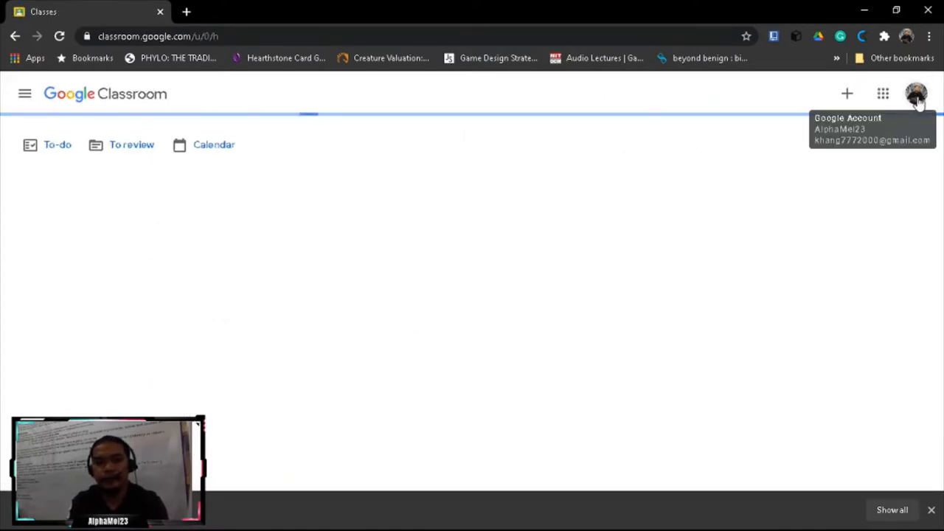
Switch to the other signed-in Google account from the profile avatar
left_click(915, 94)
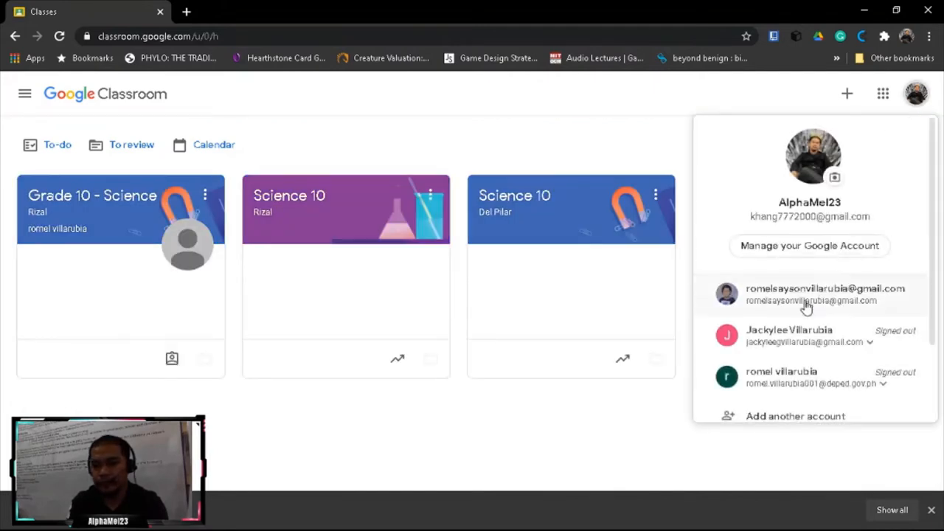
left_click(809, 294)
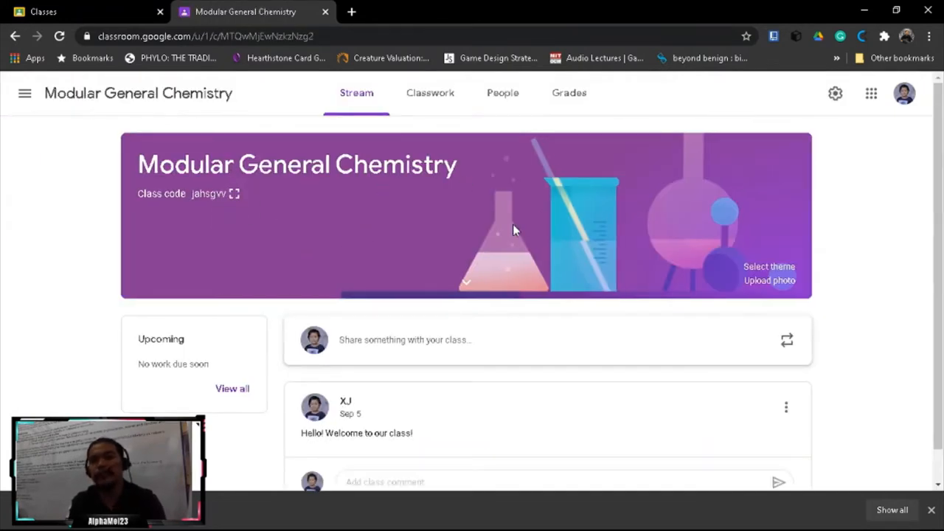
mouse_move(430, 93)
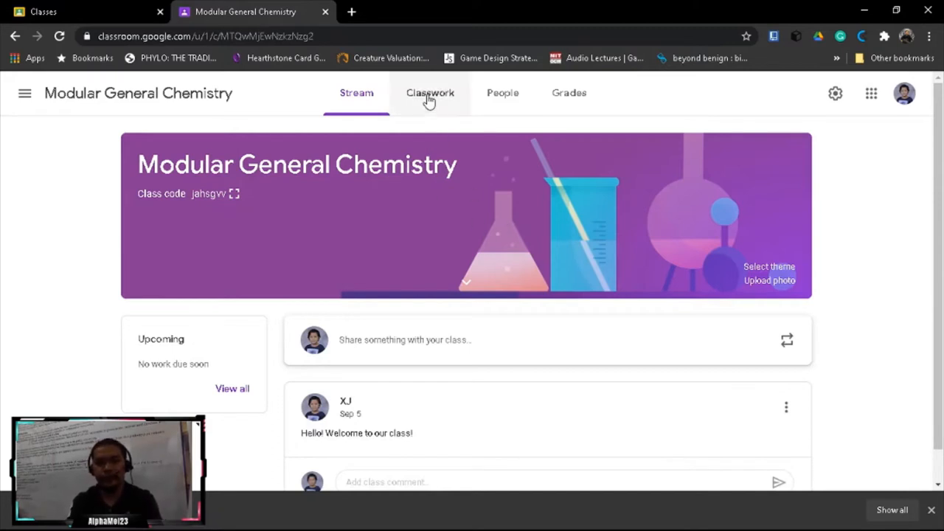
mouse_move(492, 277)
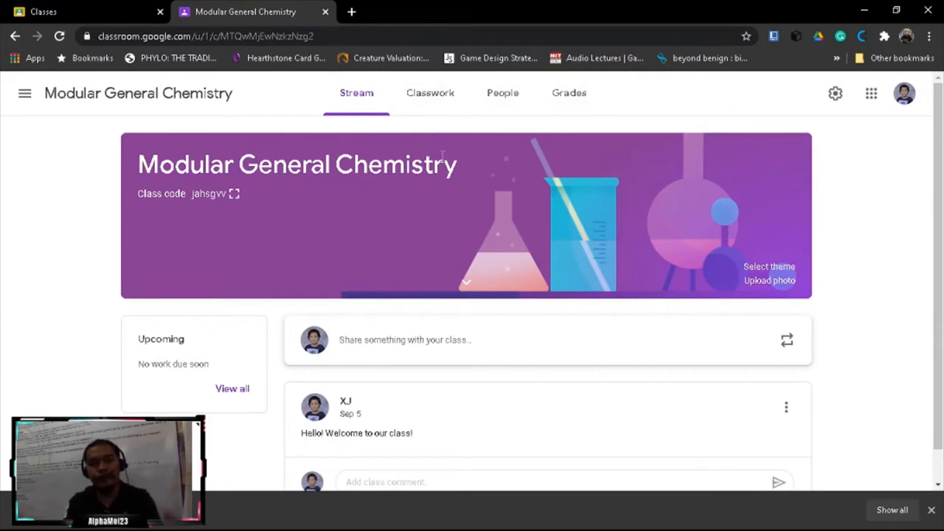
mouse_move(430, 93)
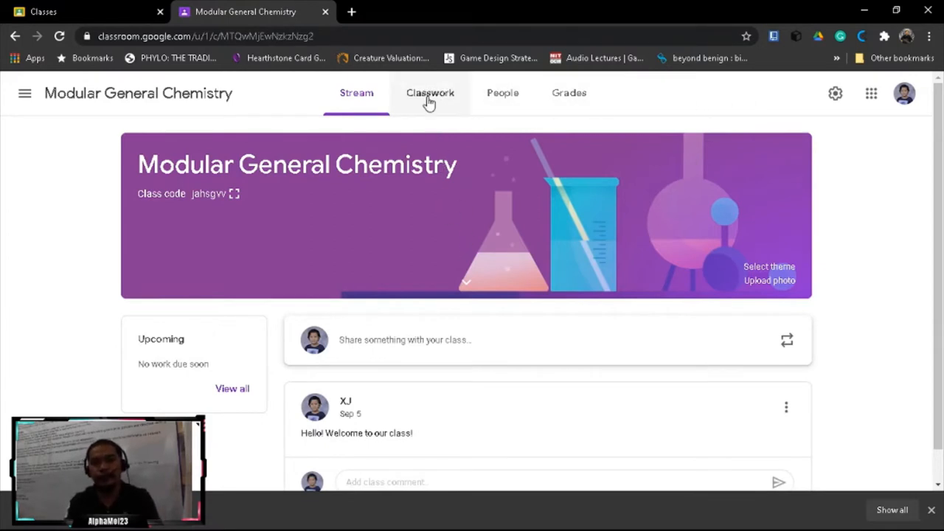
left_click(430, 93)
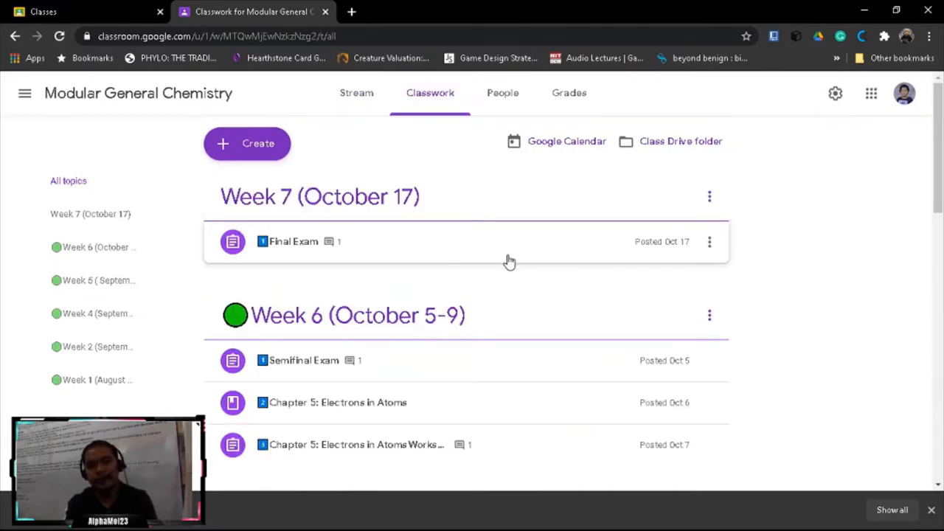
scroll("down", 3)
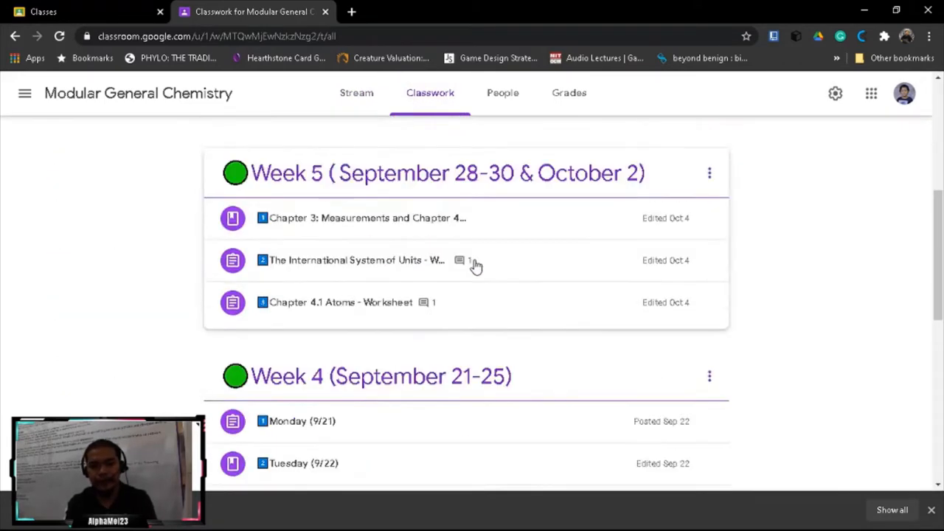
scroll("down", 3)
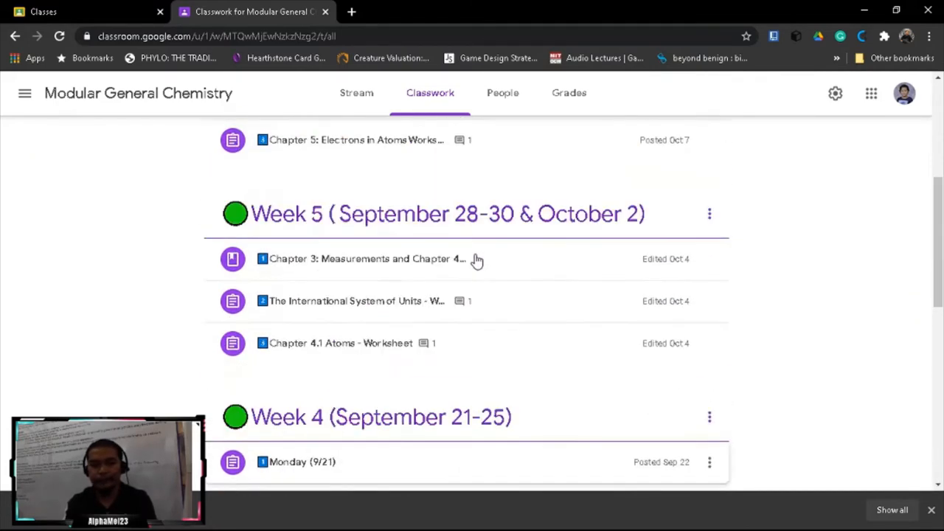
scroll("up", 3)
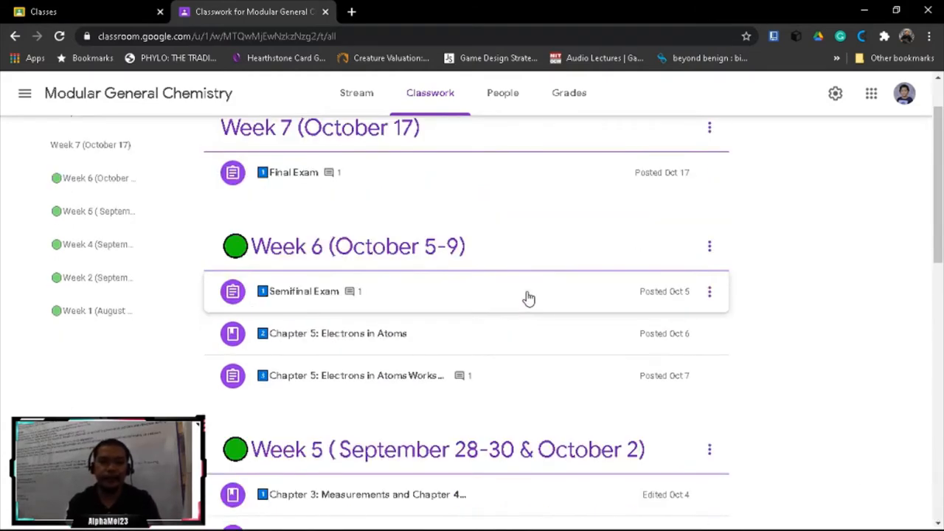
scroll("down", 3)
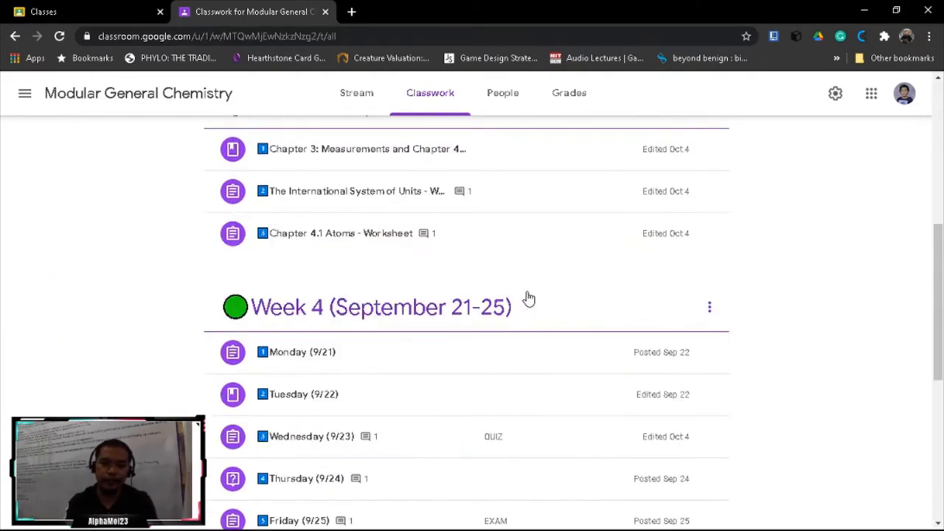
scroll("down", 3)
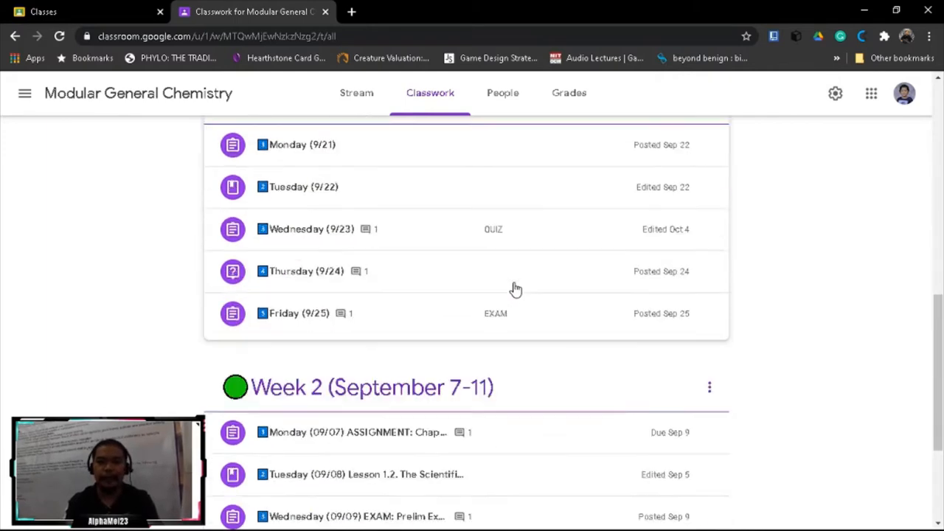
scroll("down", 3)
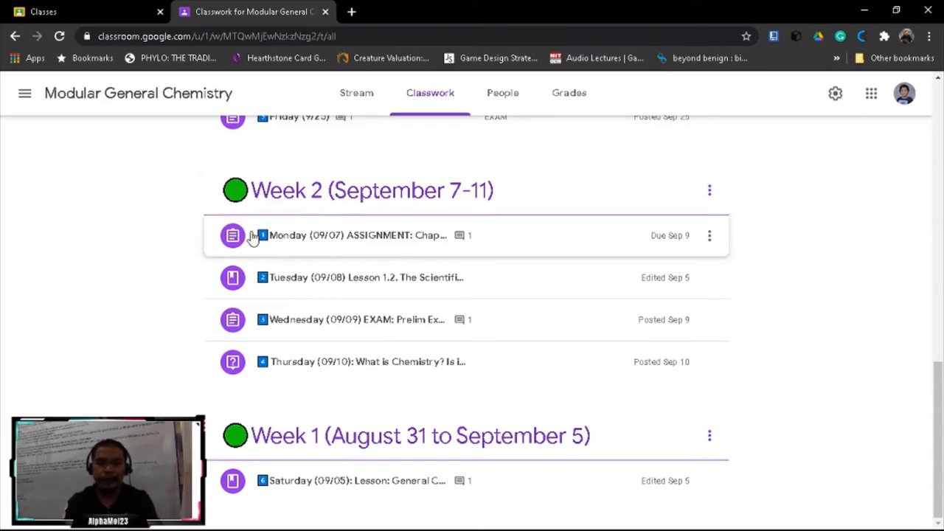
mouse_move(300, 362)
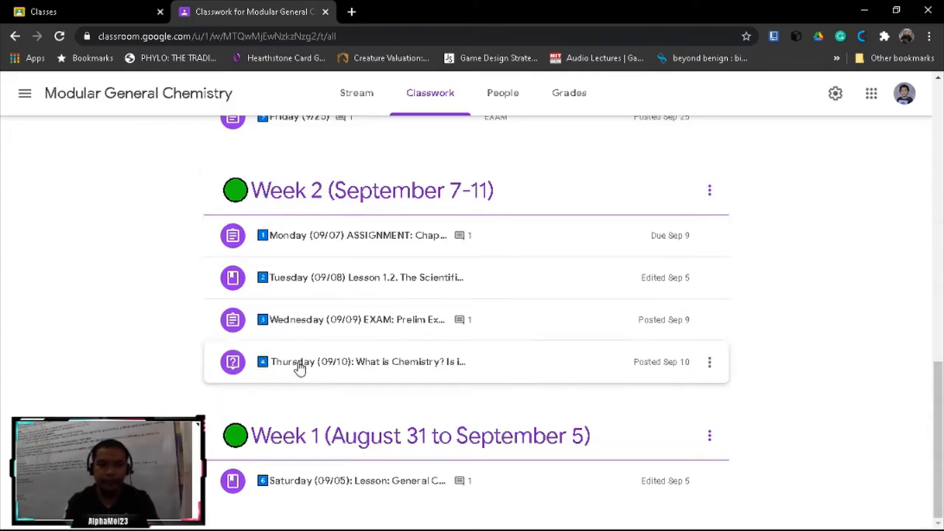
scroll("up", 3)
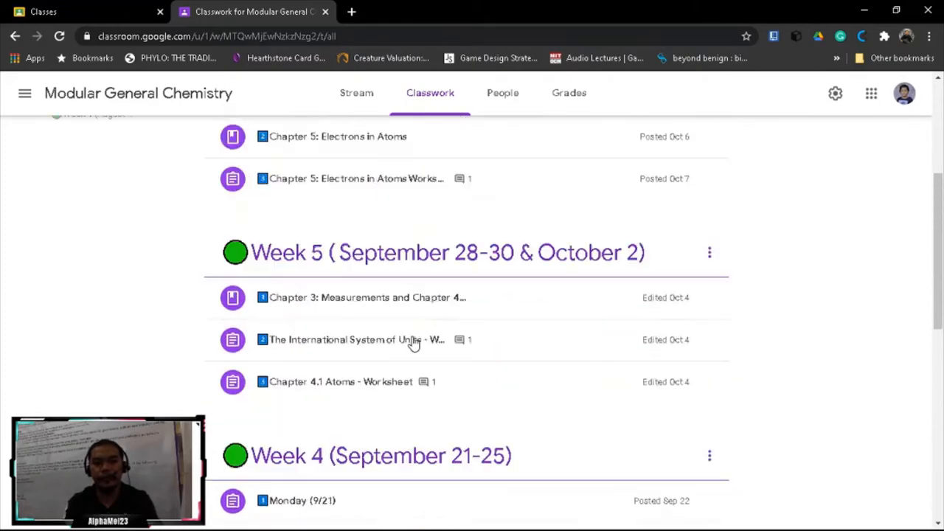
scroll("up", 3)
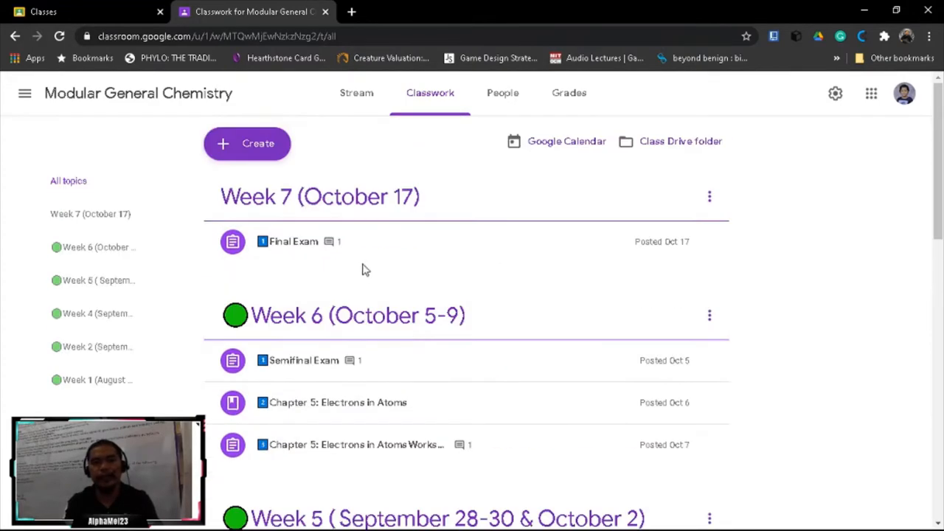
mouse_move(403, 266)
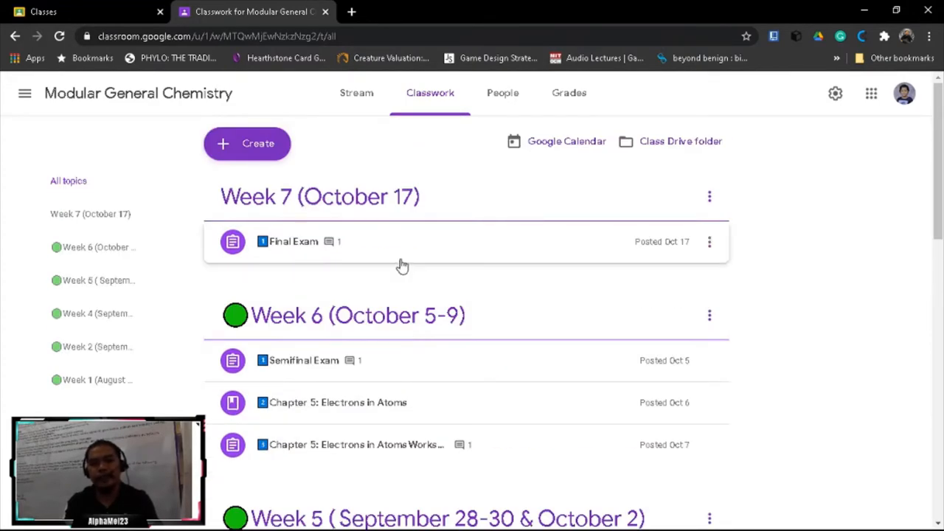
scroll("down", 3)
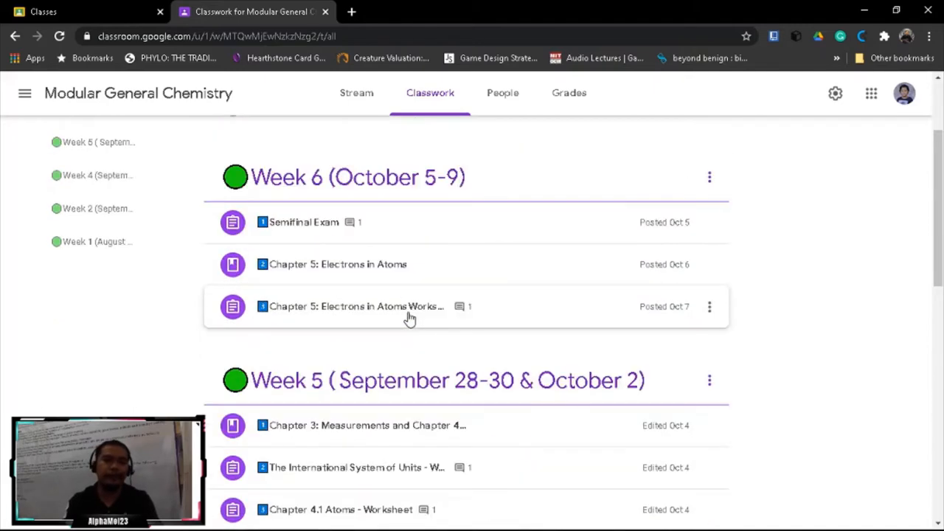
scroll("up", 3)
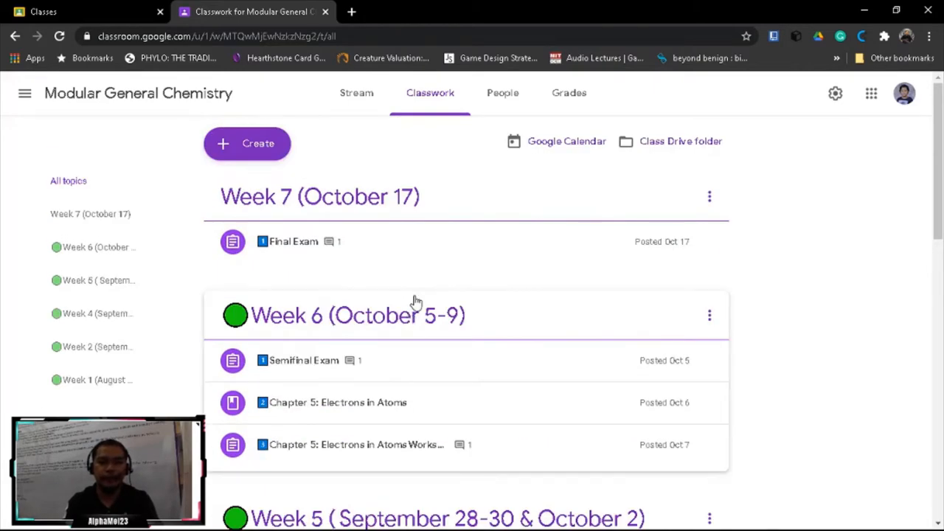
scroll("down", 3)
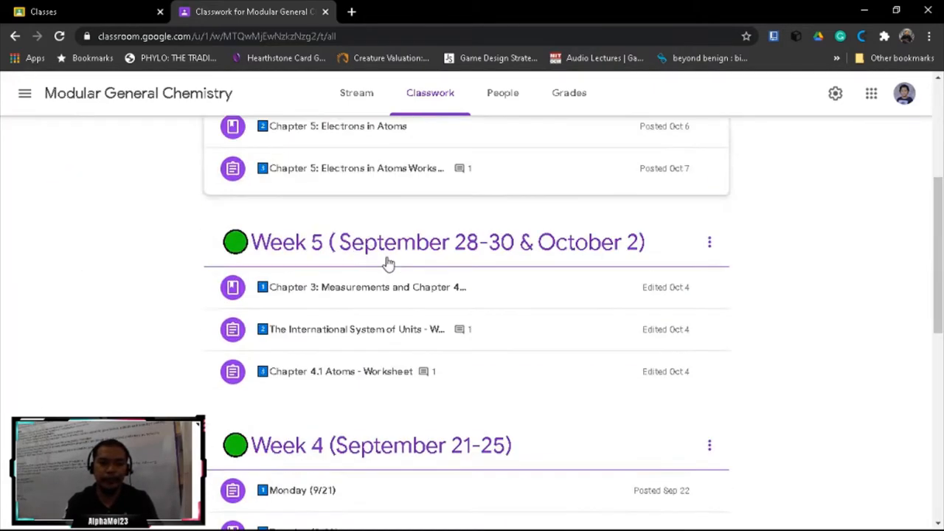
scroll("down", 3)
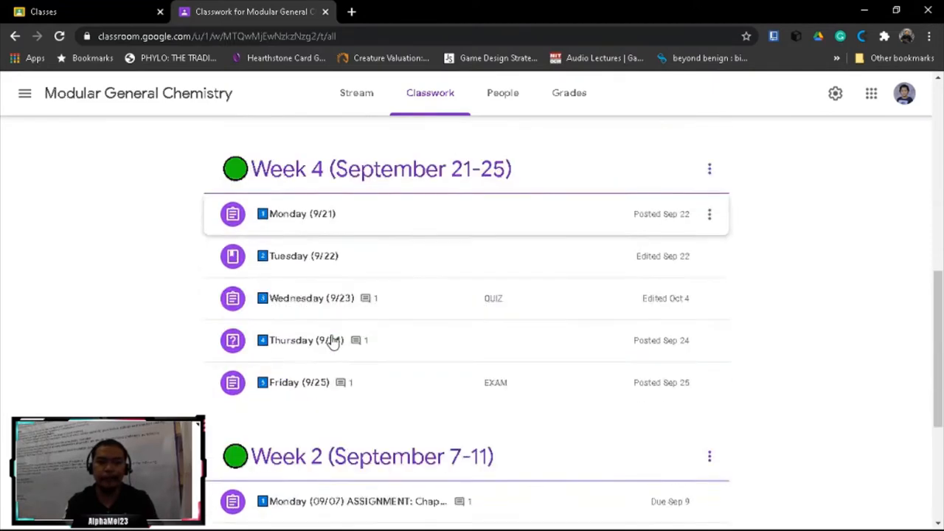
scroll("down", 3)
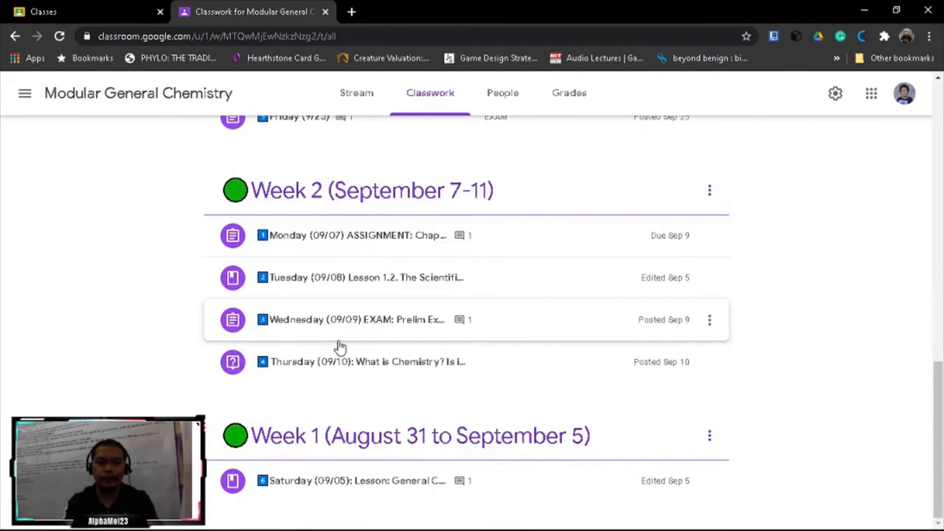
scroll("up", 3)
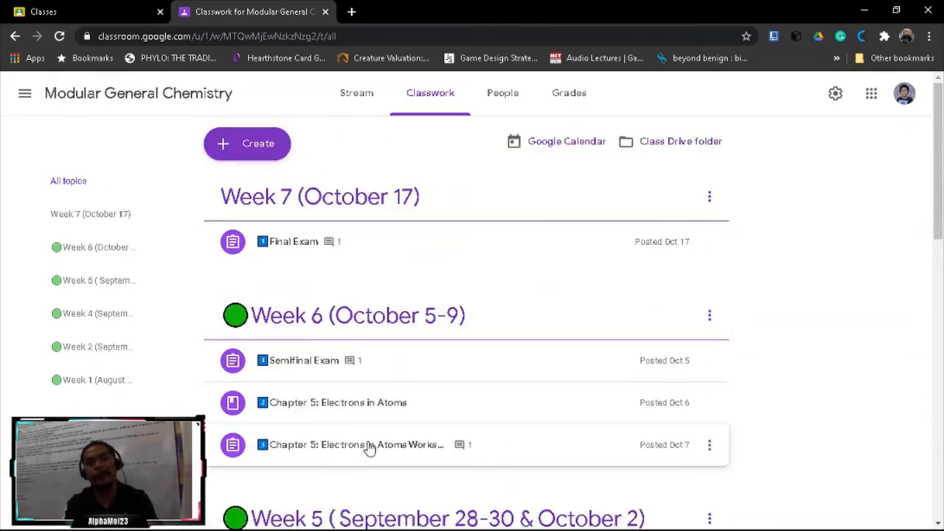
mouse_move(406, 348)
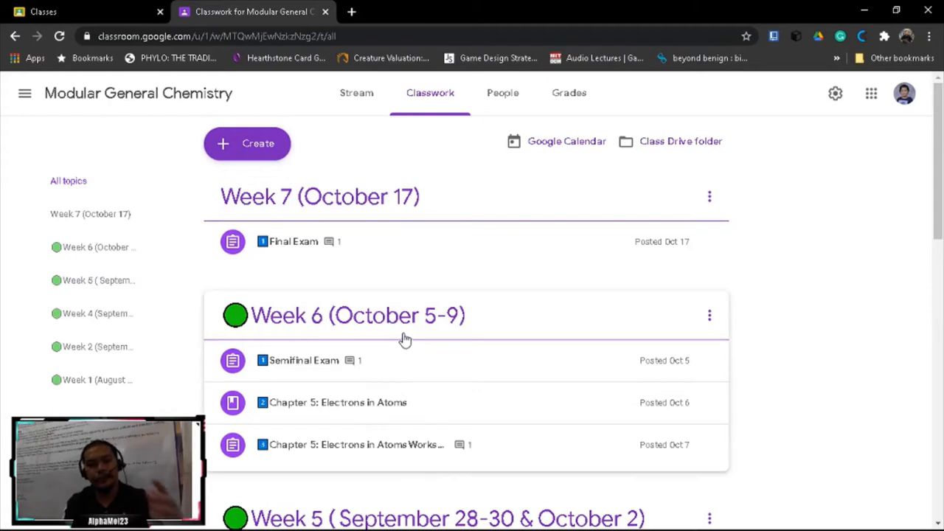
mouse_move(441, 307)
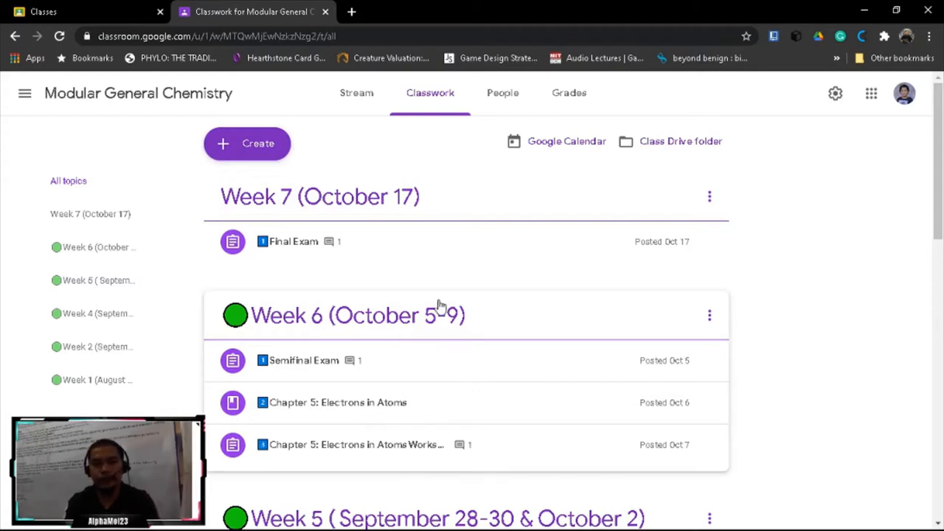
mouse_move(445, 281)
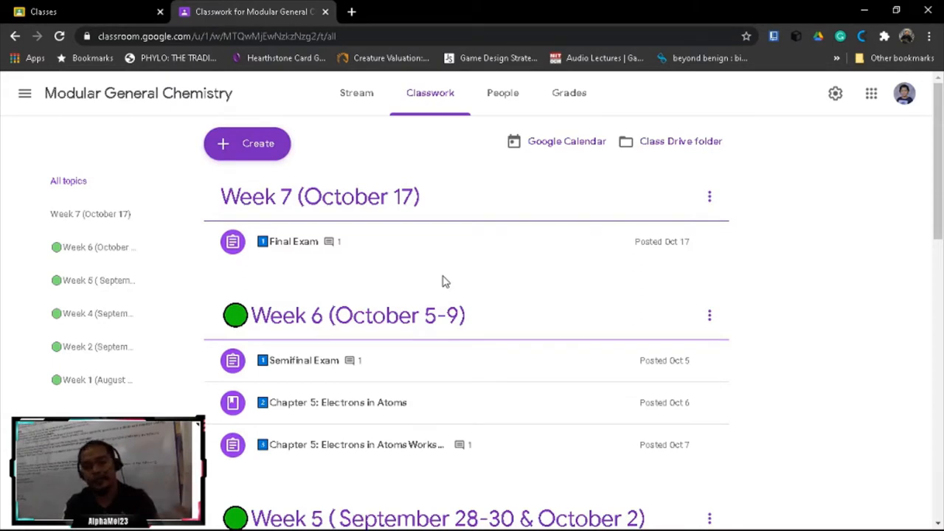
mouse_move(469, 359)
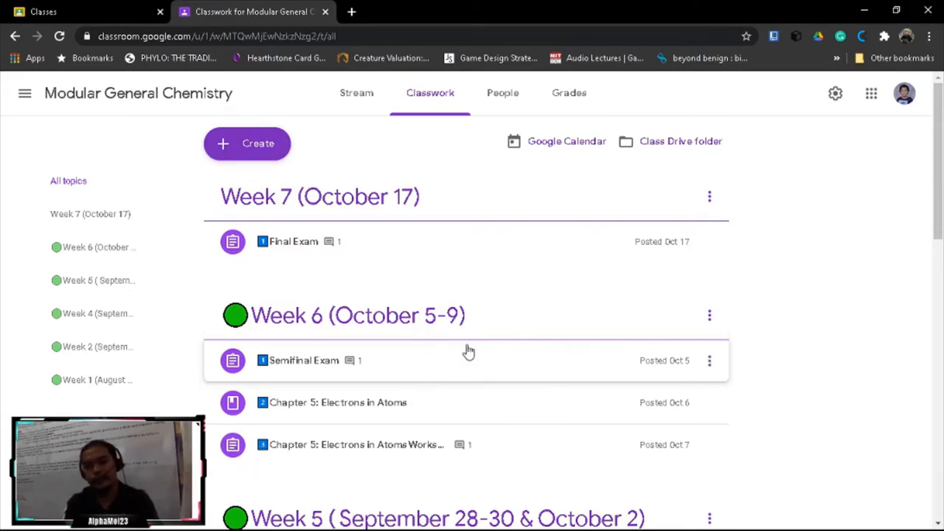
mouse_move(464, 362)
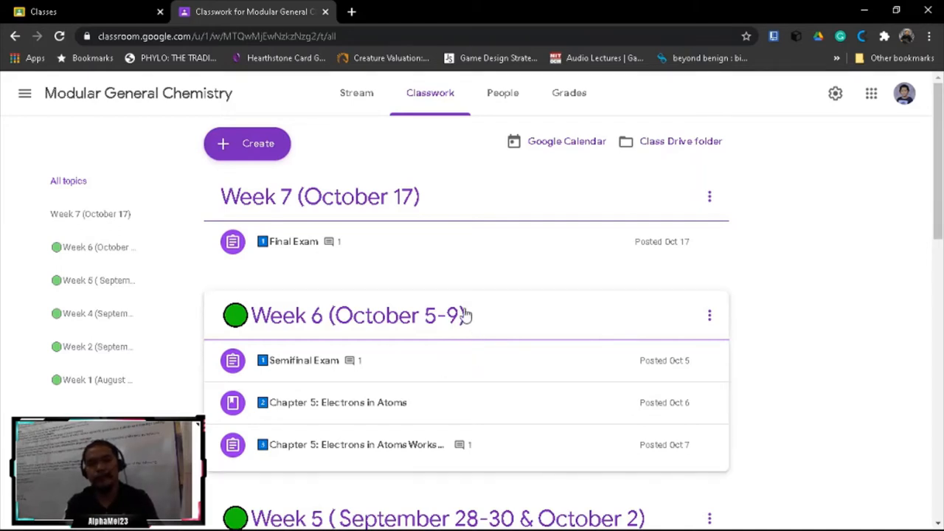
mouse_move(394, 279)
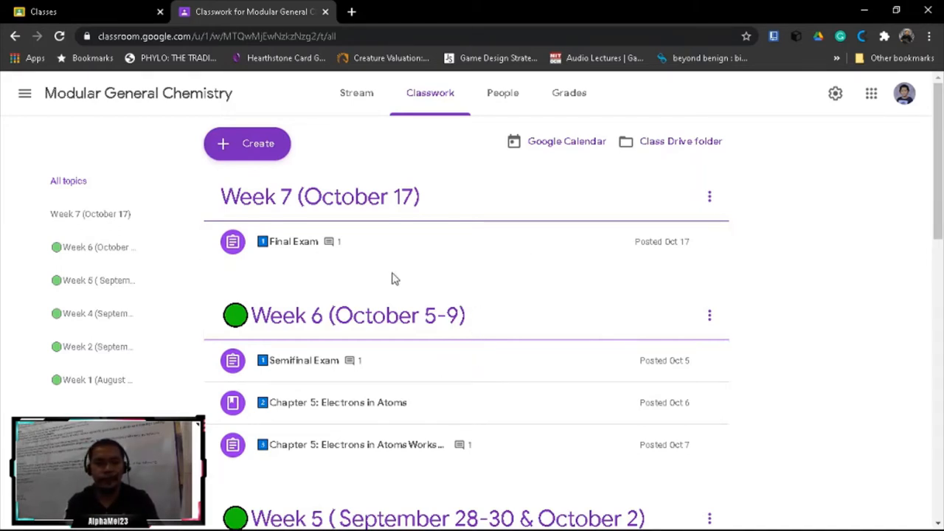
mouse_move(548, 310)
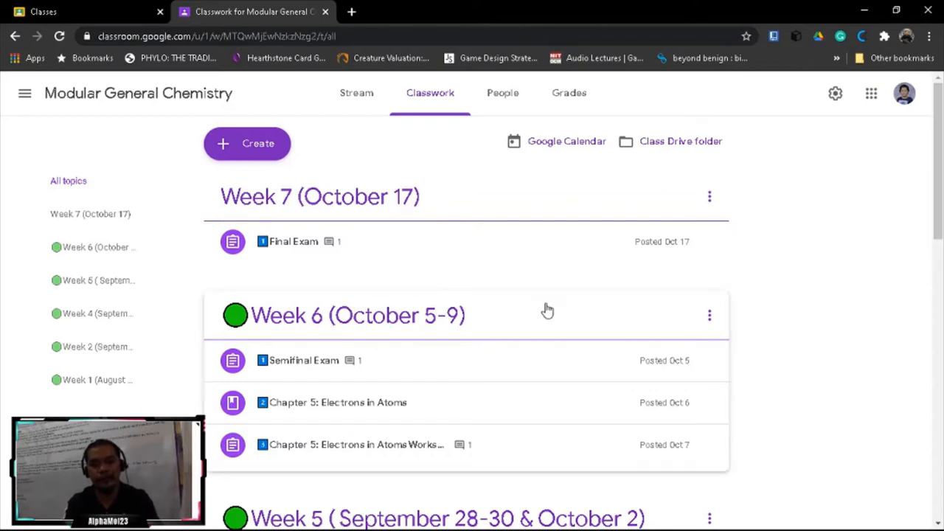
mouse_move(247, 143)
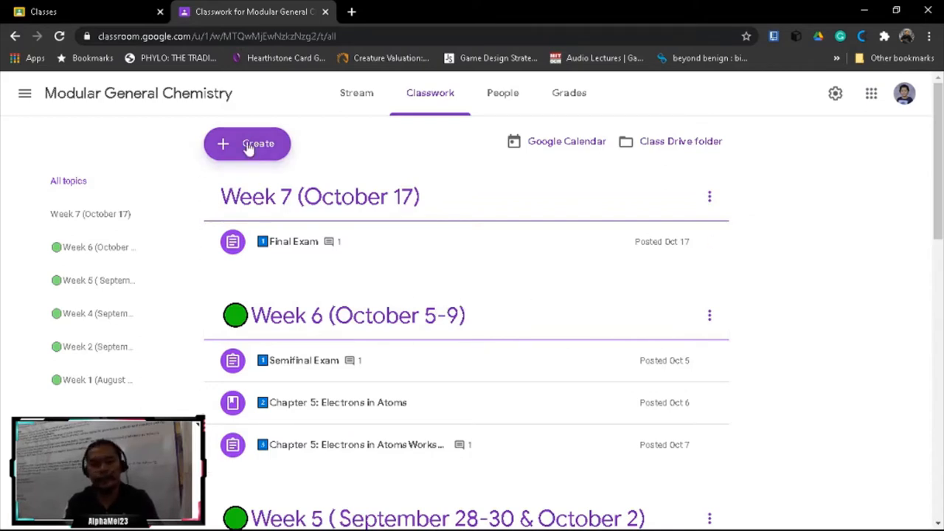
Start a new classwork topic and name it 'Week 8 (November...'
left_click(247, 143)
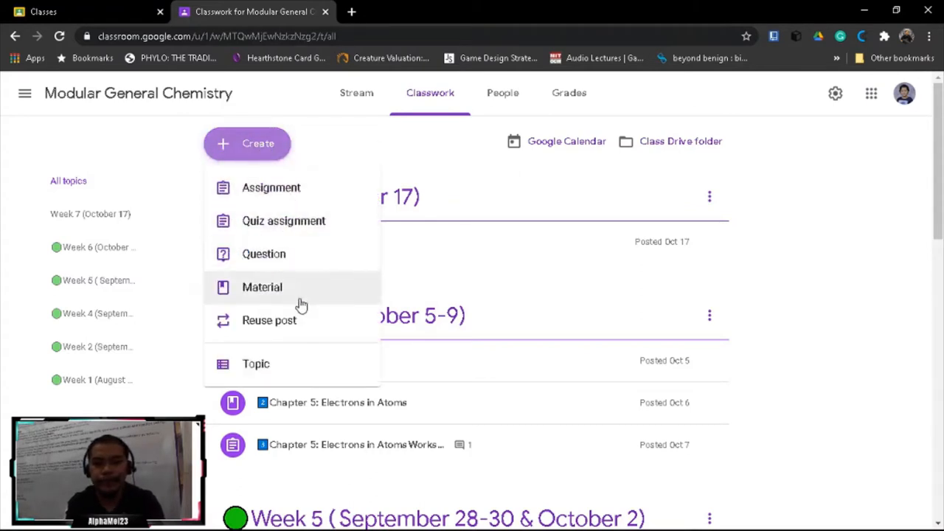
mouse_move(256, 364)
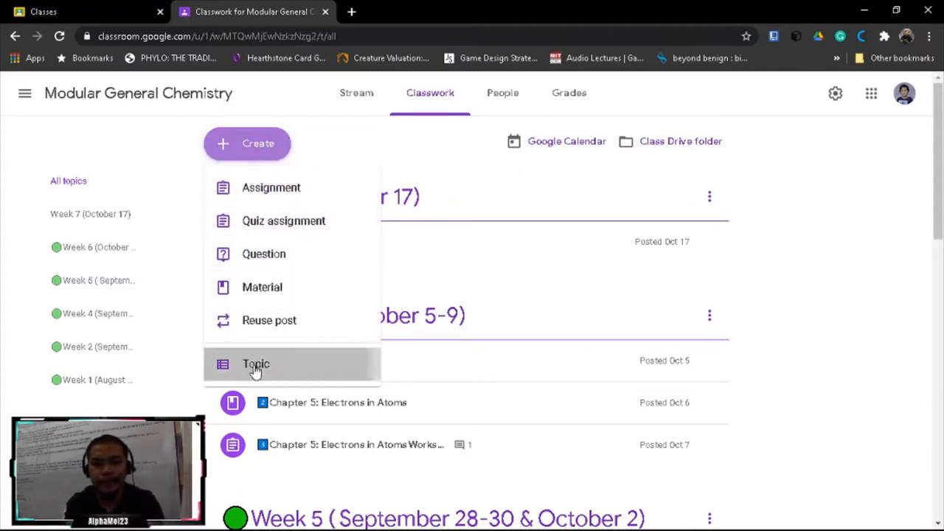
left_click(255, 363)
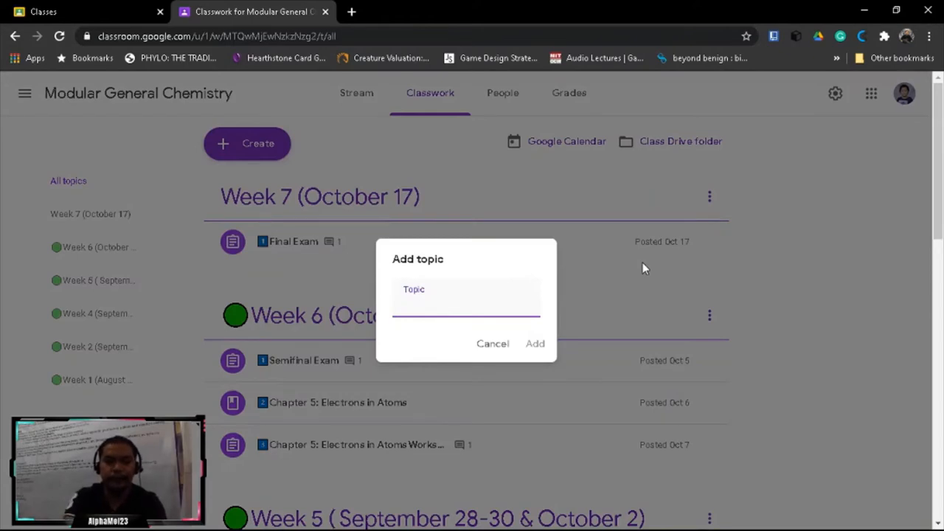
type("W")
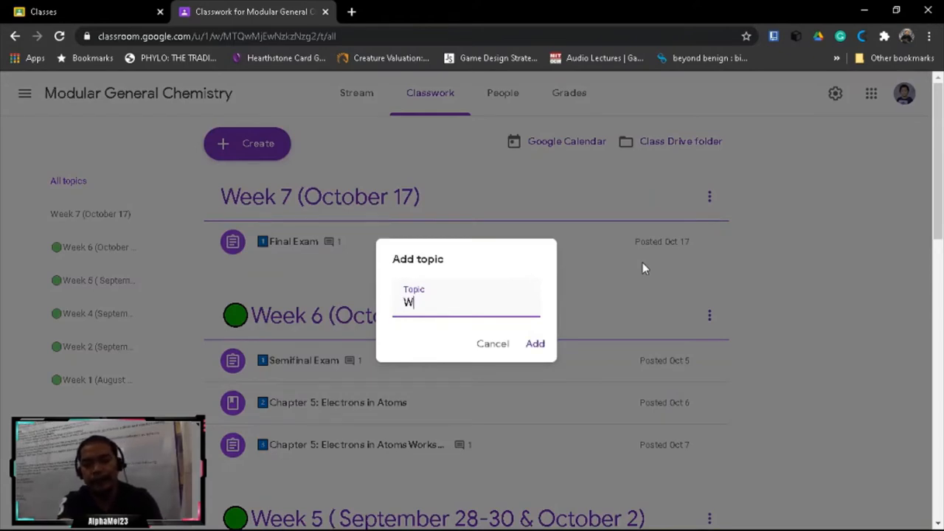
type("eek")
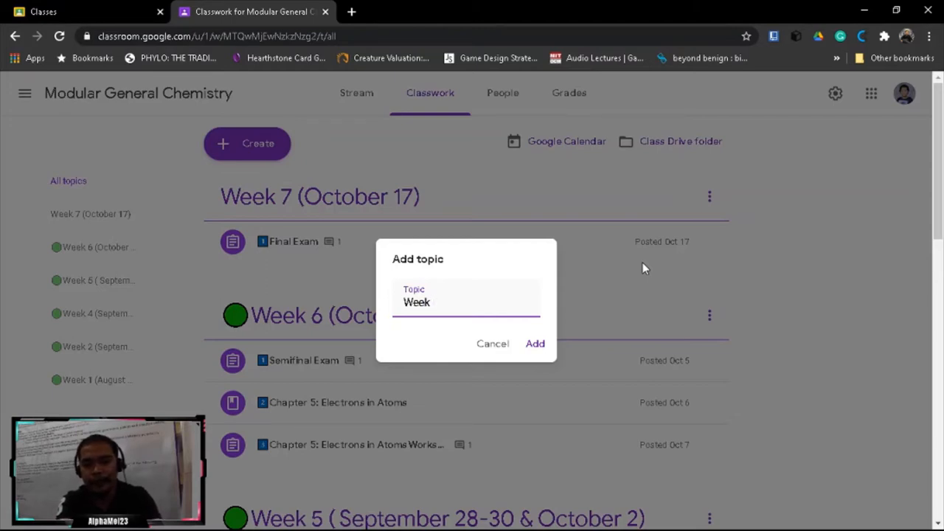
type("8")
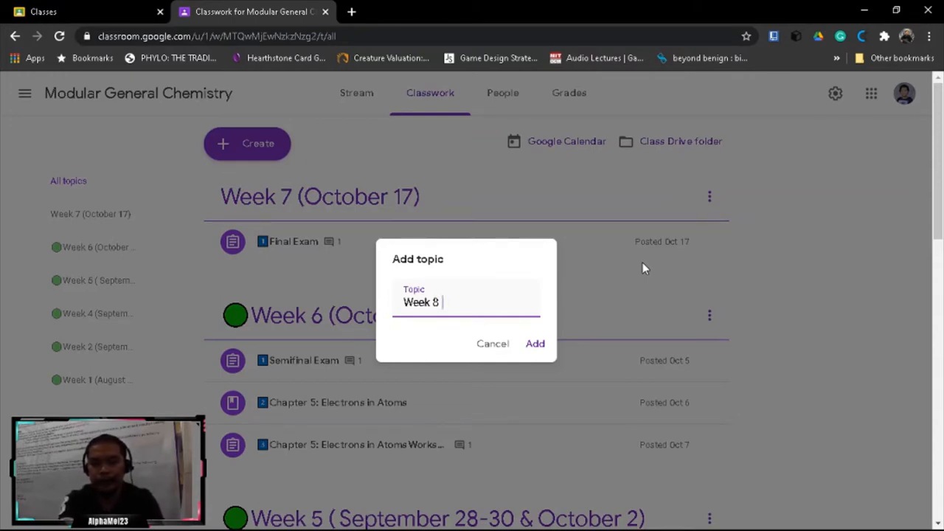
type("(")
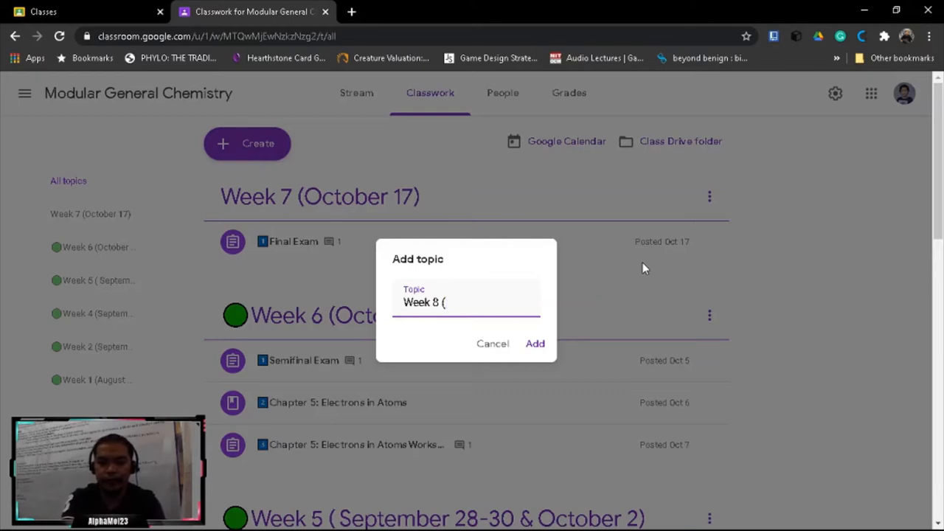
type("N")
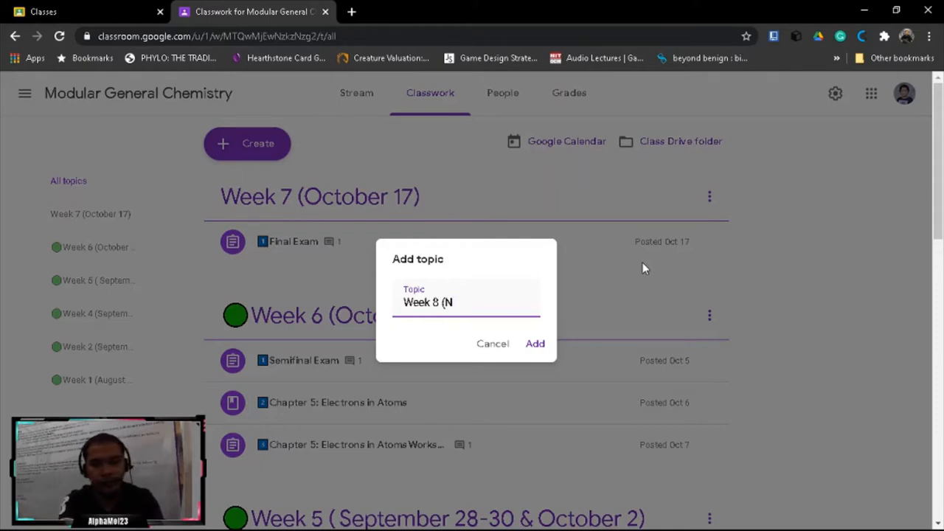
type("o")
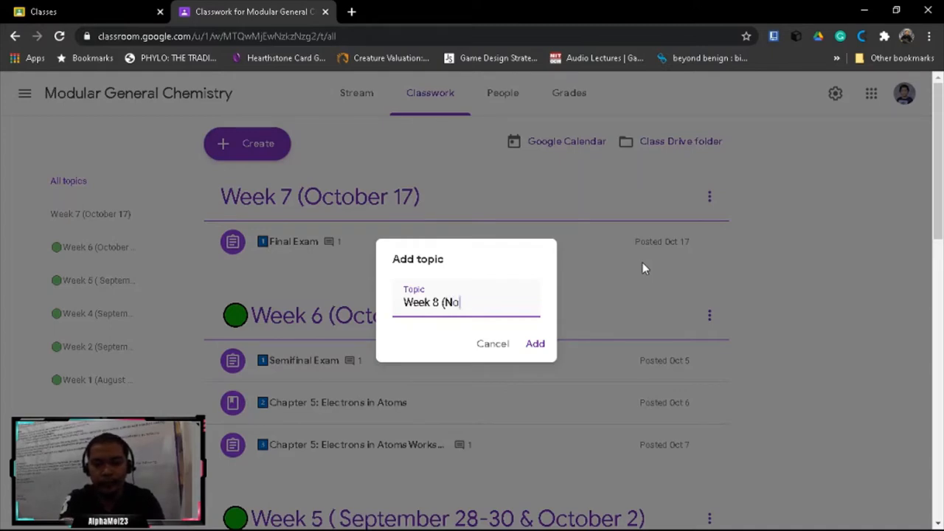
type("v")
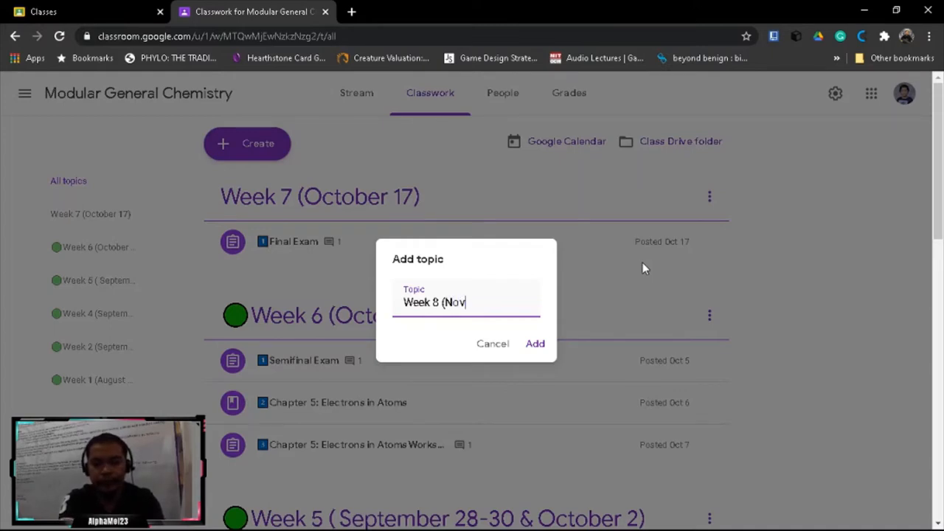
type("ember")
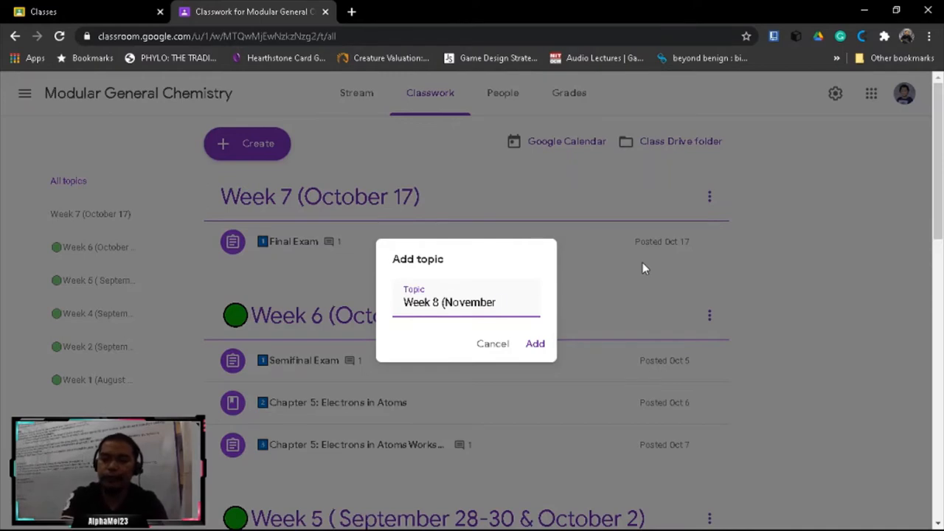
Correct the dates to finish the title 'Week 8 (November 23-27)' and add the topic
type("16")
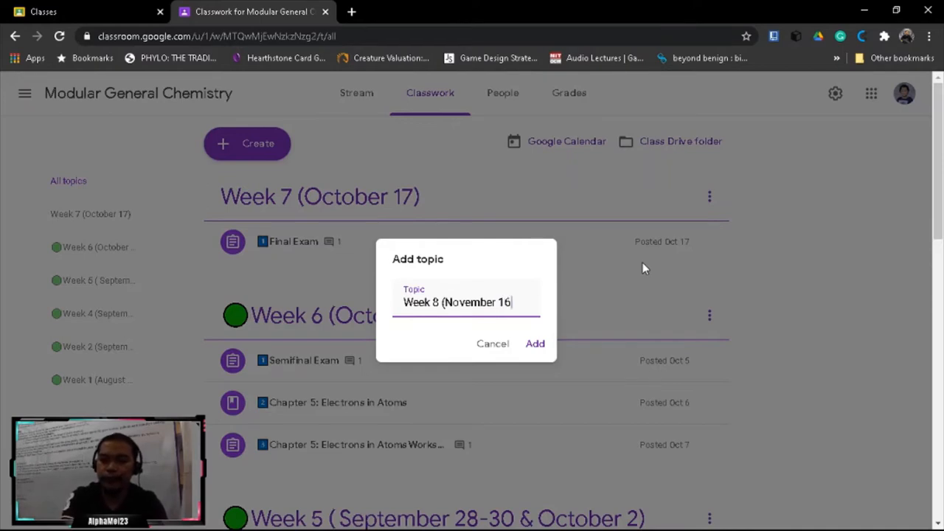
key("Backspace")
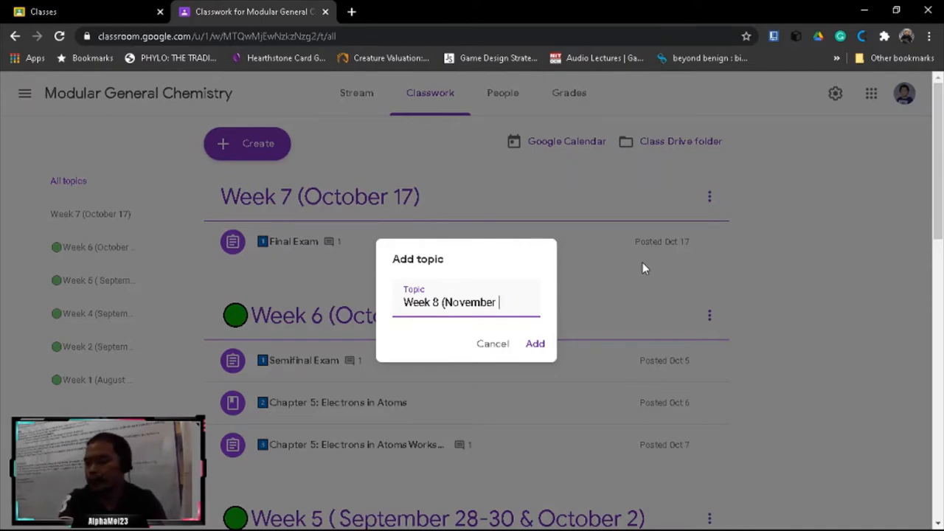
key("Backspace")
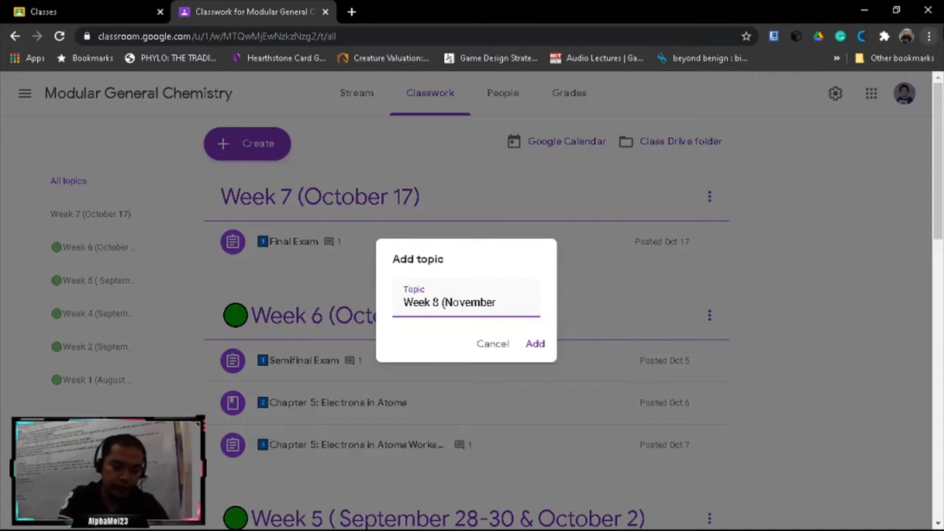
type("23")
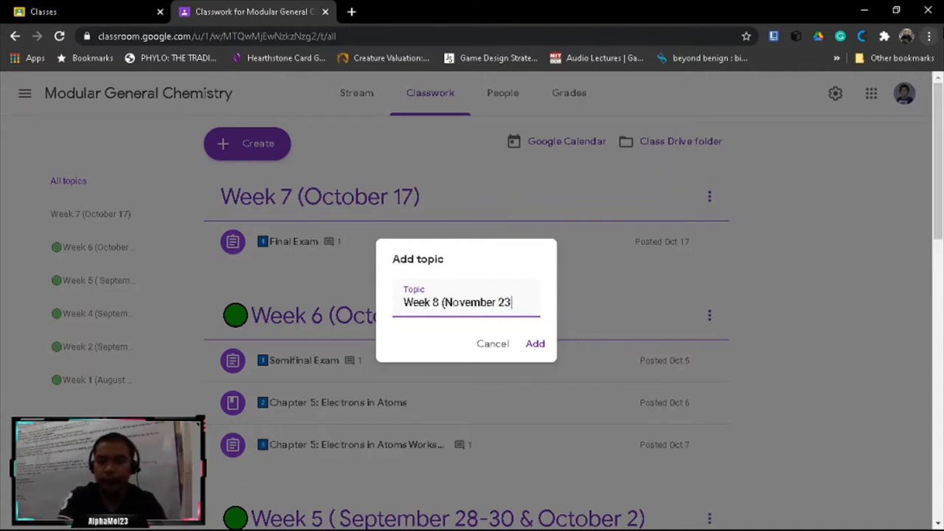
type("-")
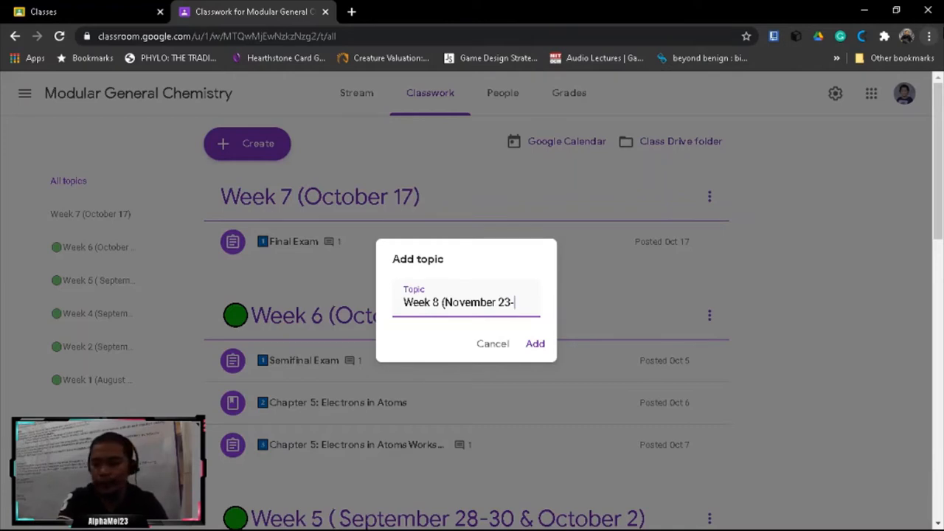
type("27)")
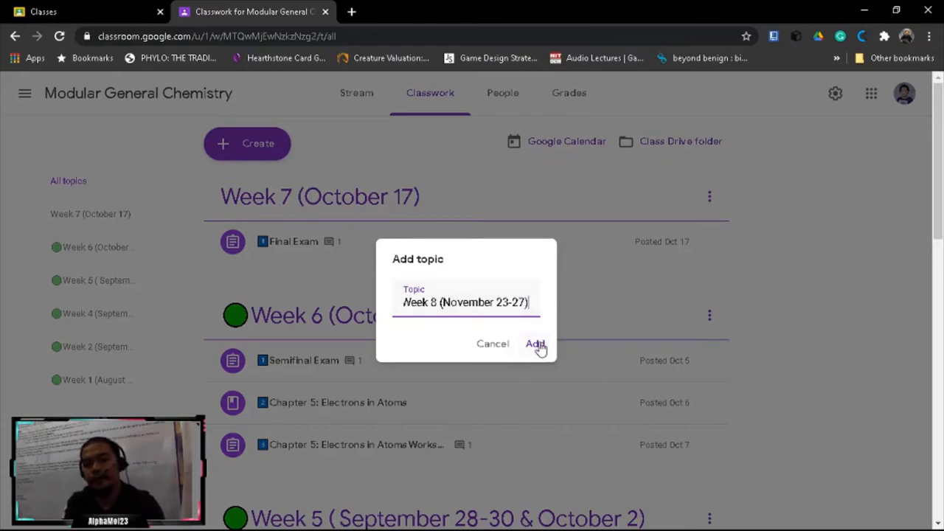
left_click(534, 344)
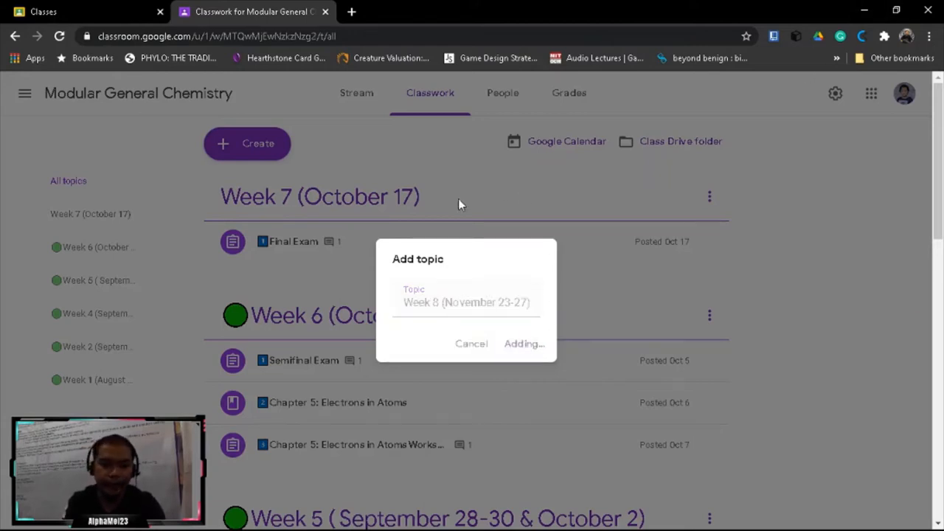
left_click(523, 344)
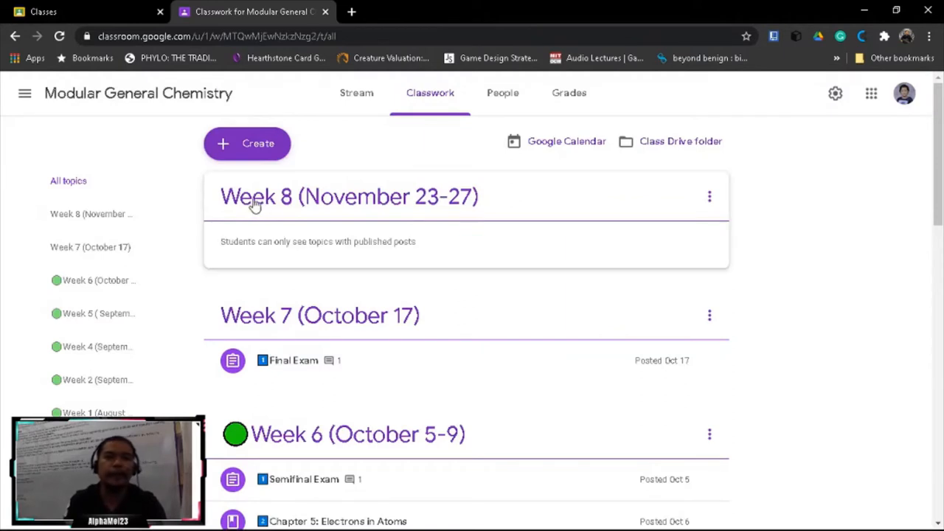
mouse_move(278, 211)
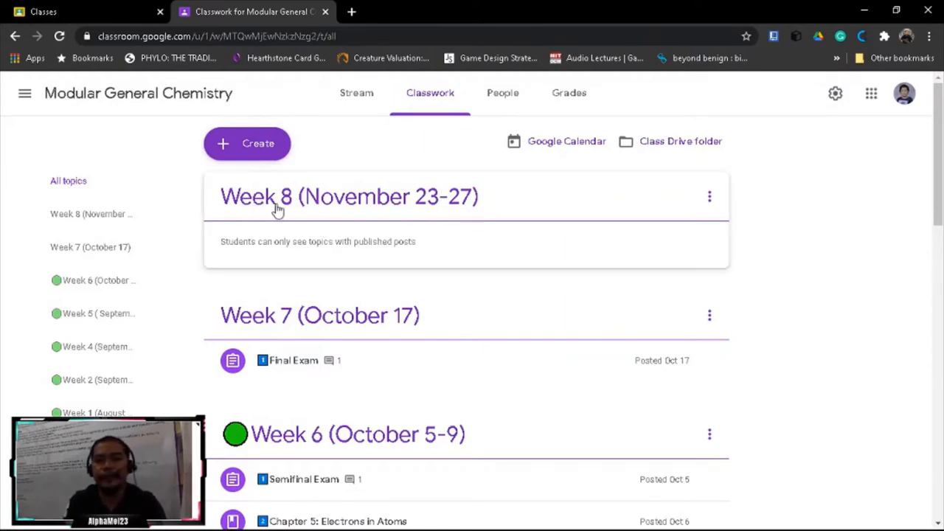
mouse_move(582, 214)
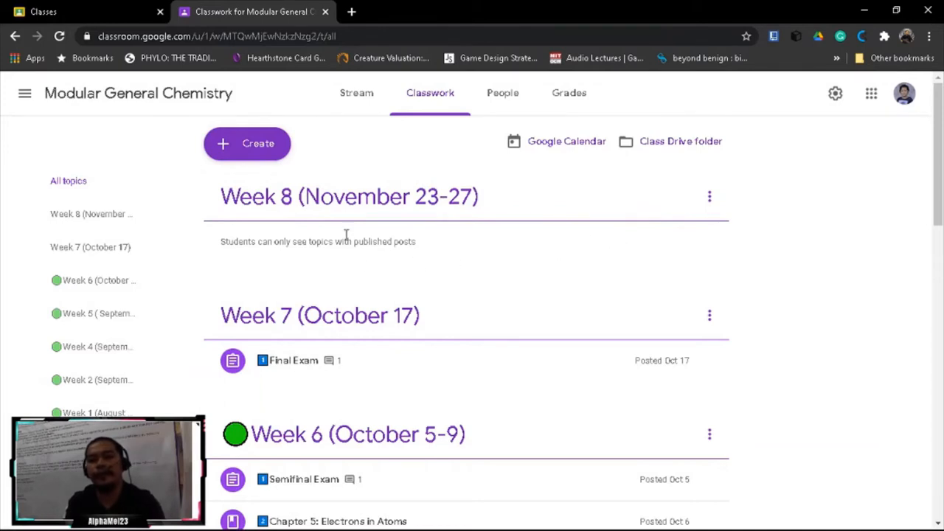
mouse_move(300, 276)
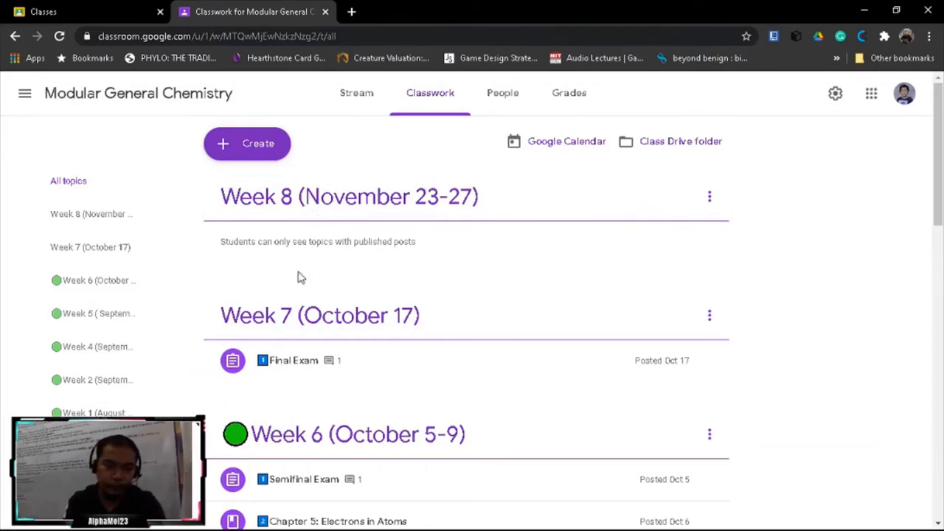
mouse_move(262, 245)
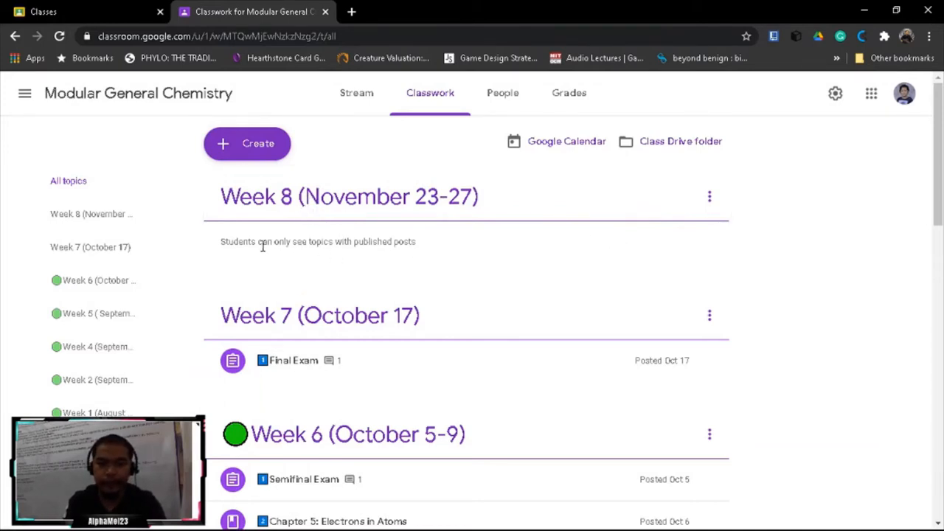
mouse_move(300, 241)
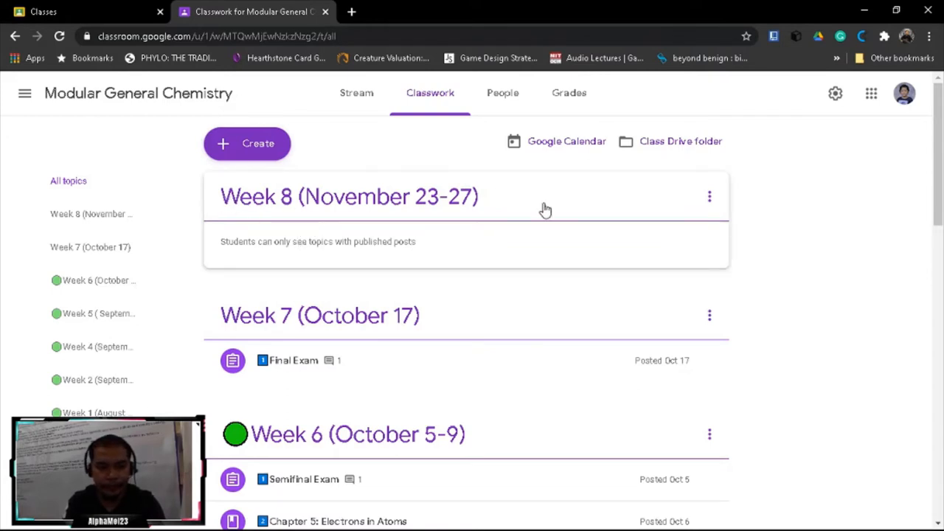
mouse_move(708, 196)
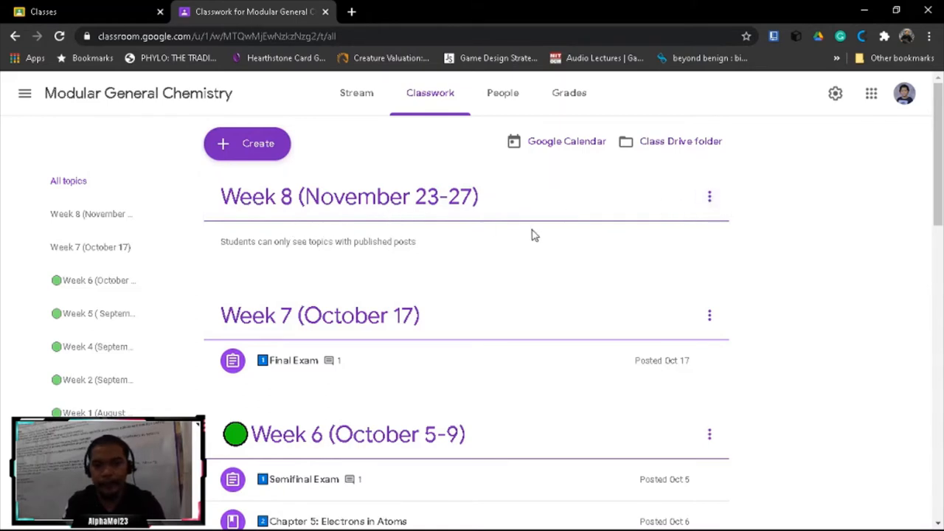
mouse_move(301, 264)
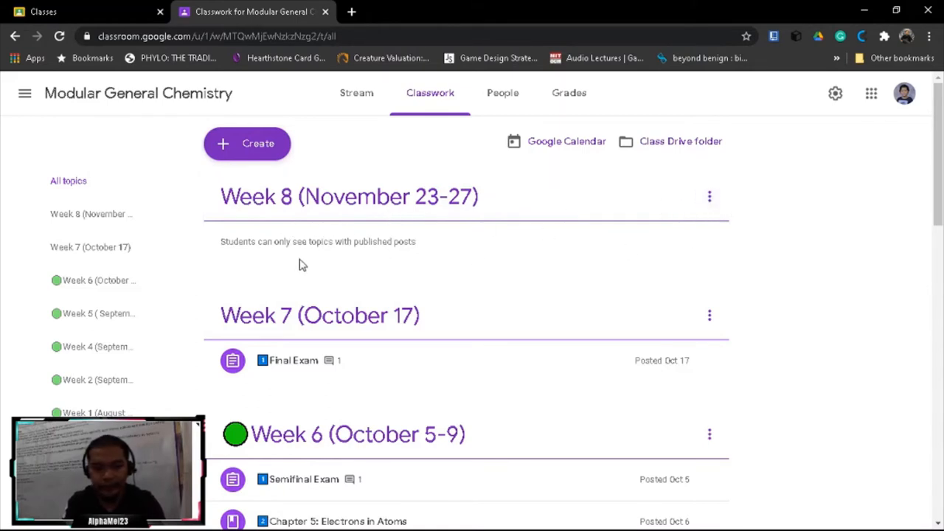
Create a new material titled 'Lesson 1' and post it with no topic
left_click(247, 143)
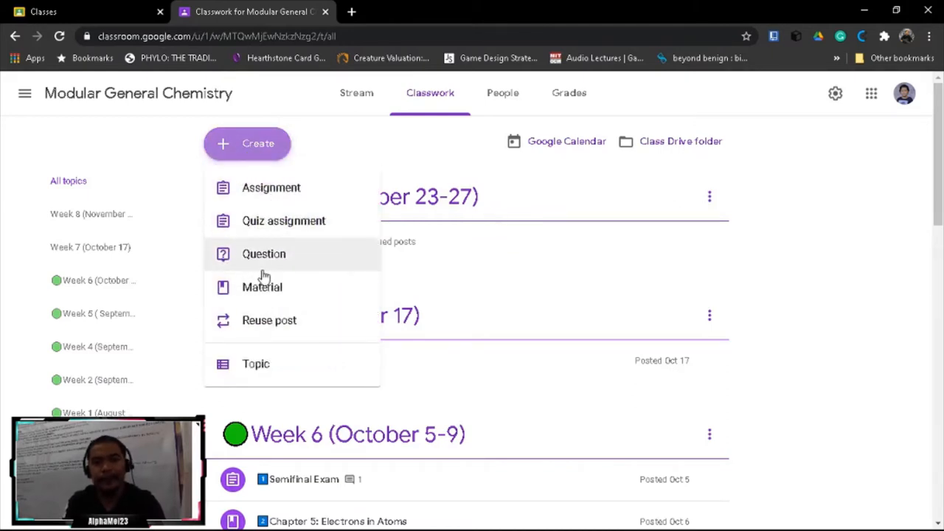
mouse_move(294, 306)
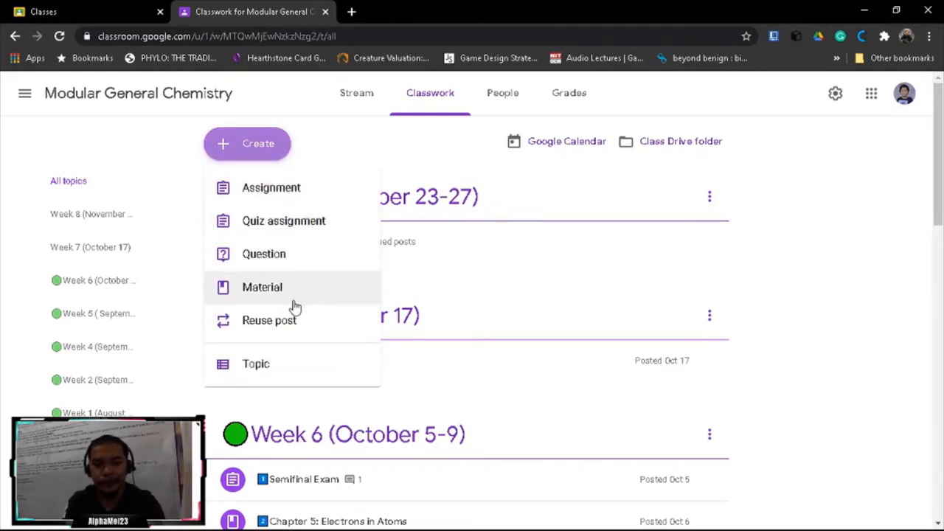
mouse_move(263, 254)
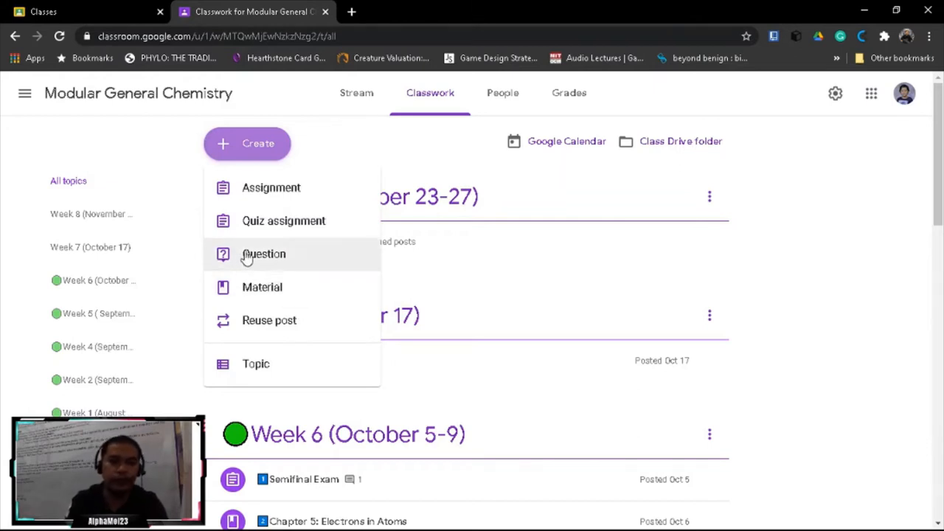
mouse_move(262, 287)
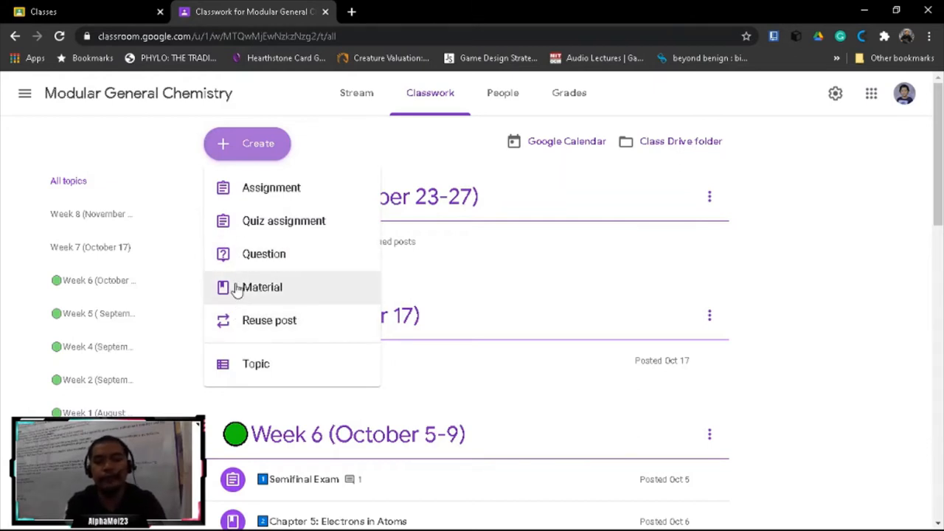
mouse_move(241, 277)
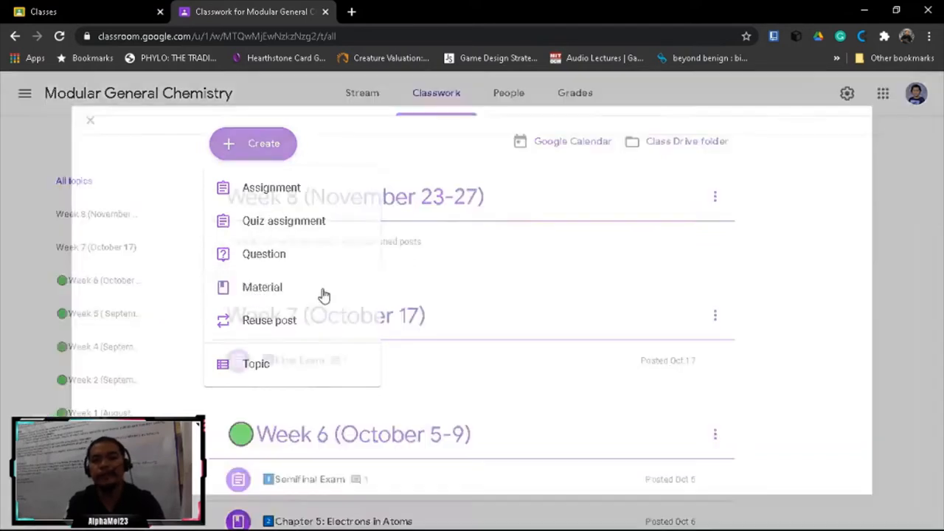
left_click(262, 287)
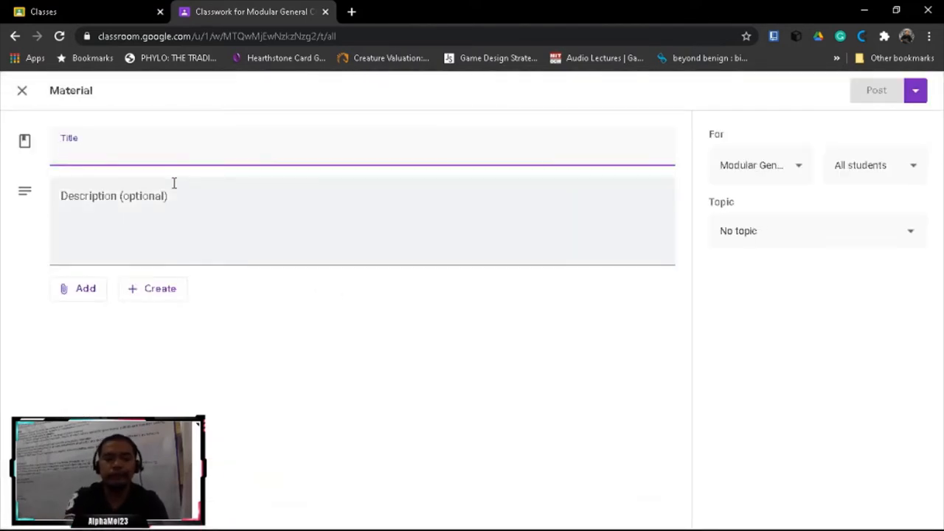
type("Le")
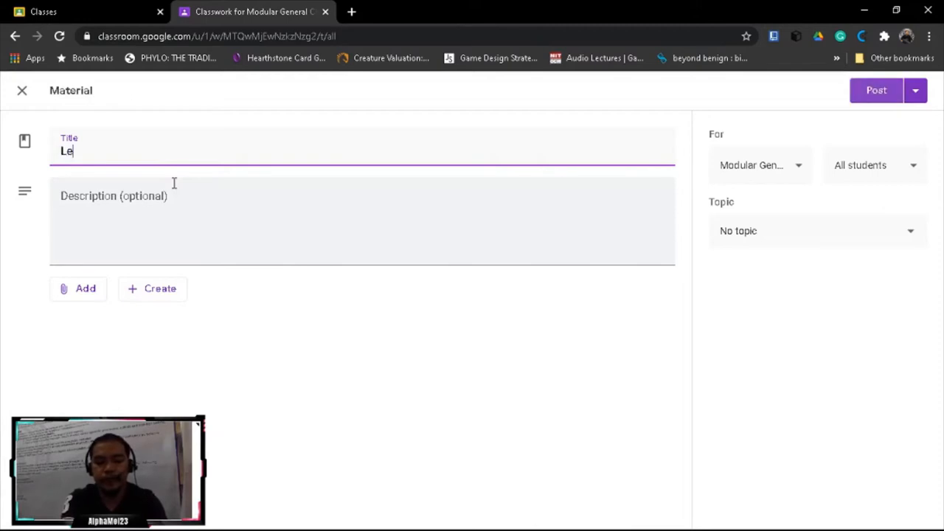
type("sson")
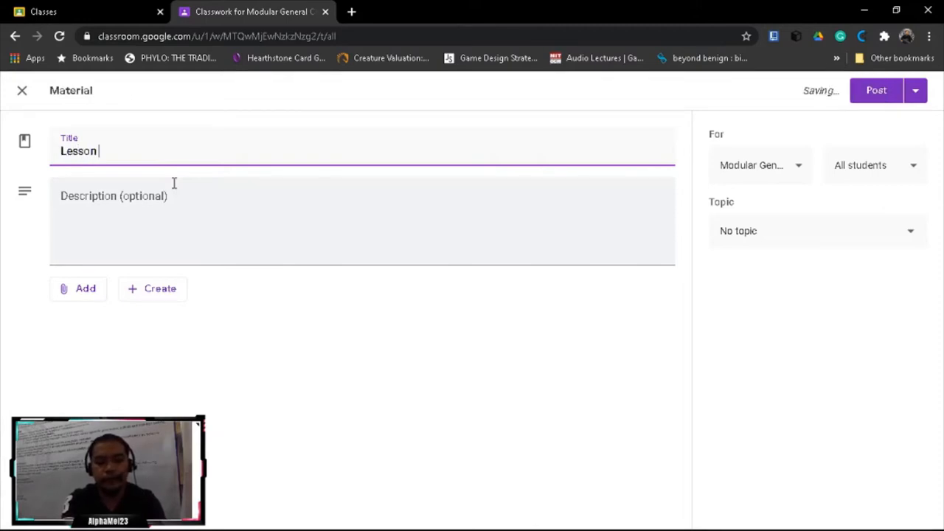
type("1")
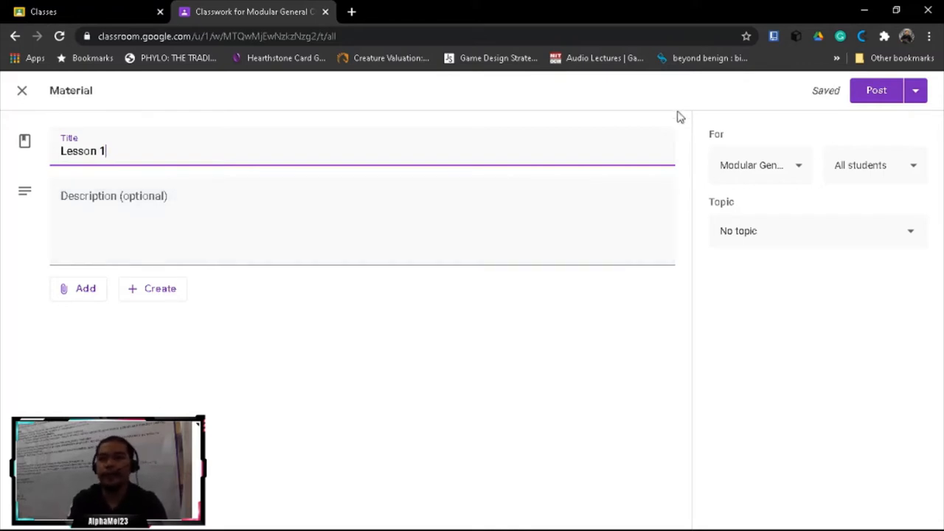
left_click(876, 90)
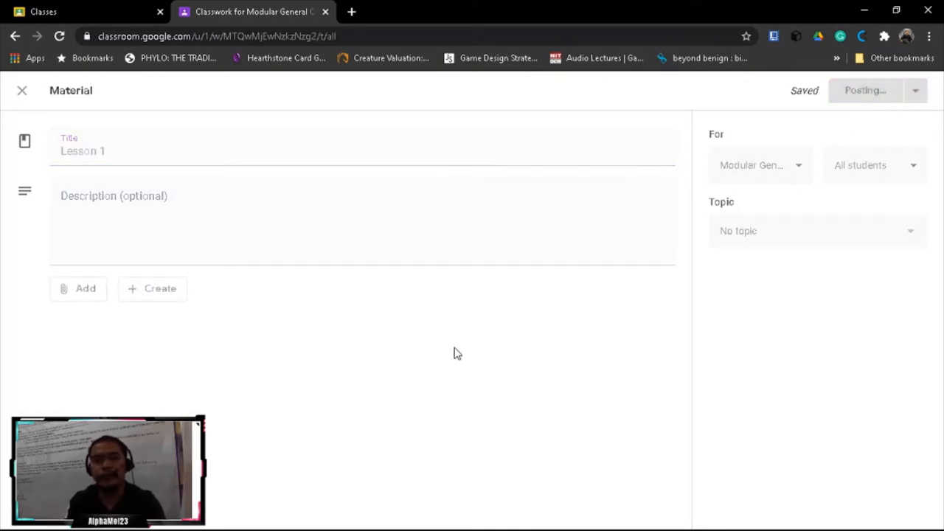
Edit the Lesson 1 material, retitle it 'Day 1(11/23)' and save
left_click(865, 90)
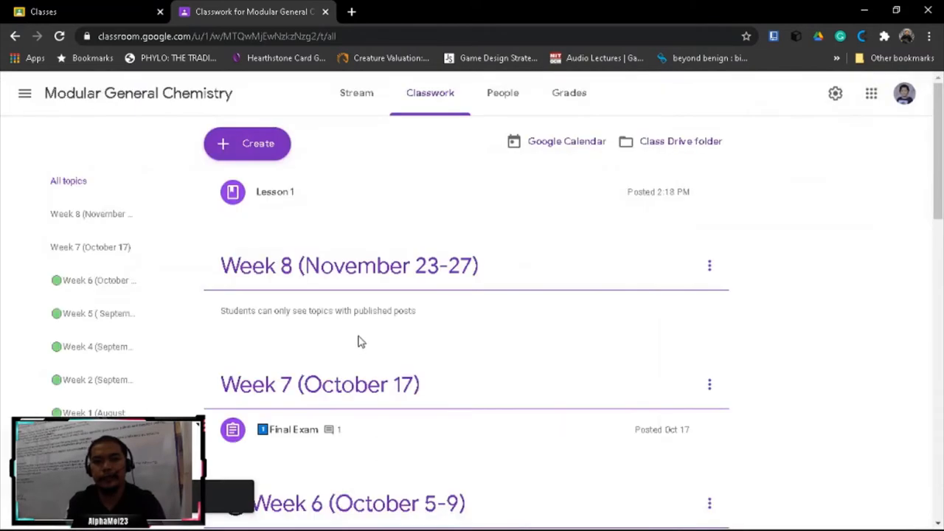
mouse_move(278, 201)
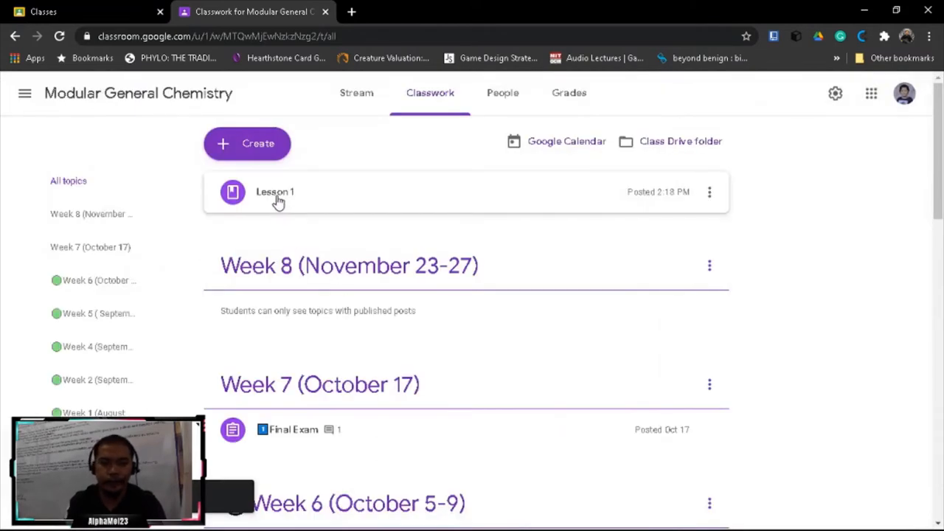
left_click(708, 192)
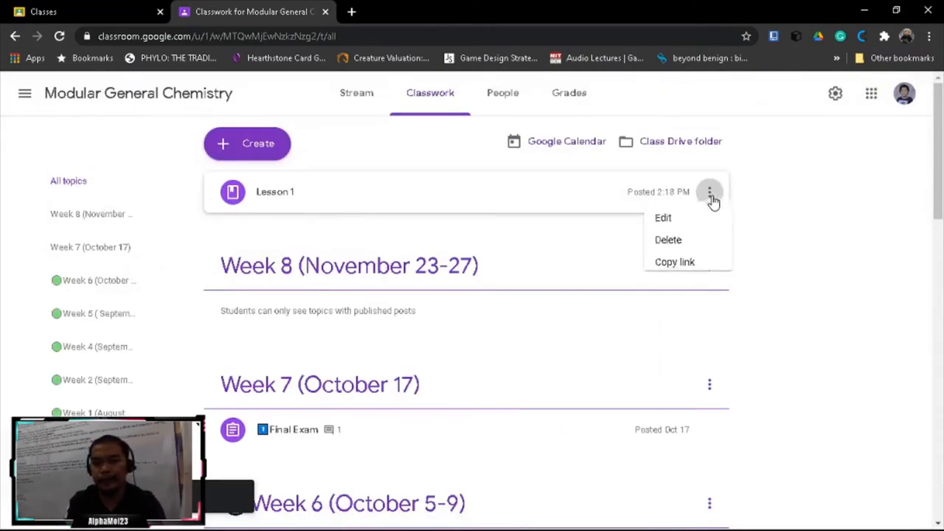
left_click(662, 217)
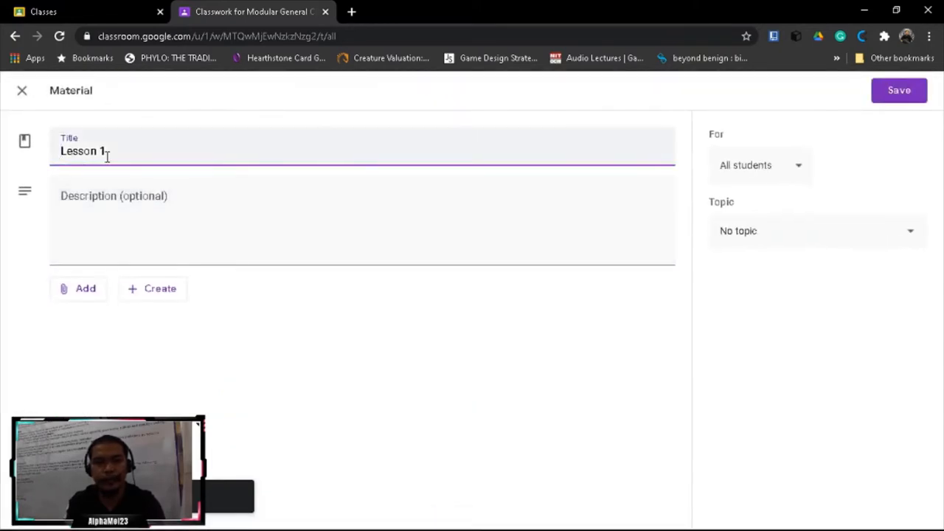
type("Day")
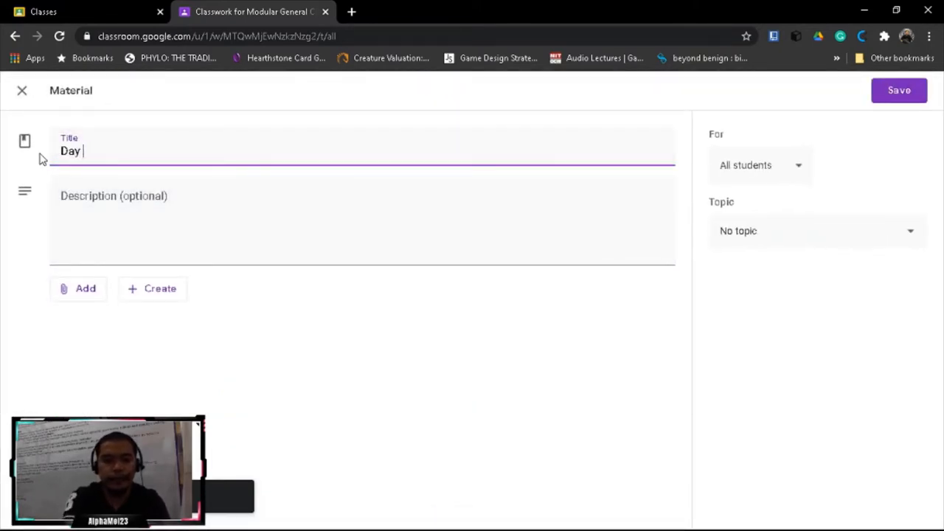
type("1(")
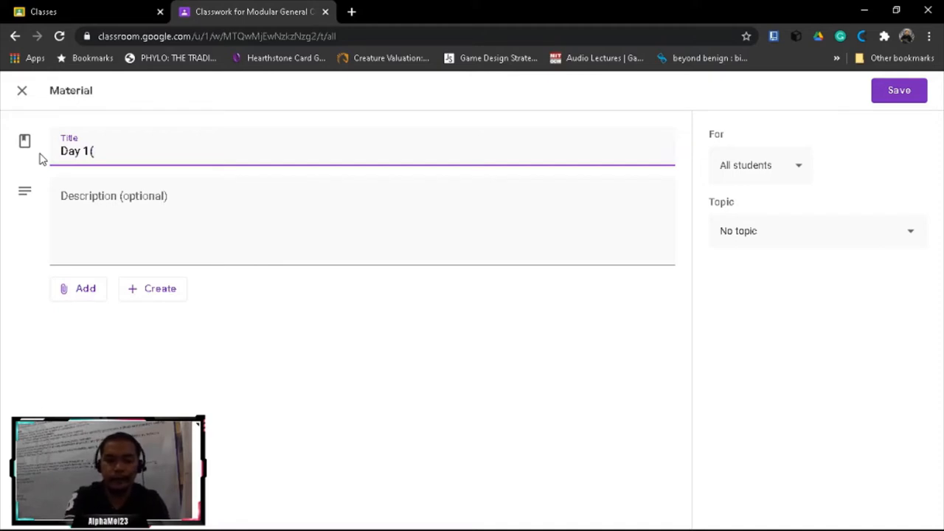
type("11/23")
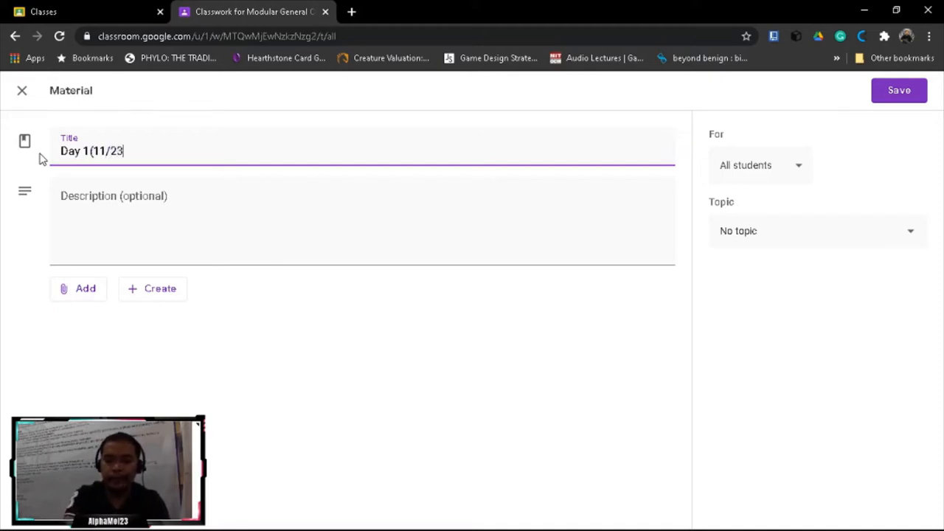
type(")")
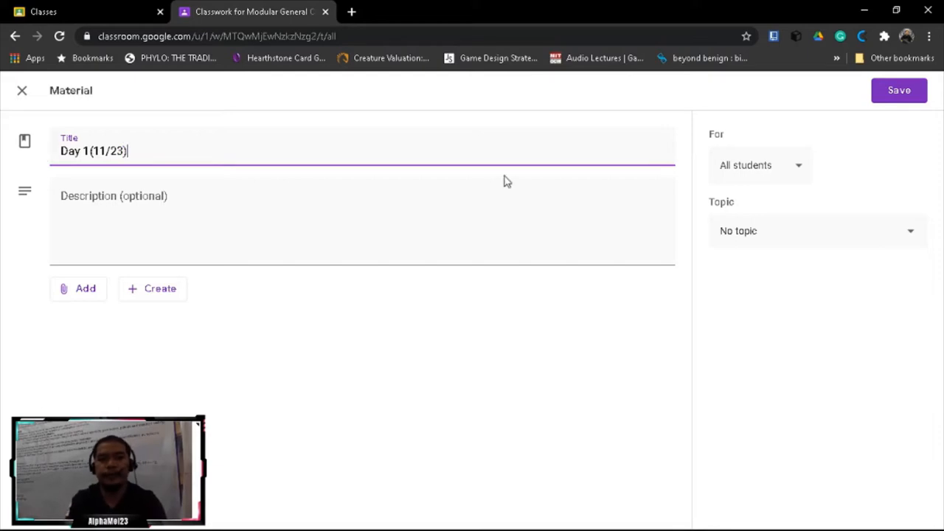
left_click(899, 90)
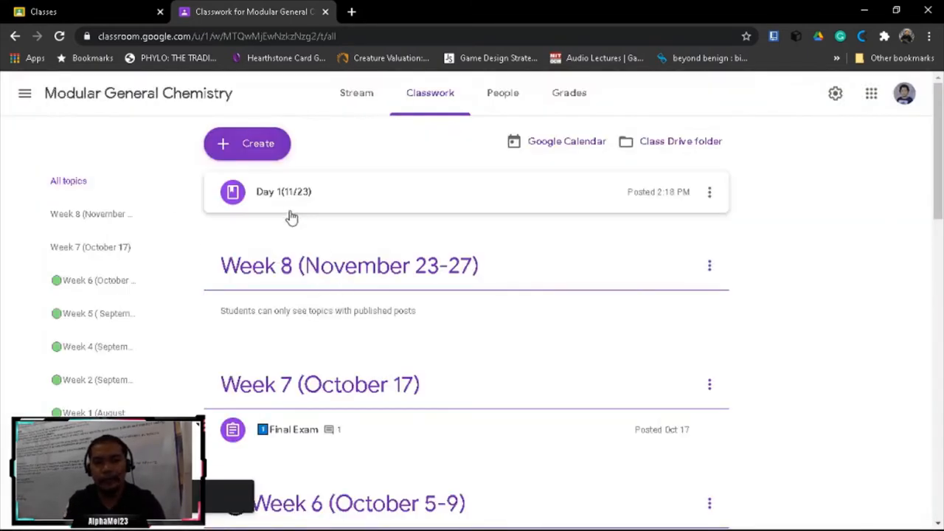
Scroll the Classwork page, return to the top and bring up the Create menu
scroll("down", 3)
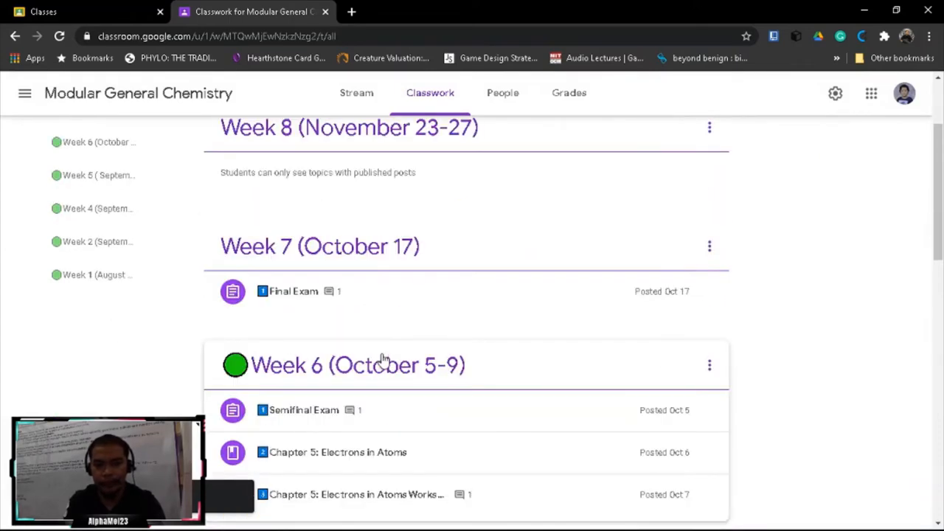
scroll("up", 3)
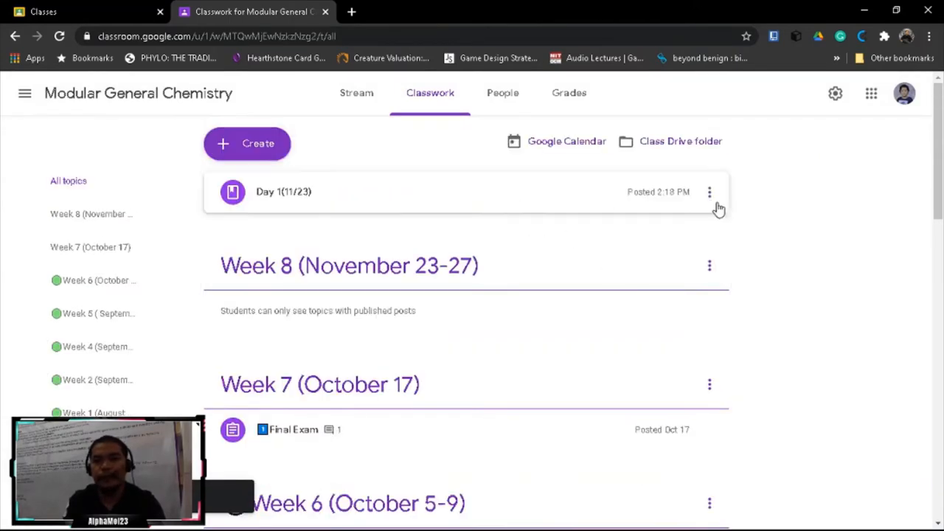
left_click(247, 143)
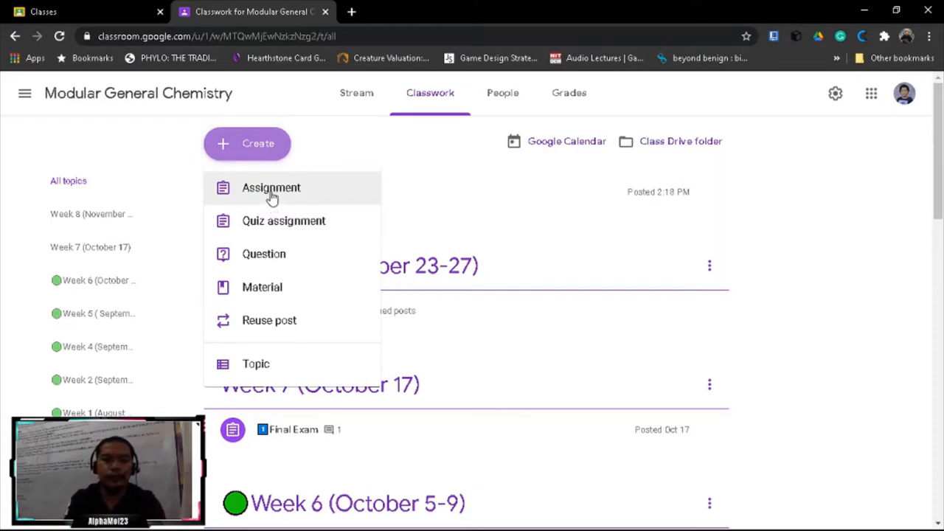
Create a new assignment titled 'Activity 1', fixing a typo, and assign it
left_click(271, 187)
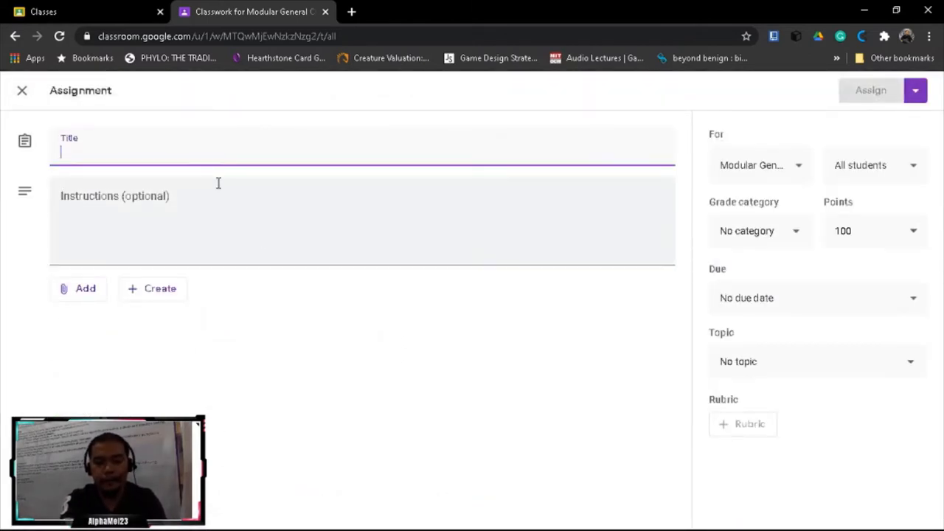
type("Actvit")
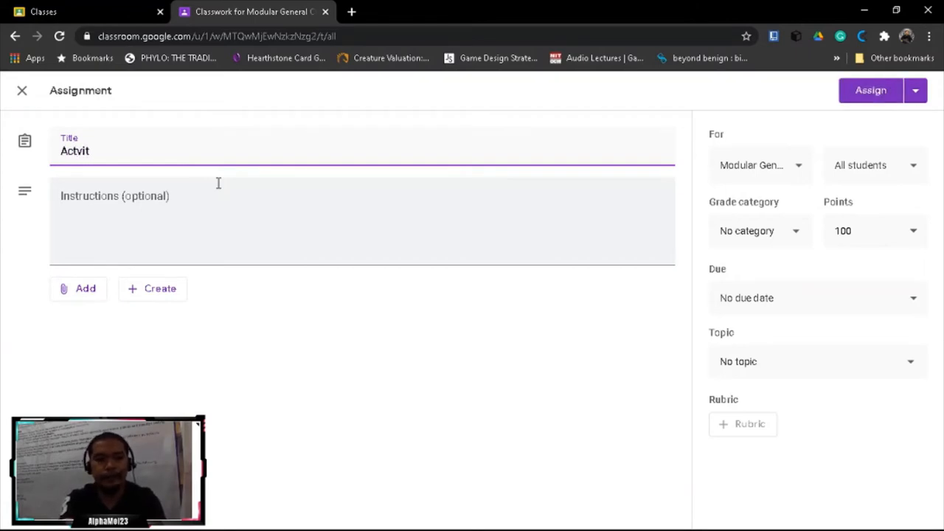
key("Backspace")
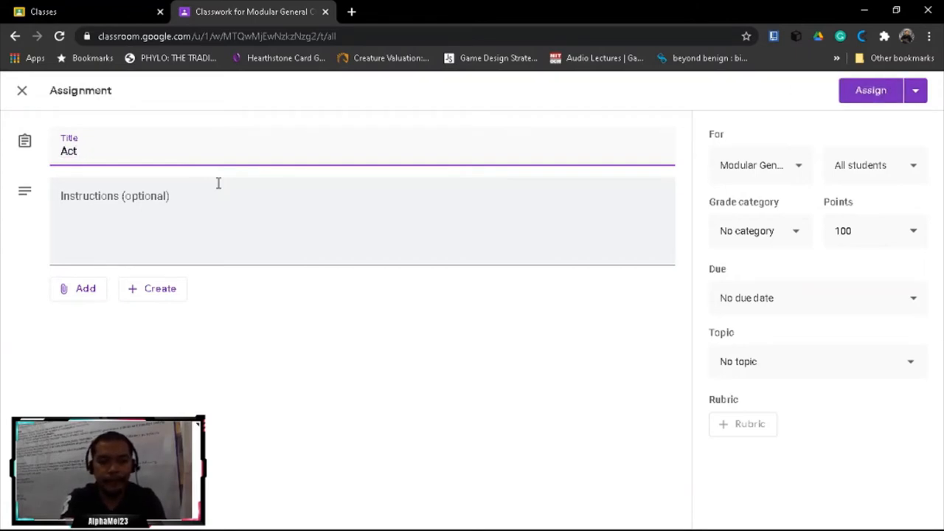
type("ivity 1")
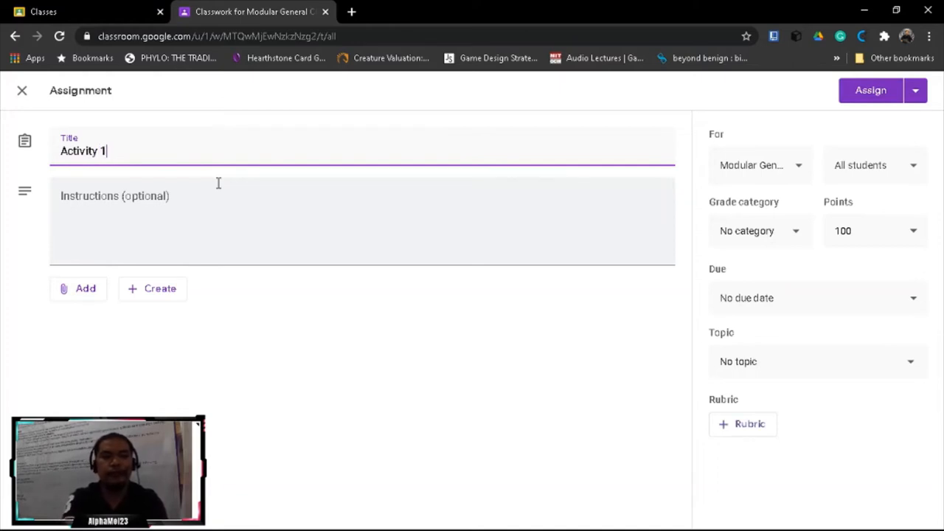
left_click(870, 90)
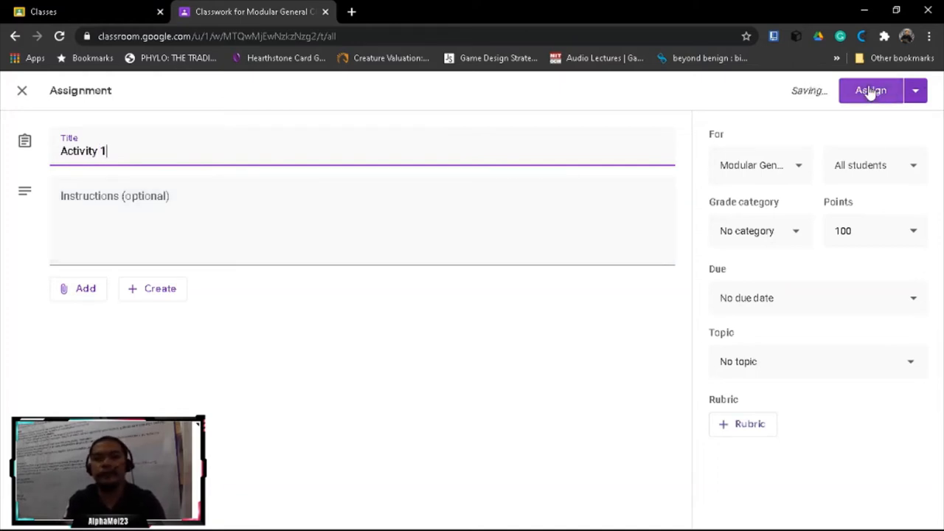
left_click(870, 90)
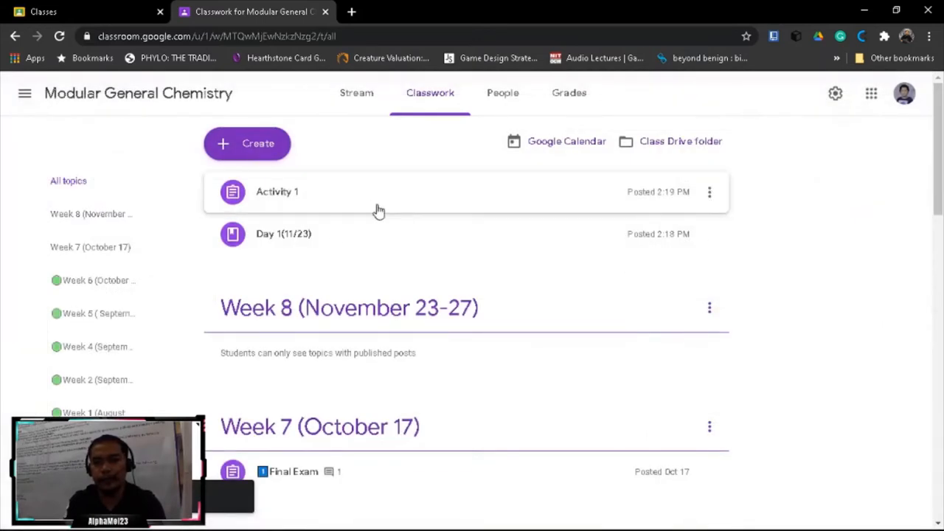
Edit the Activity 1 assignment, retitle it 'Day 2 (11/24)' and save
left_click(708, 192)
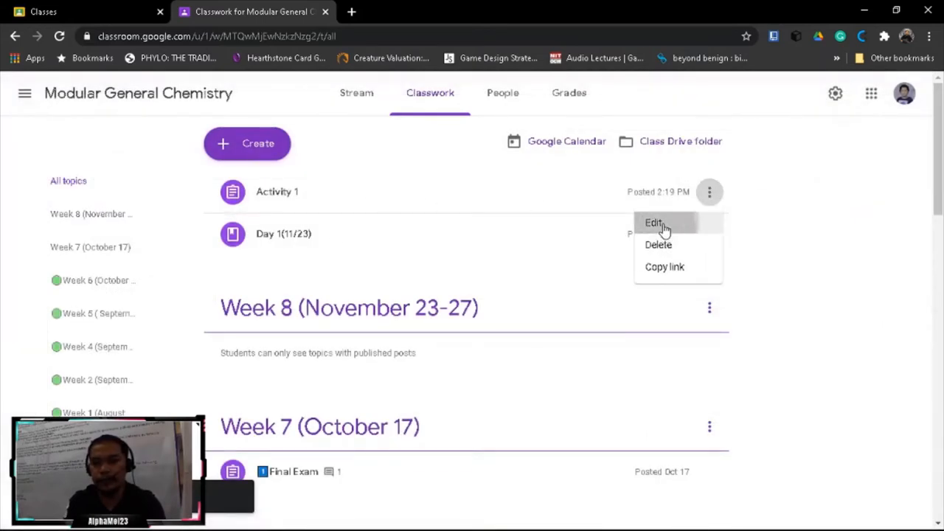
left_click(653, 223)
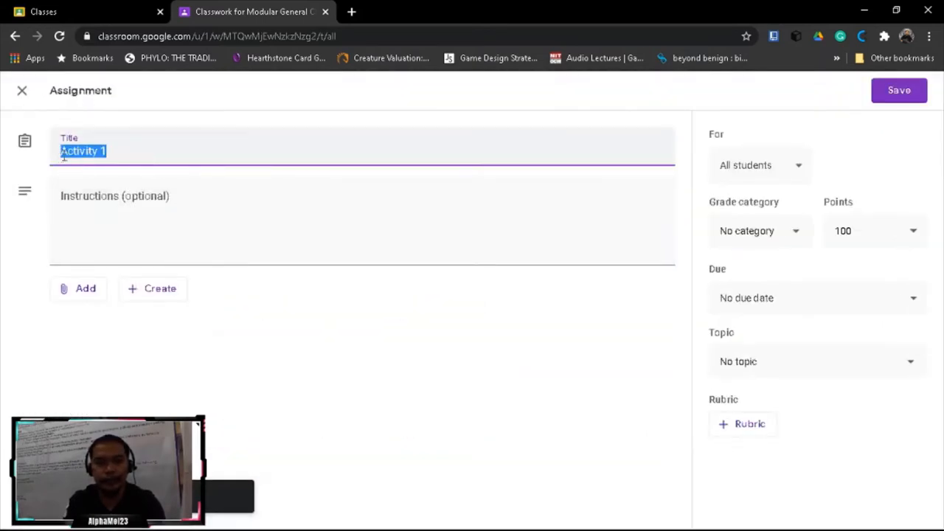
type("Day")
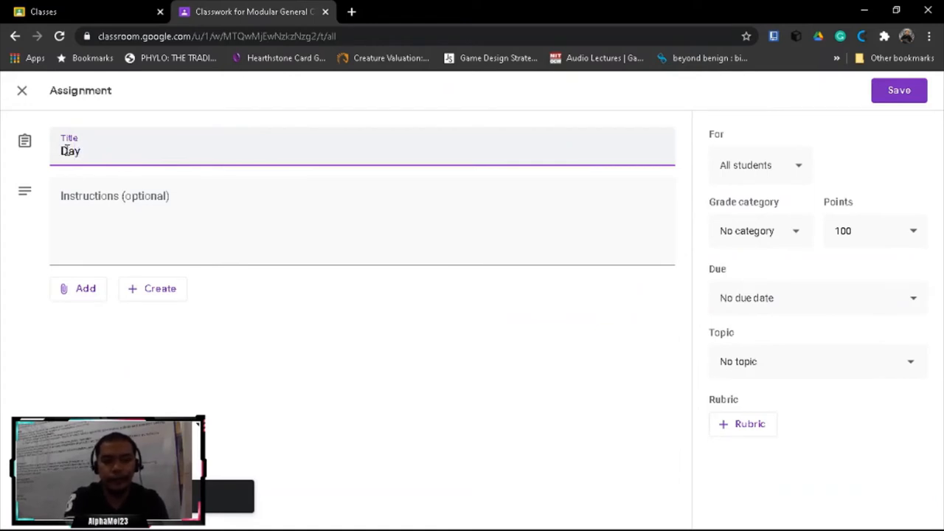
type("2")
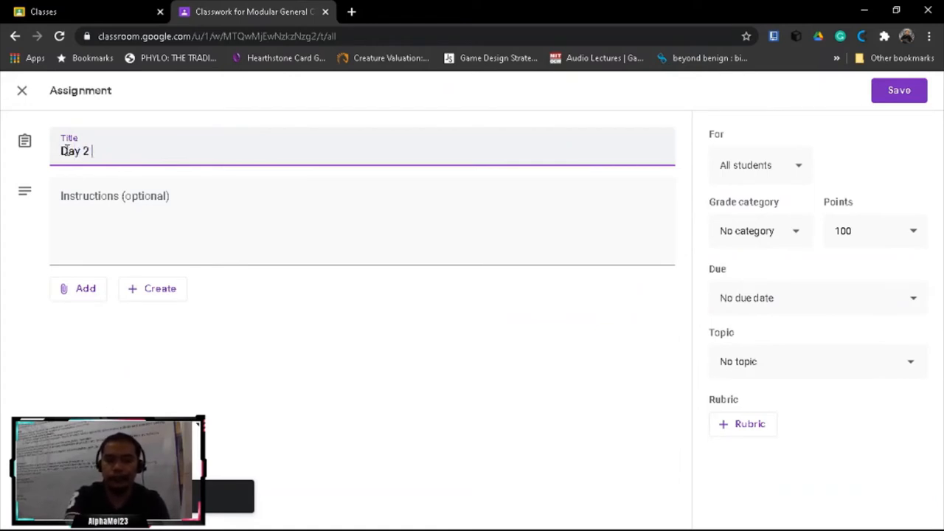
type("{")
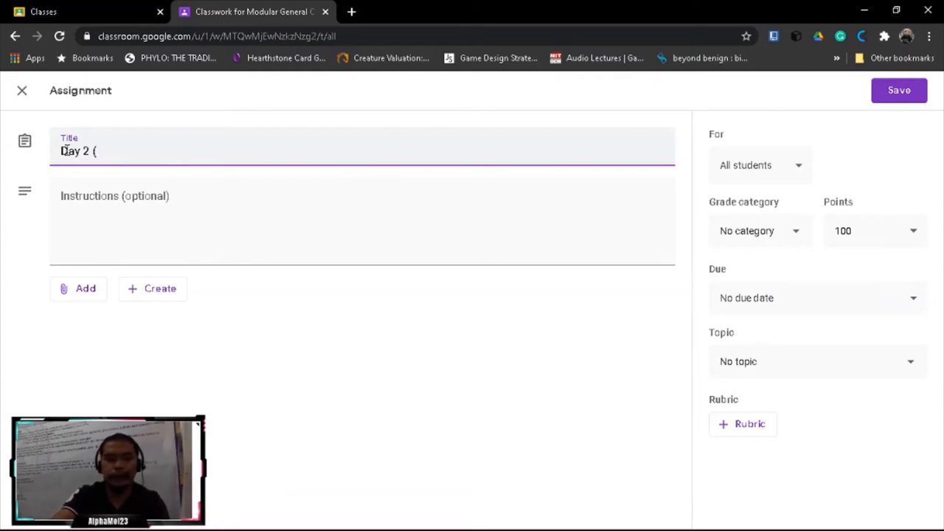
type("11/2")
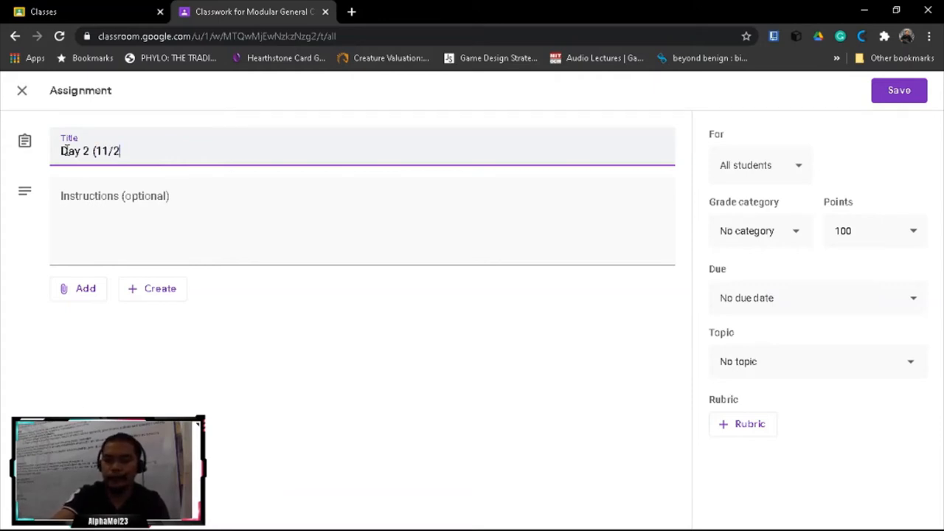
type("4)")
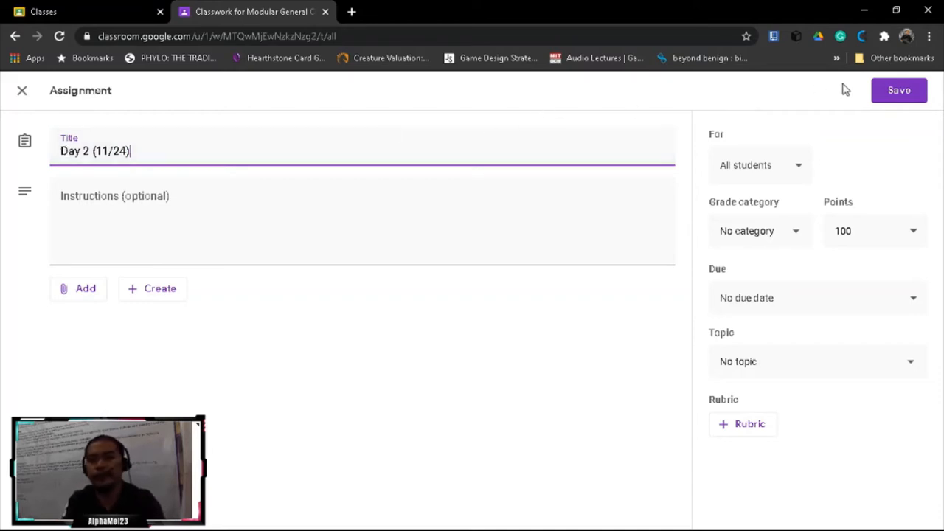
left_click(899, 90)
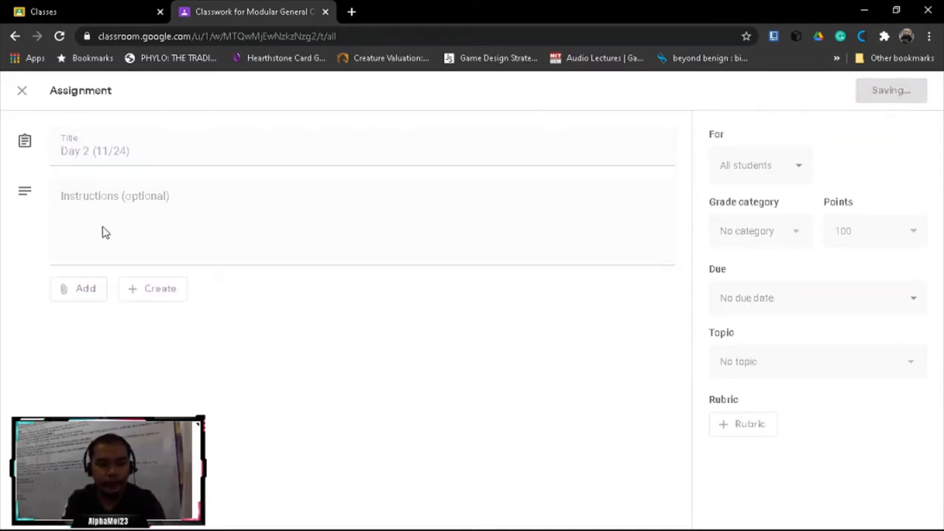
left_click(22, 90)
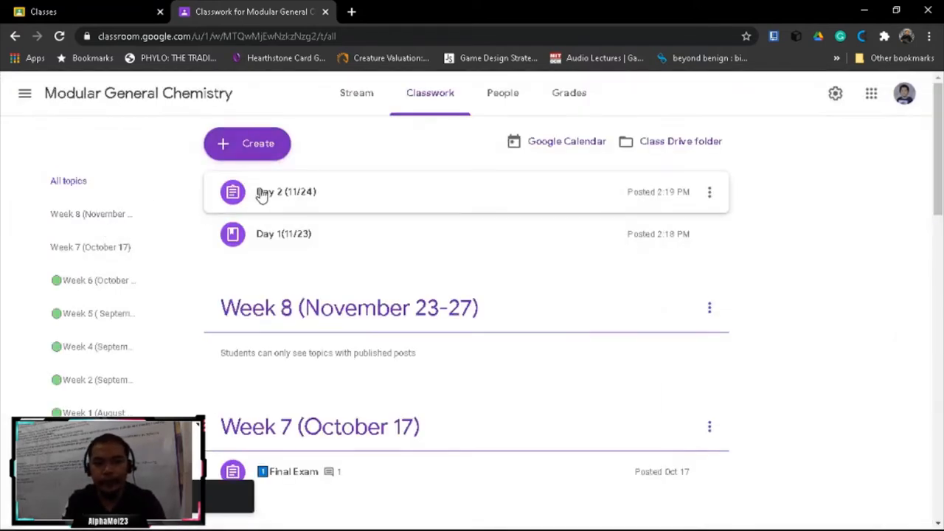
mouse_move(338, 192)
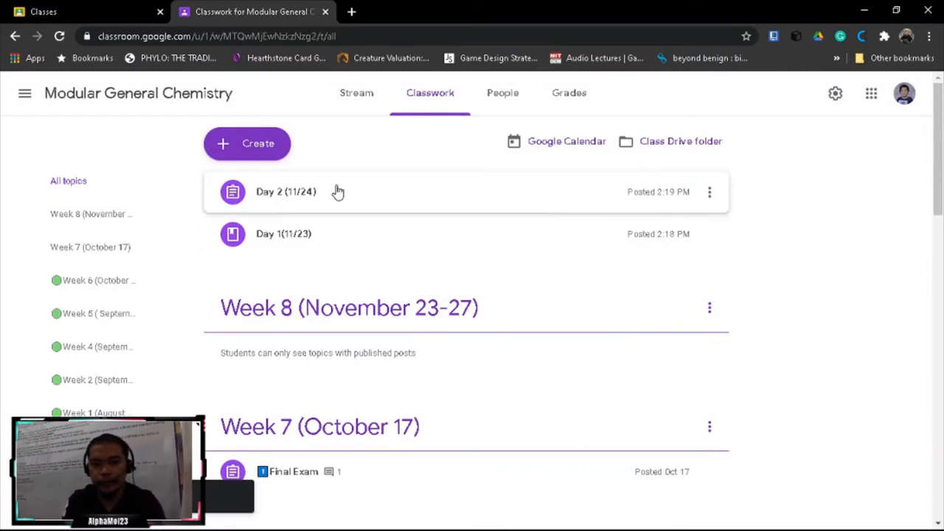
Create a new assignment, replace 'Activity' with the title 'Day 3 (11/25)', and assign it
left_click(247, 143)
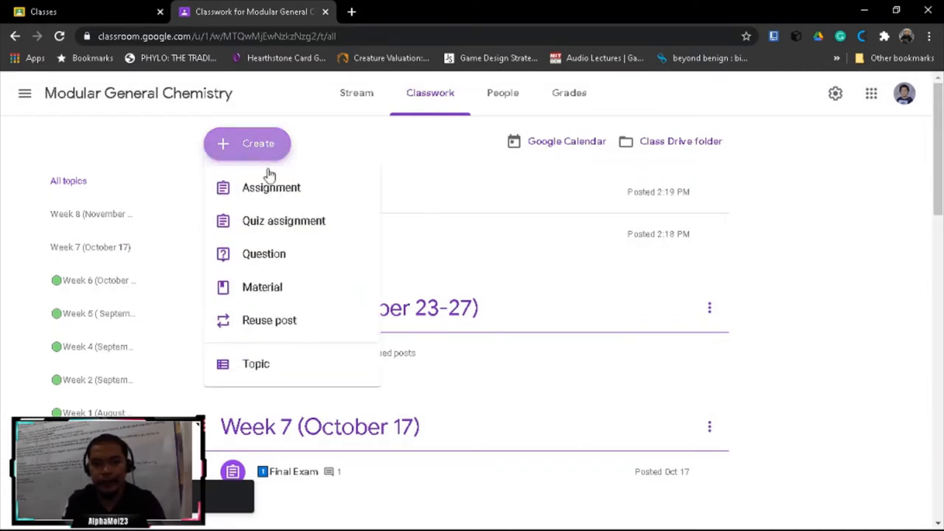
mouse_move(262, 287)
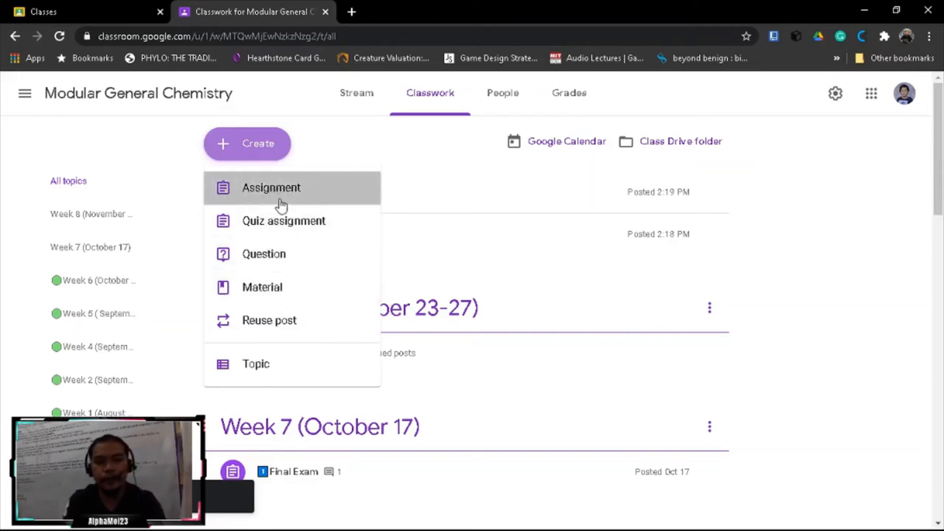
left_click(271, 187)
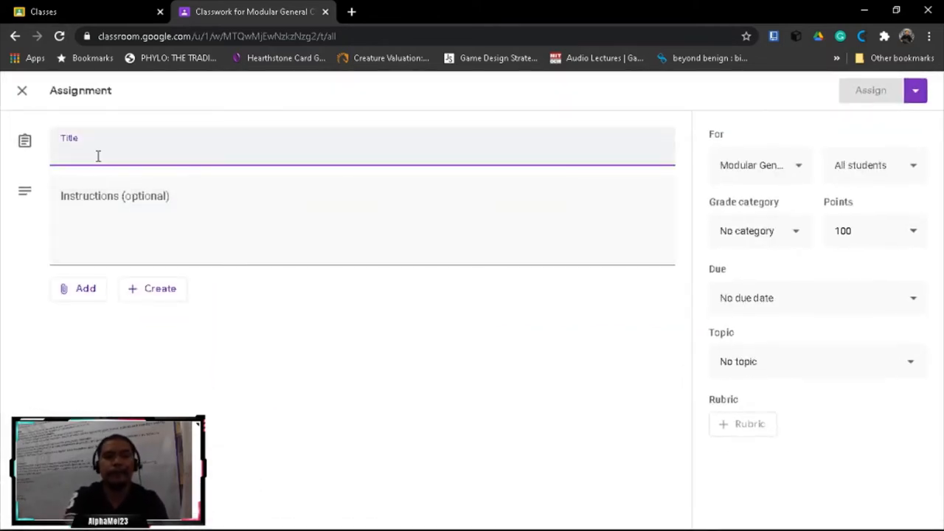
type("Act")
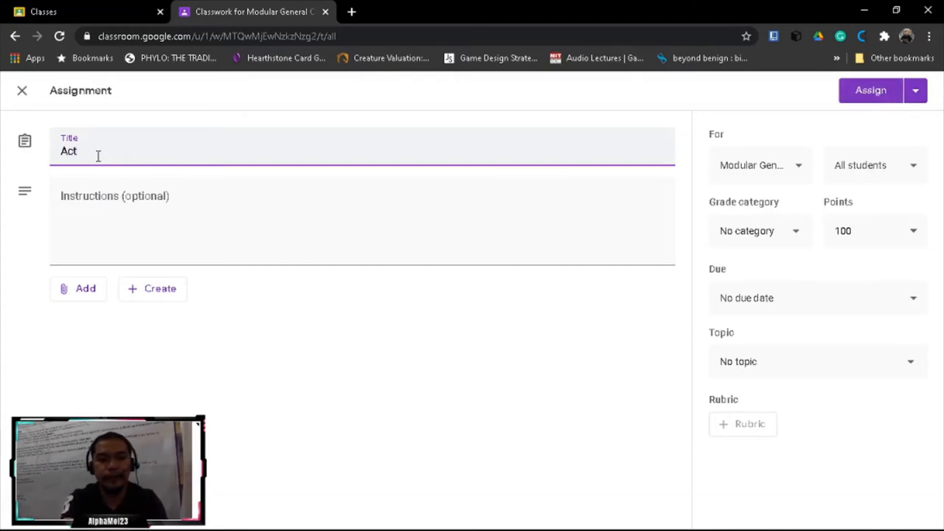
type("ivity")
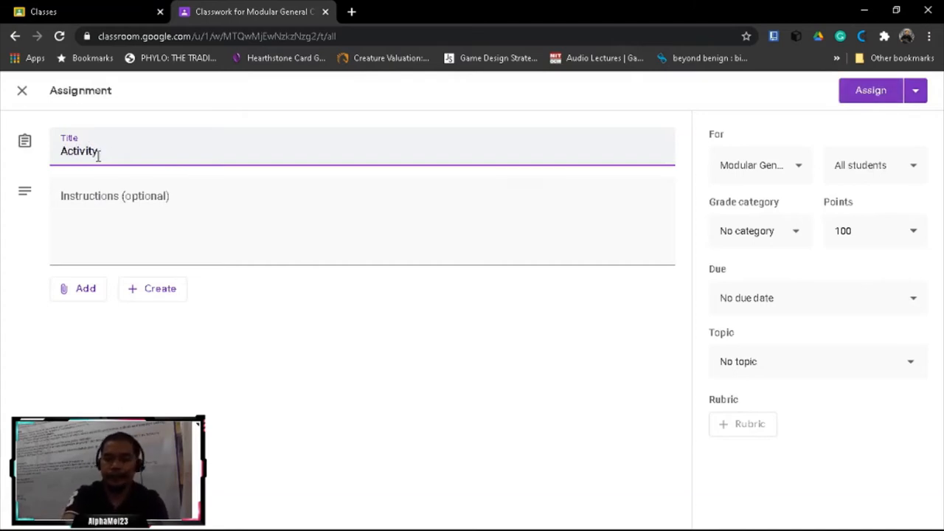
key("Backspace")
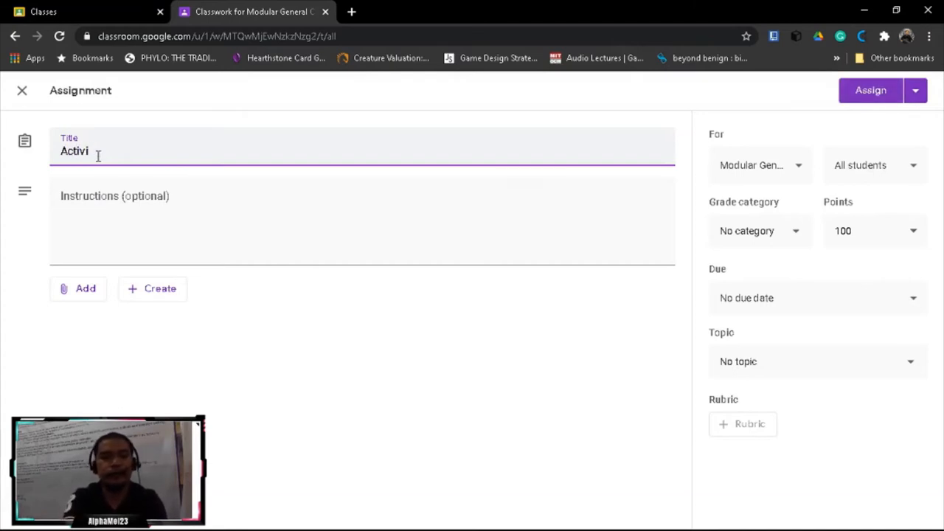
type("Day")
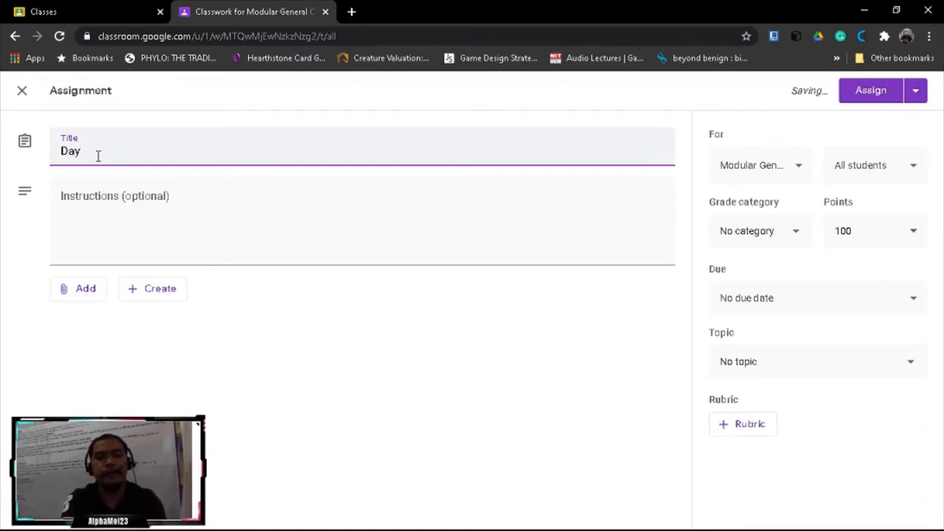
type("3 (")
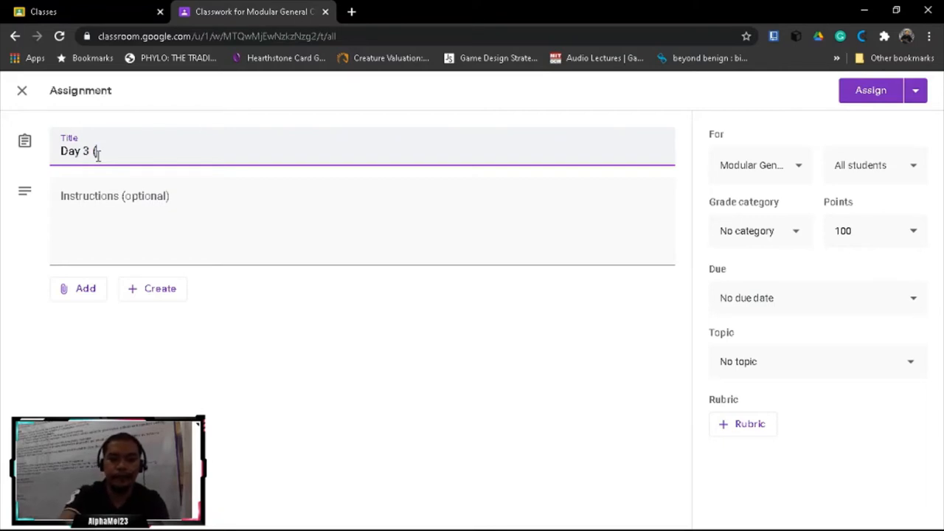
type("11")
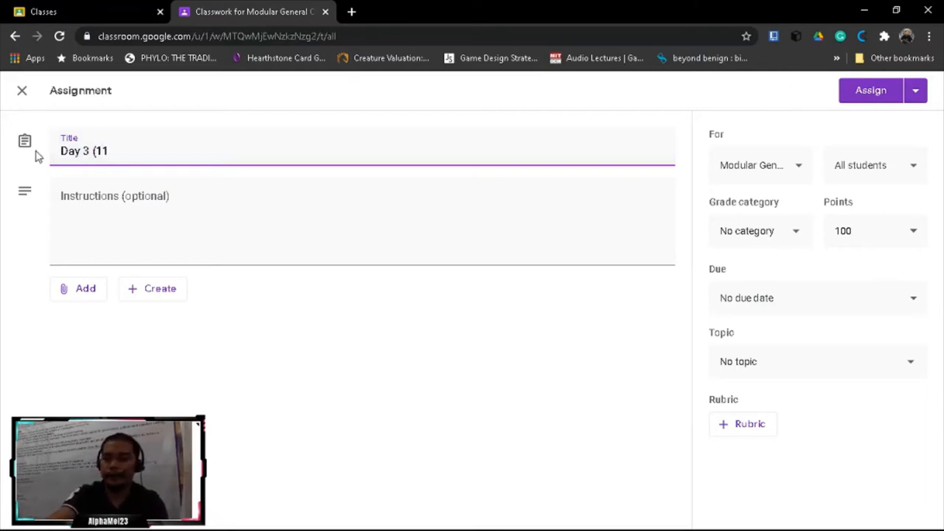
type("/25)")
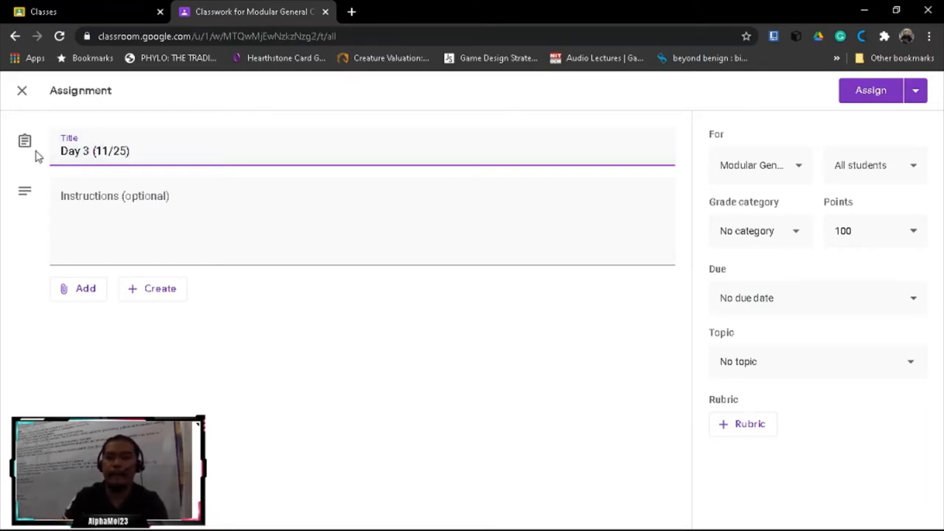
left_click(870, 90)
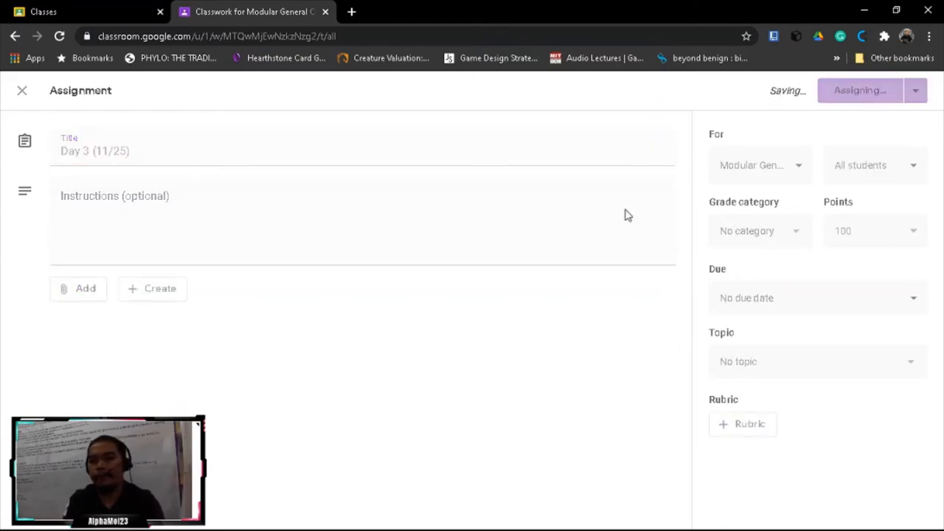
mouse_move(224, 243)
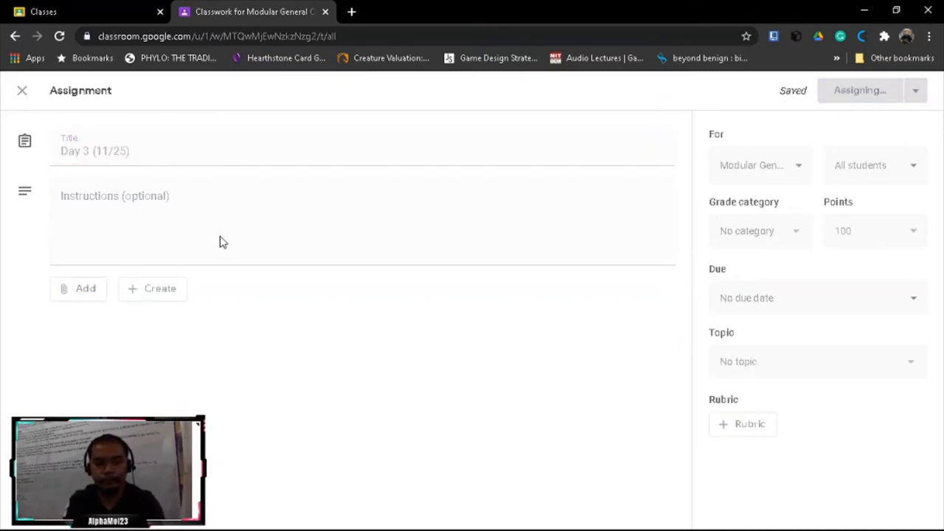
left_click(859, 90)
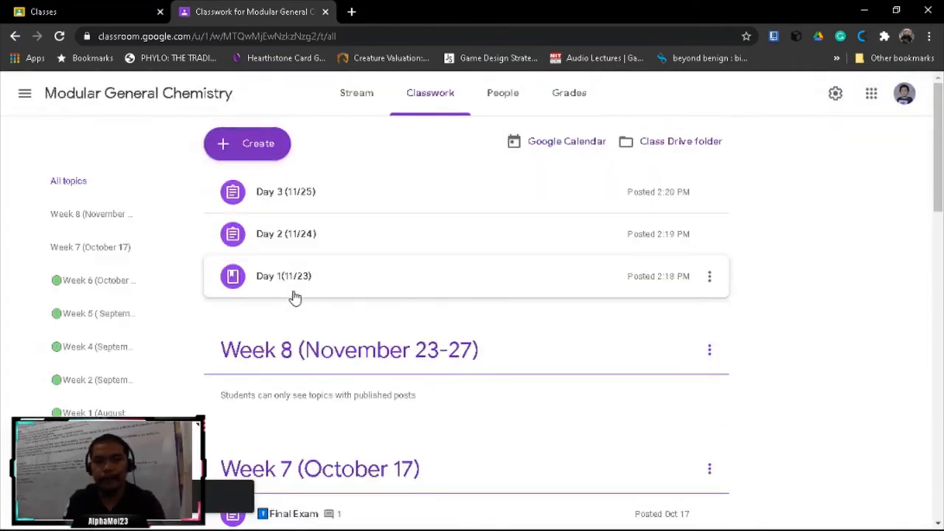
mouse_move(335, 208)
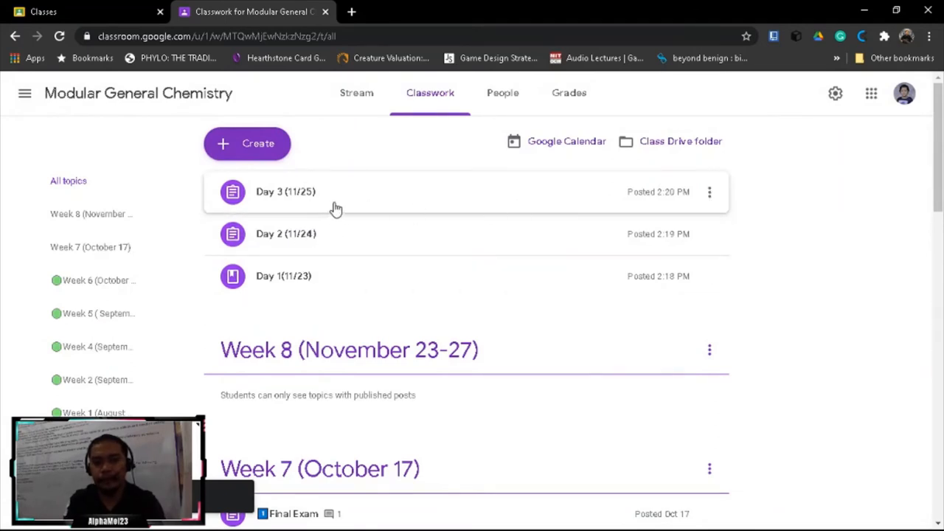
Rename the Week 8 topic so its date range reads November 23-26
scroll("down", 3)
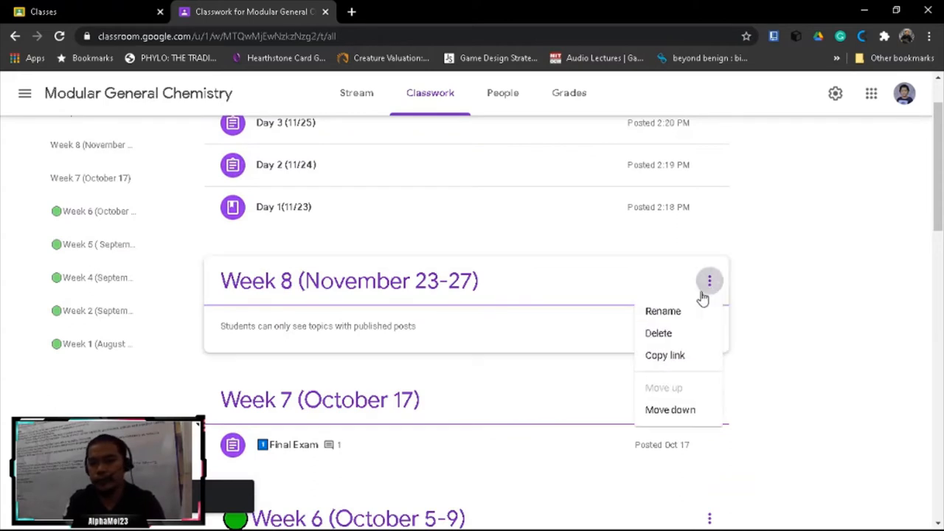
left_click(662, 311)
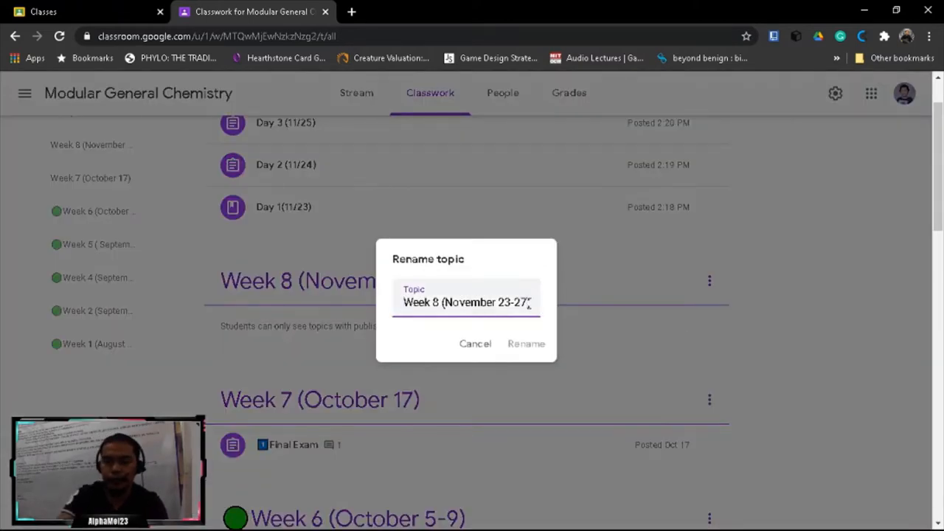
type("4")
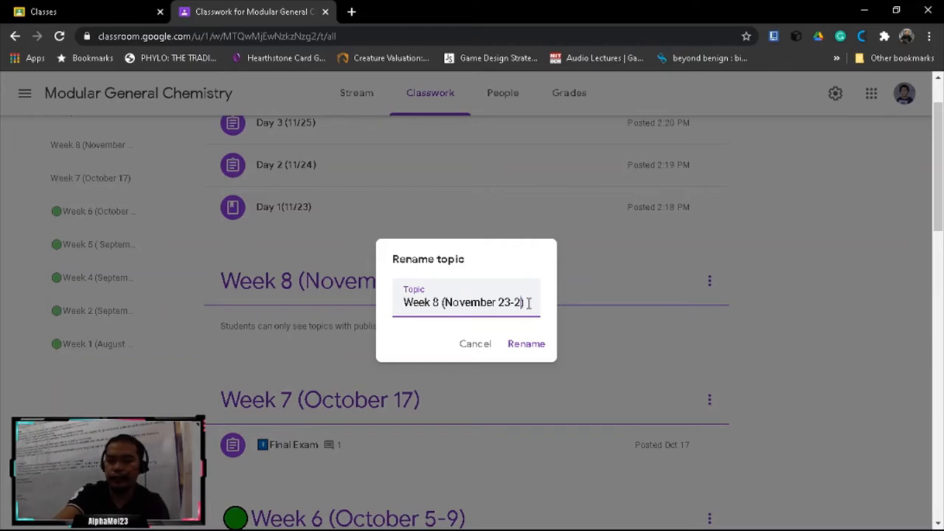
left_click(525, 343)
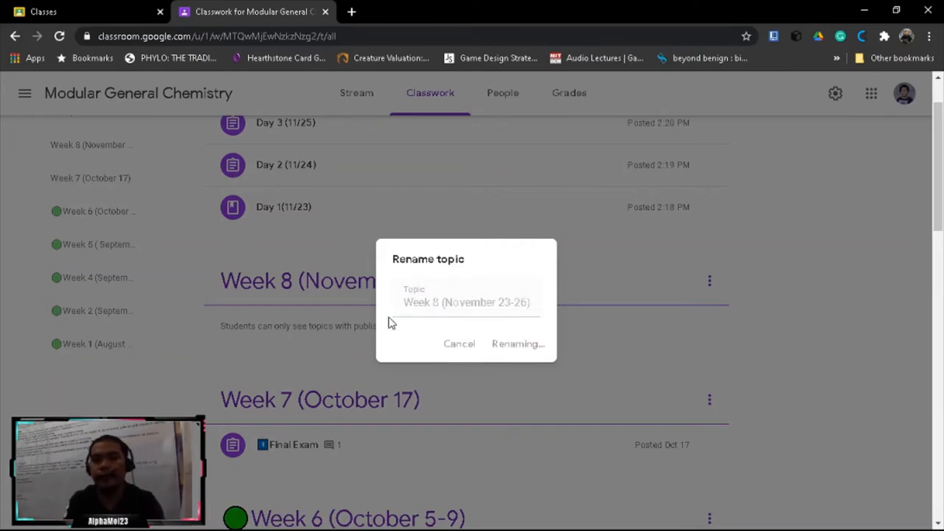
left_click(517, 344)
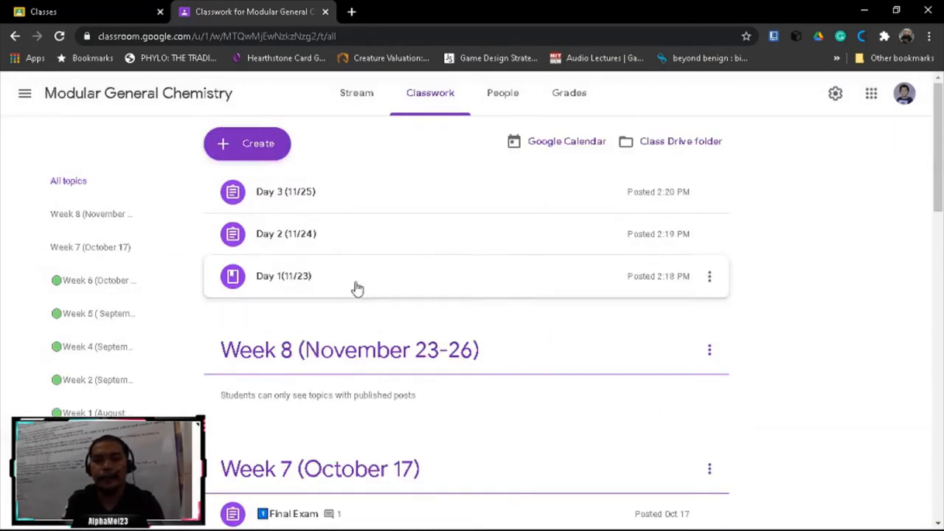
mouse_move(253, 147)
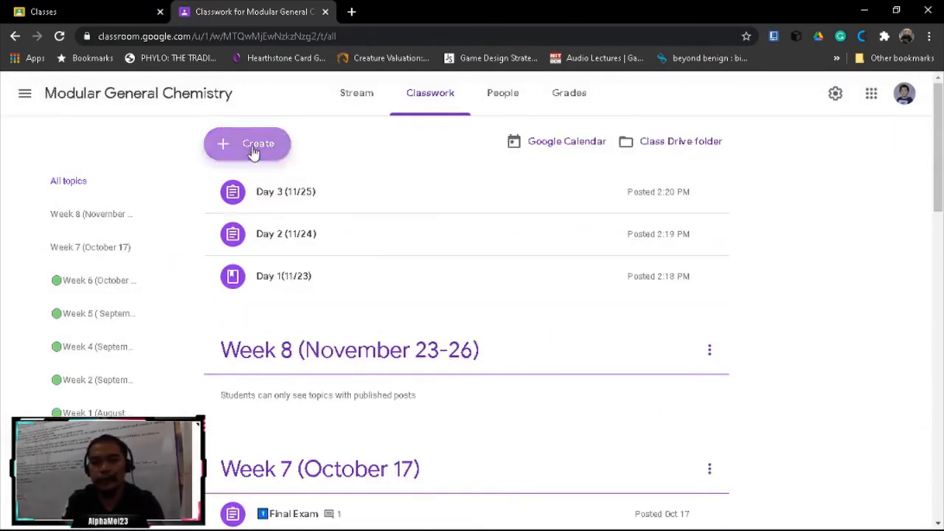
Create a quiz assignment titled 'Day 4 (11/26)' with the default blank Forms quiz and assign it
left_click(247, 144)
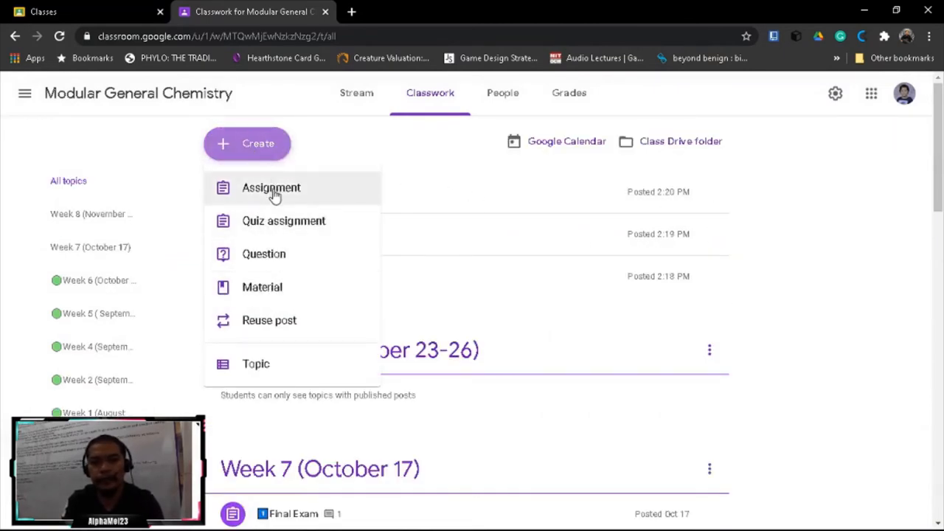
mouse_move(273, 225)
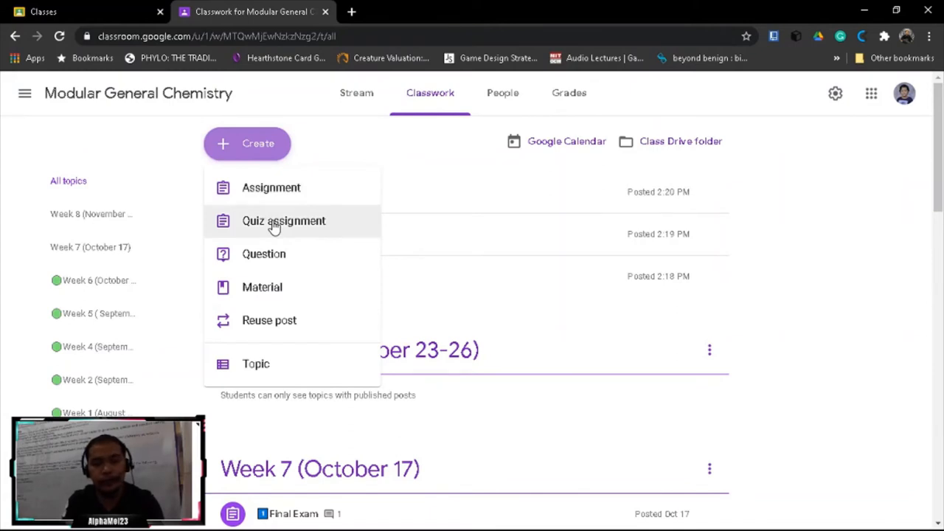
left_click(284, 220)
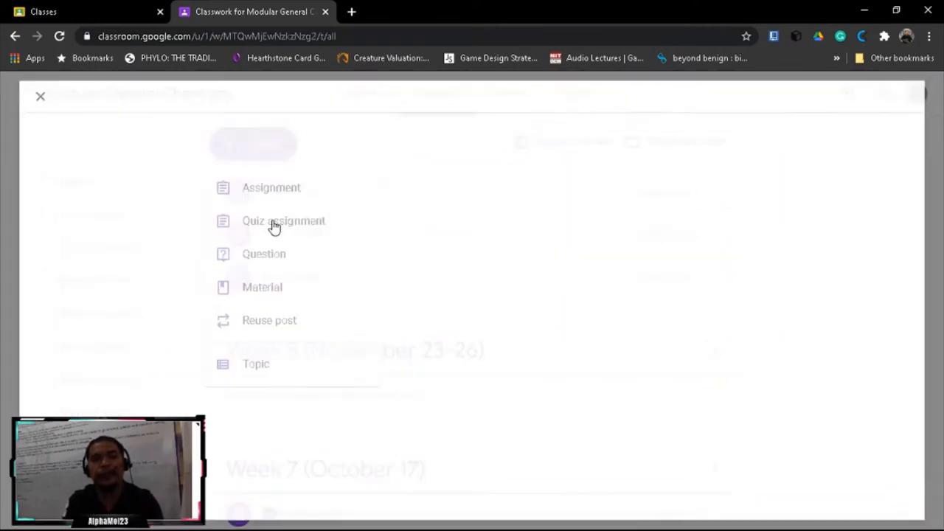
left_click(284, 220)
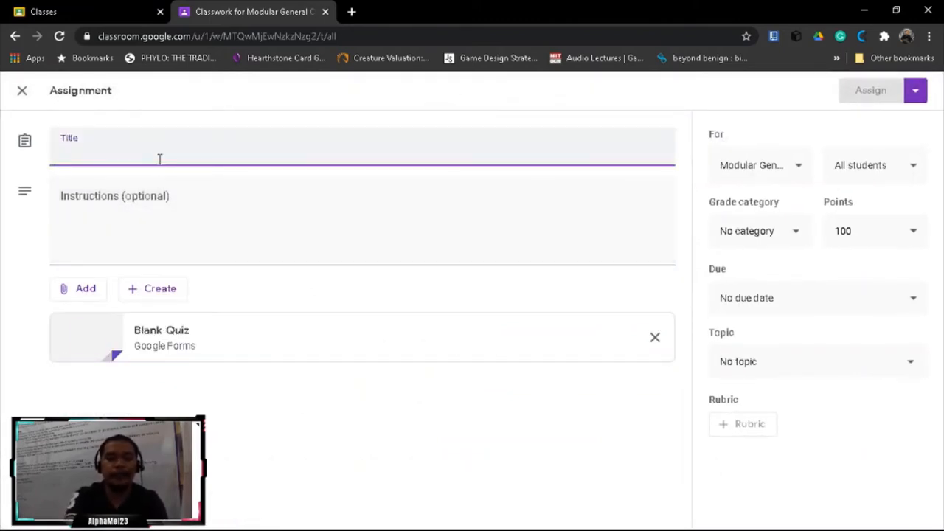
type("Da")
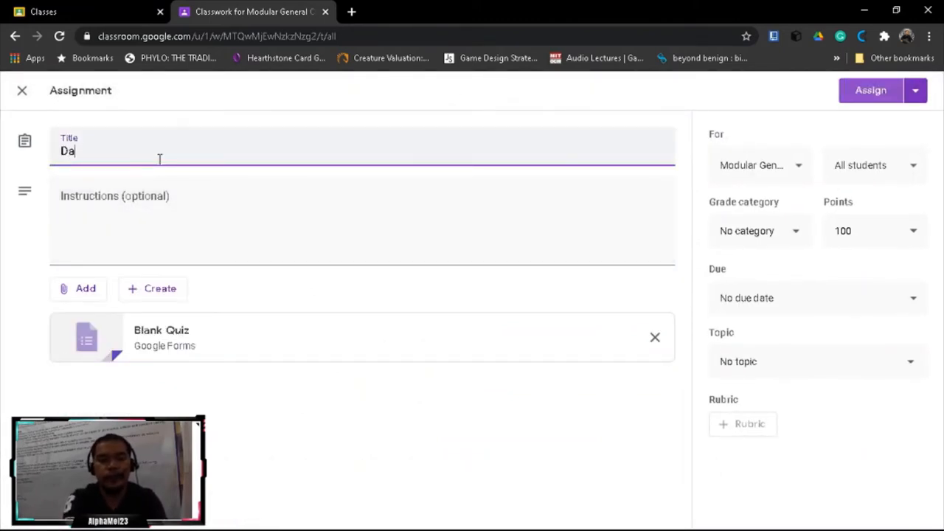
type("y")
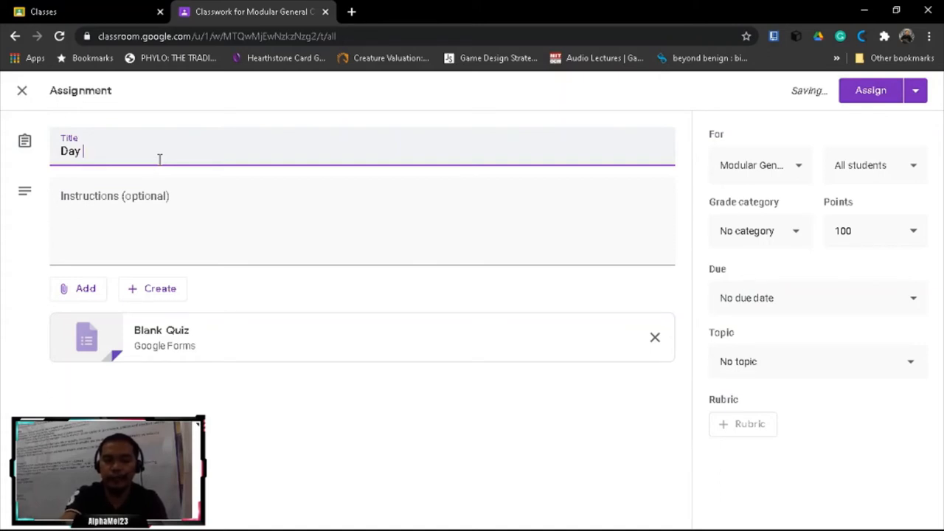
type("4 (")
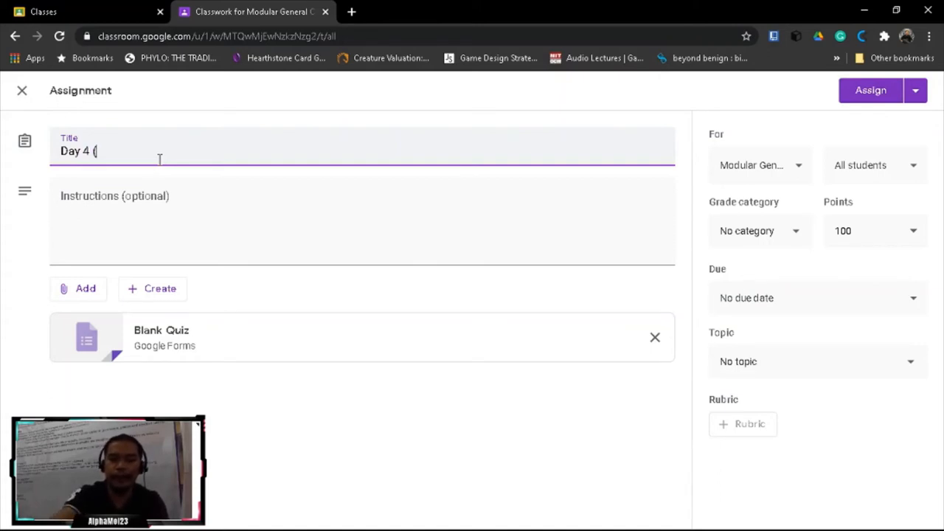
type("11")
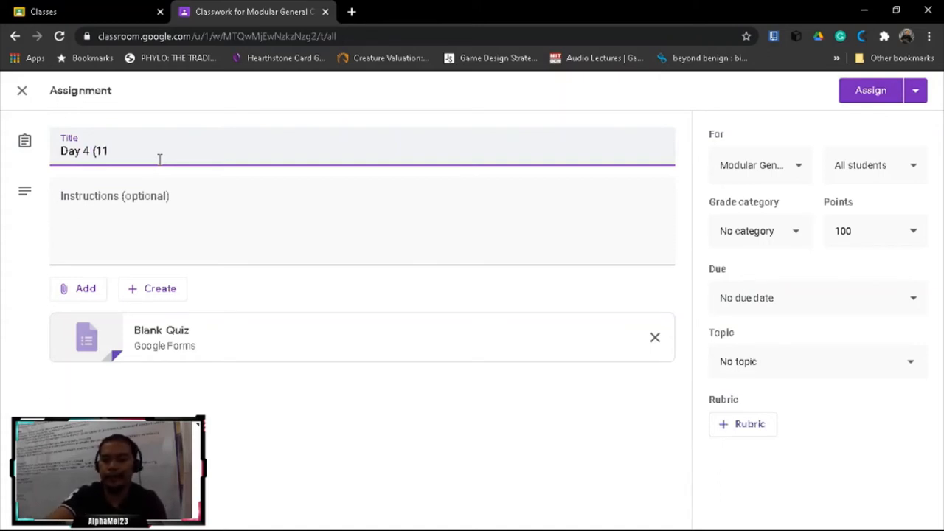
type("/")
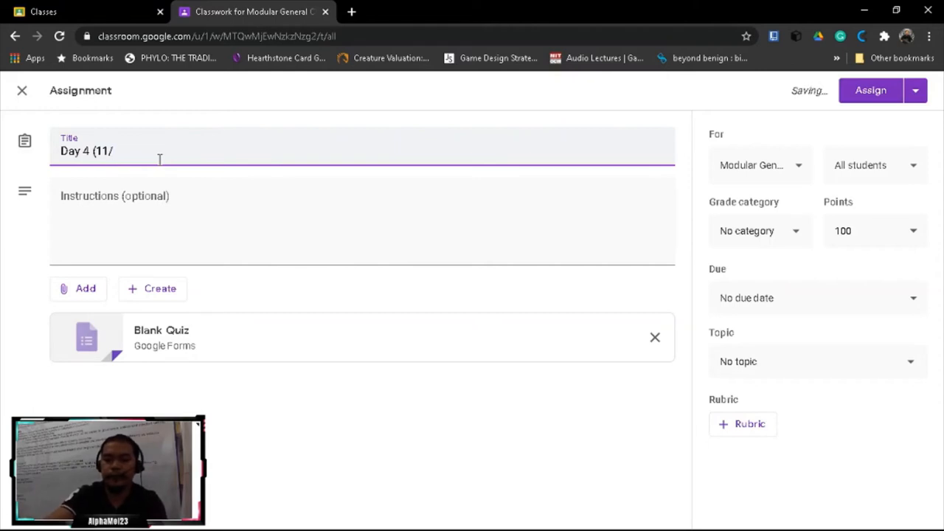
type("26")
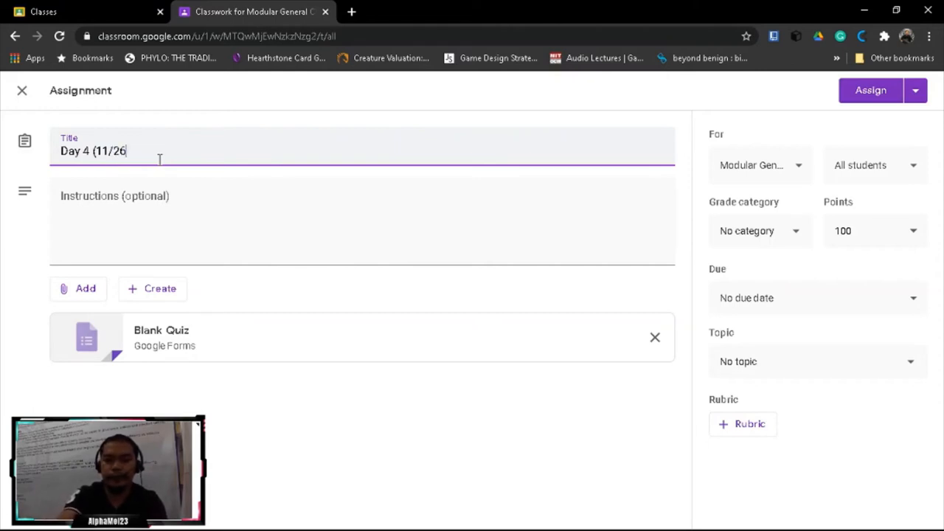
type(")")
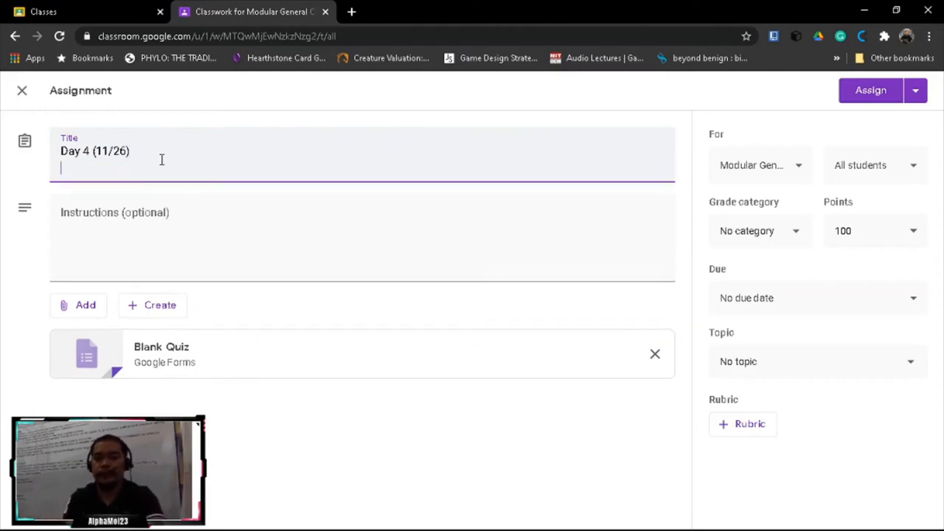
left_click(870, 90)
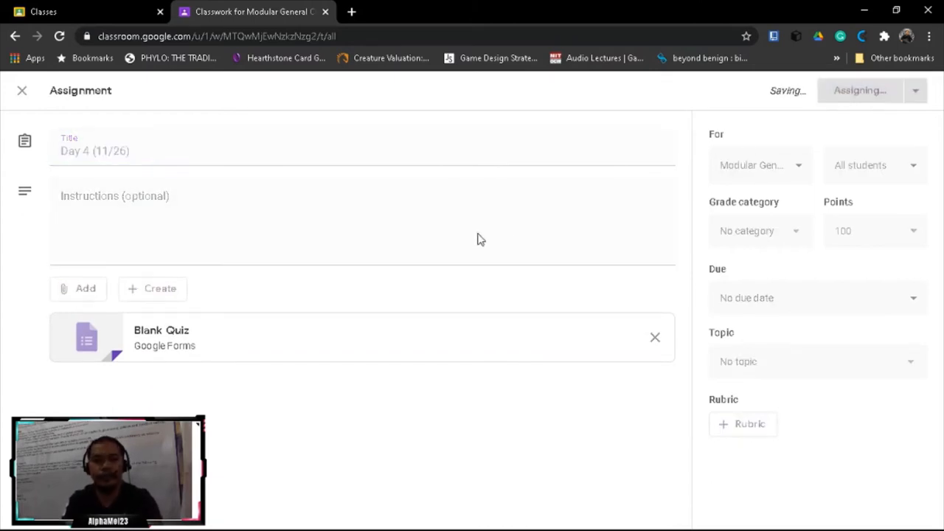
mouse_move(312, 265)
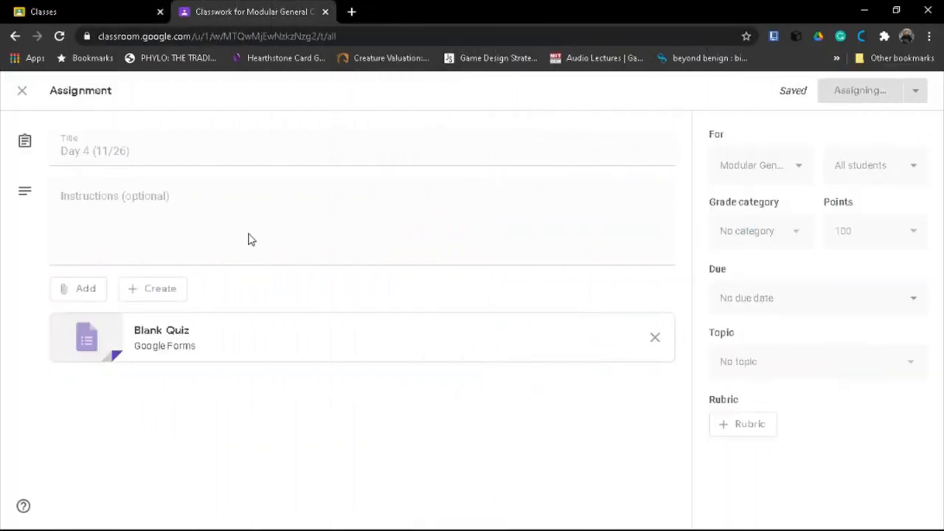
left_click(859, 90)
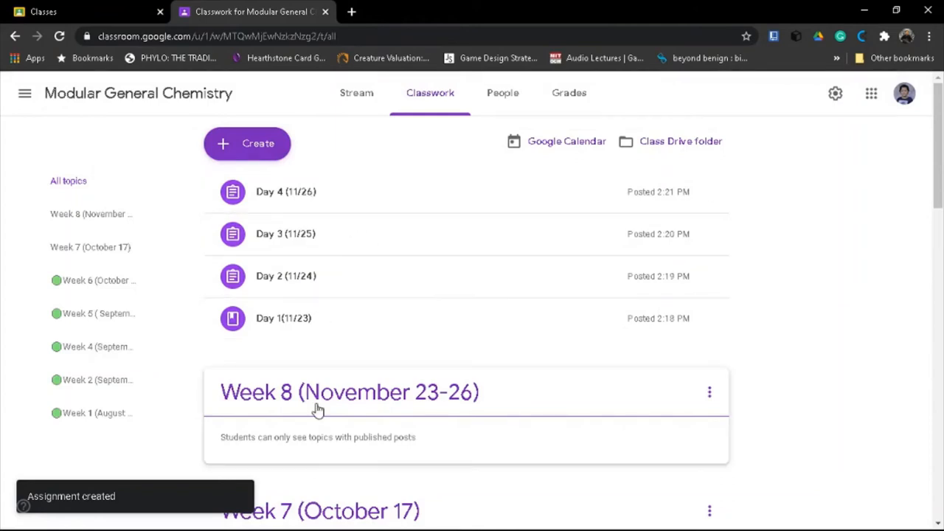
mouse_move(253, 439)
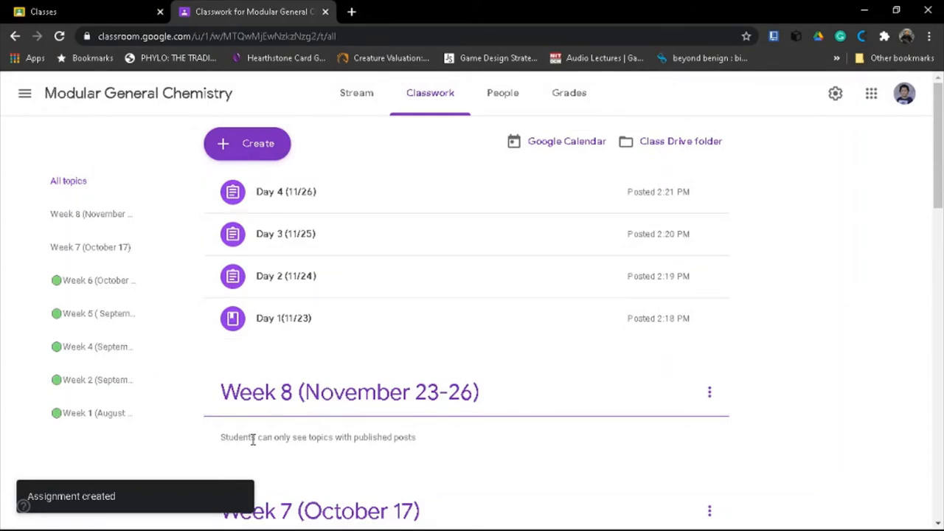
mouse_move(327, 406)
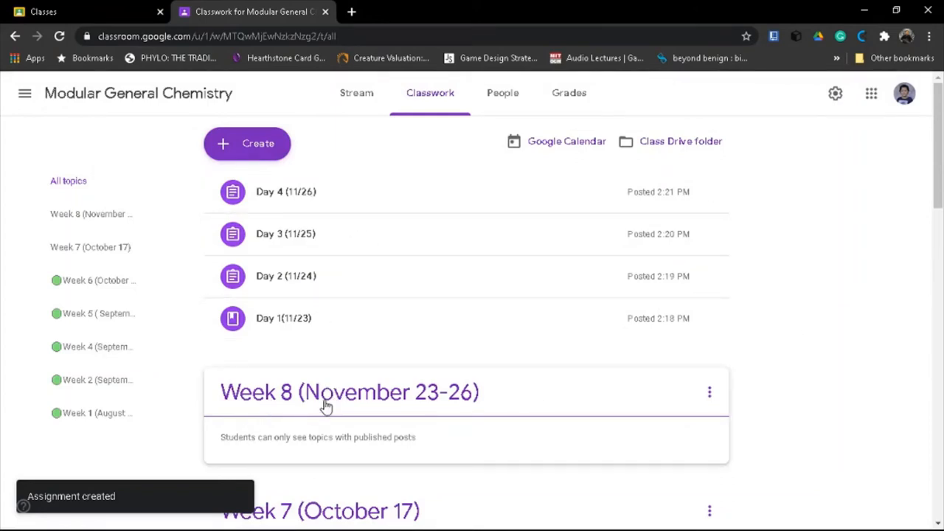
mouse_move(471, 409)
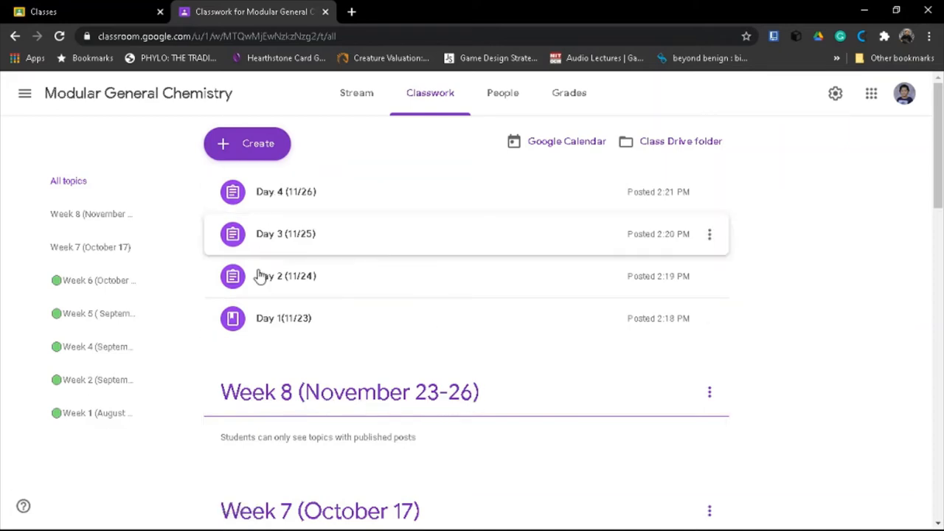
mouse_move(216, 405)
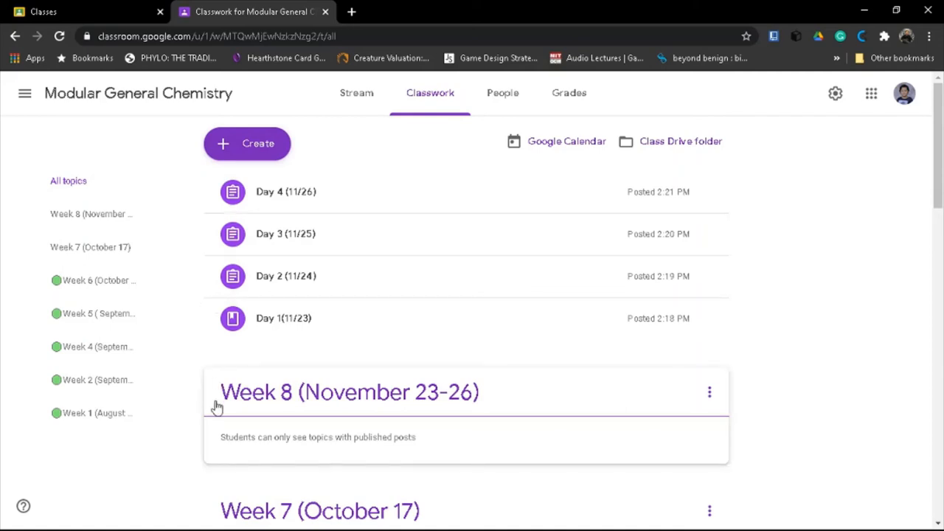
mouse_move(710, 391)
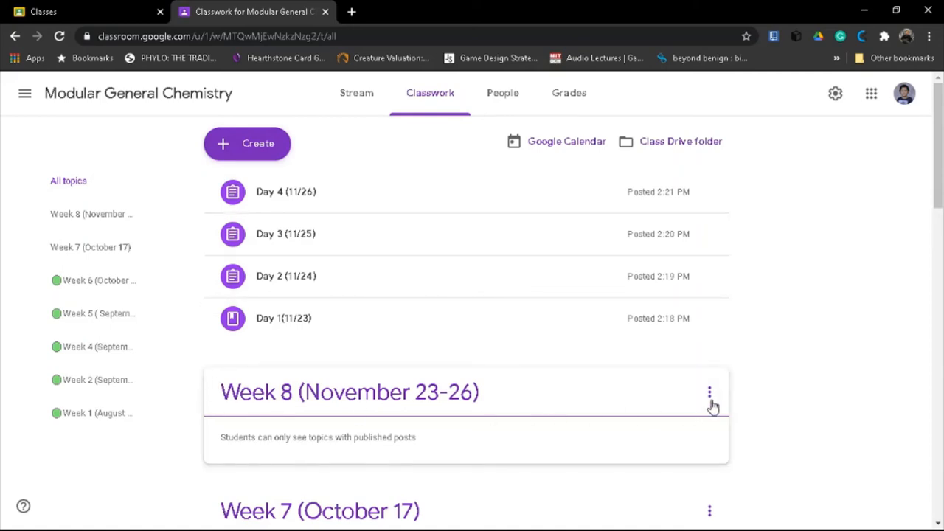
mouse_move(269, 223)
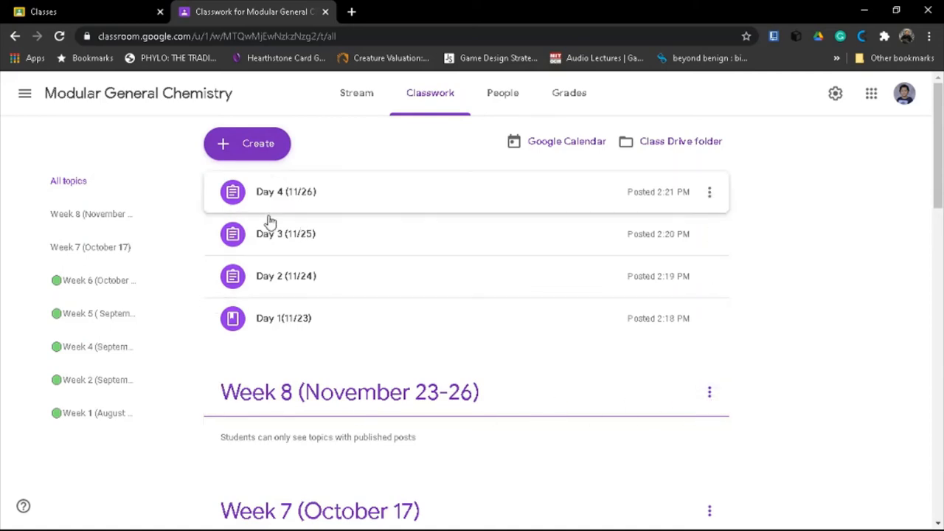
mouse_move(257, 324)
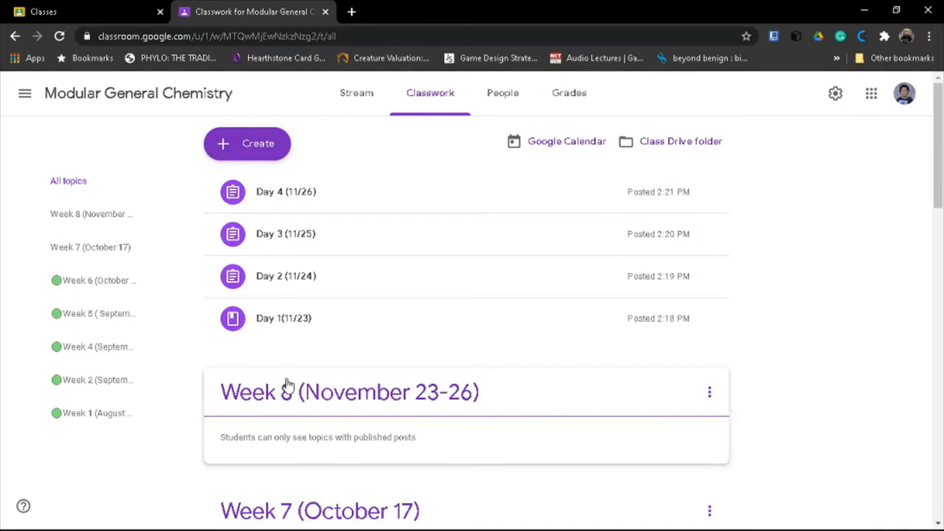
mouse_move(312, 404)
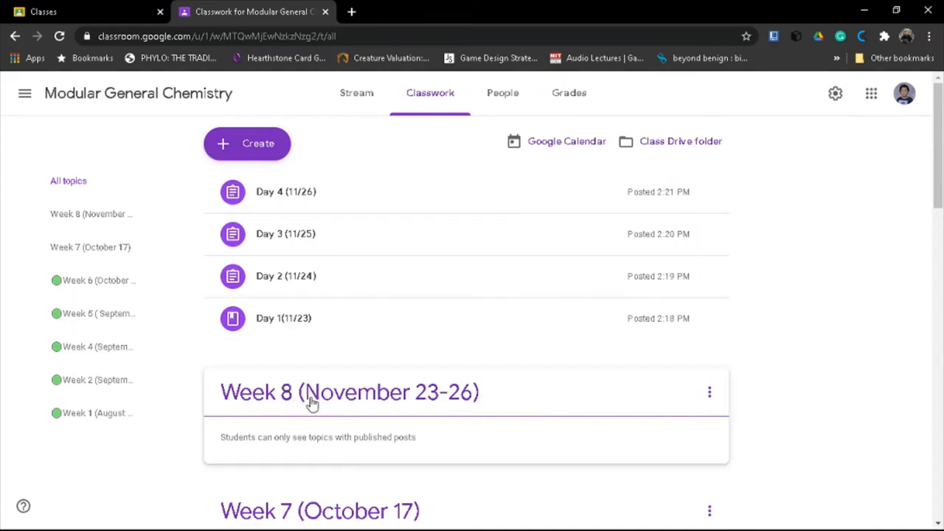
mouse_move(305, 219)
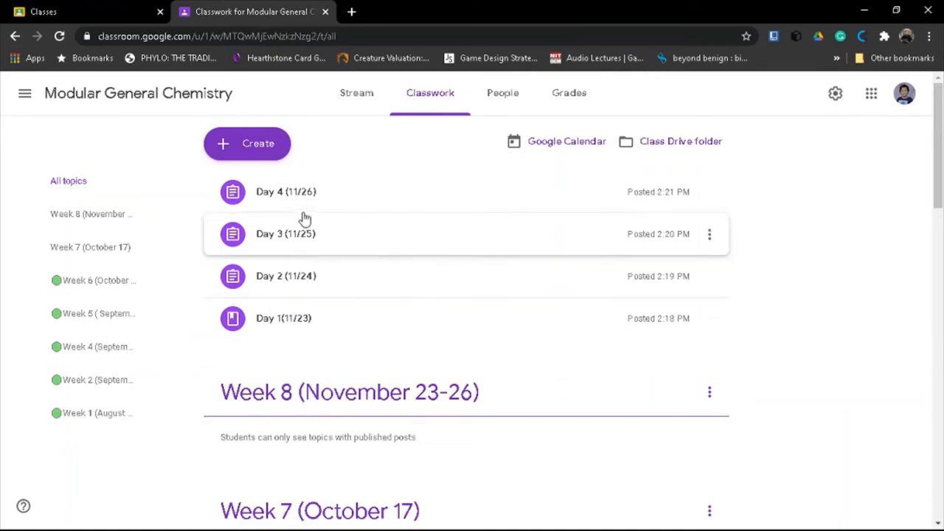
mouse_move(294, 192)
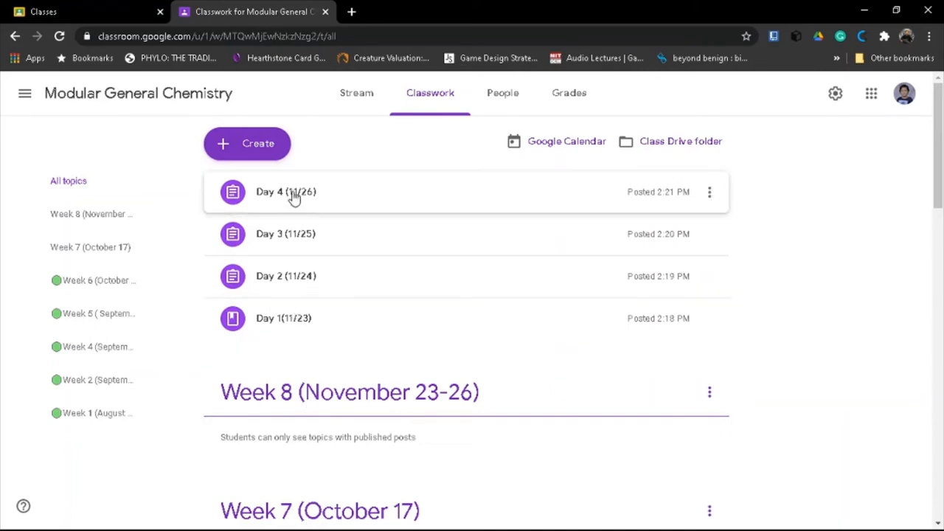
mouse_move(354, 328)
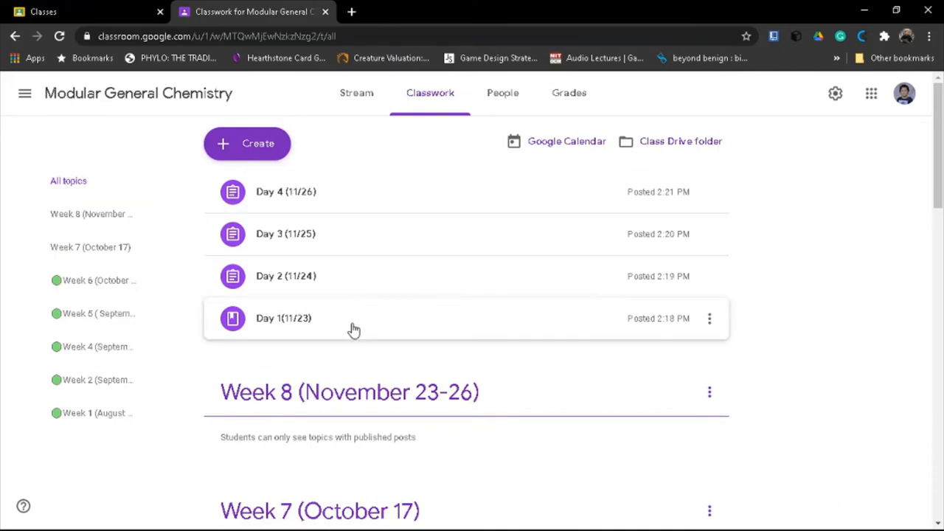
mouse_move(238, 322)
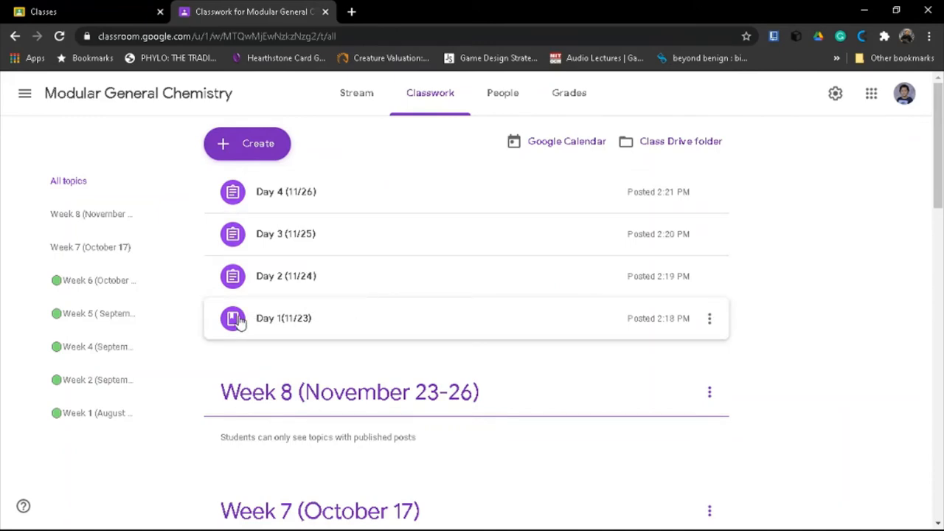
Drag the Day 3 post down into the Week 8 topic below Day 1 and Day 2
scroll("down", 3)
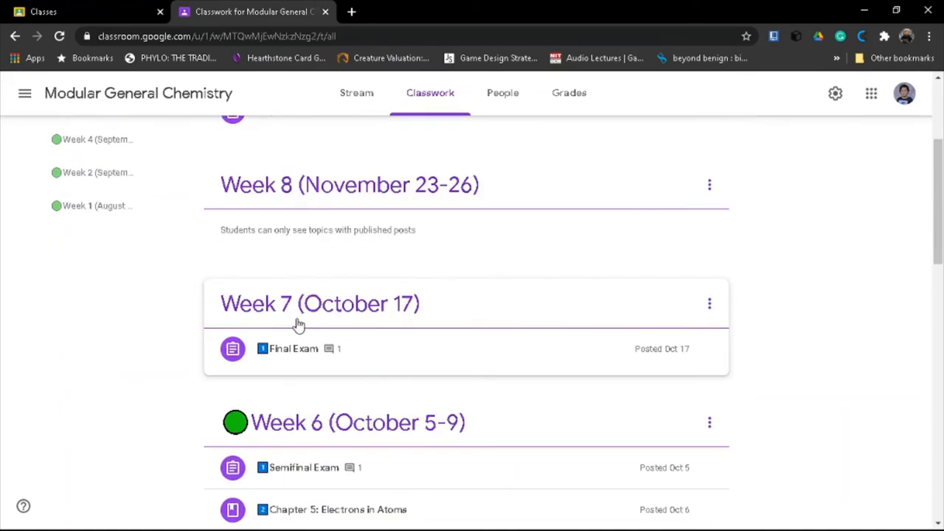
scroll("down", 3)
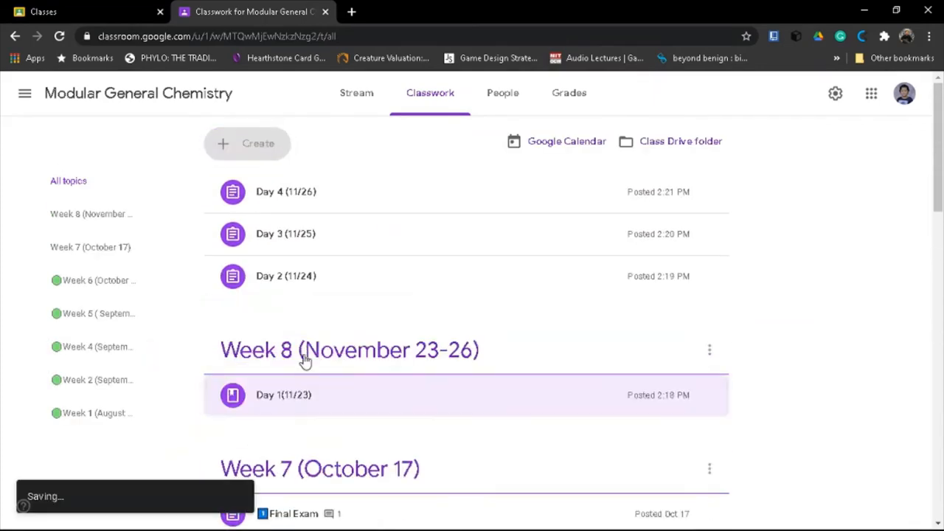
scroll("down", 3)
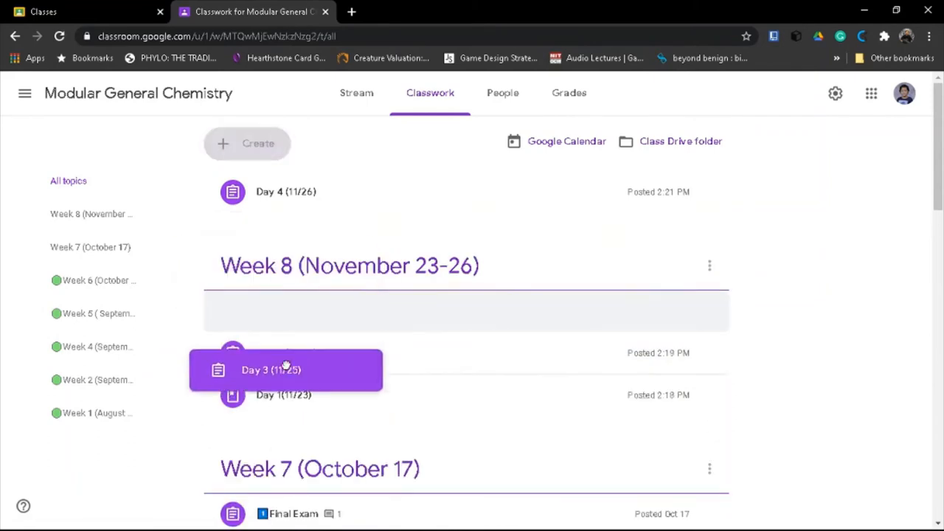
left_click_drag(286, 369, 286, 398)
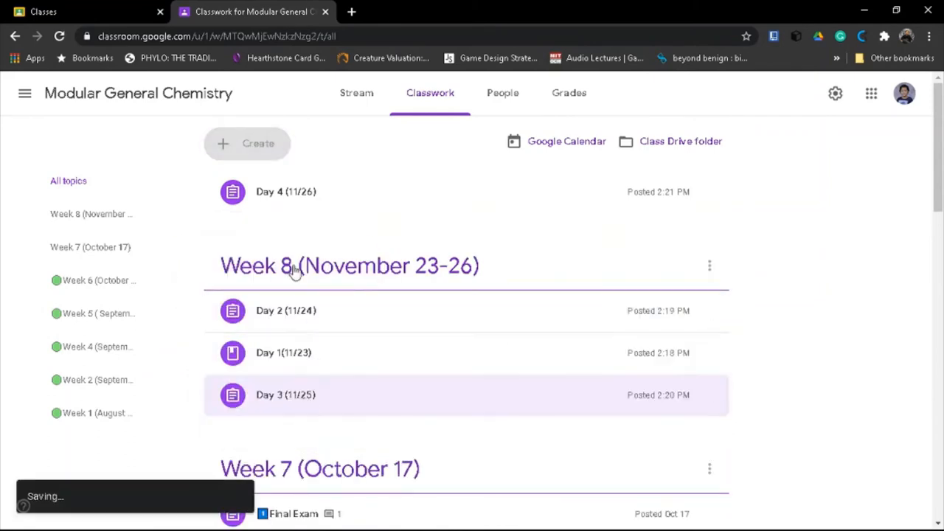
mouse_move(264, 203)
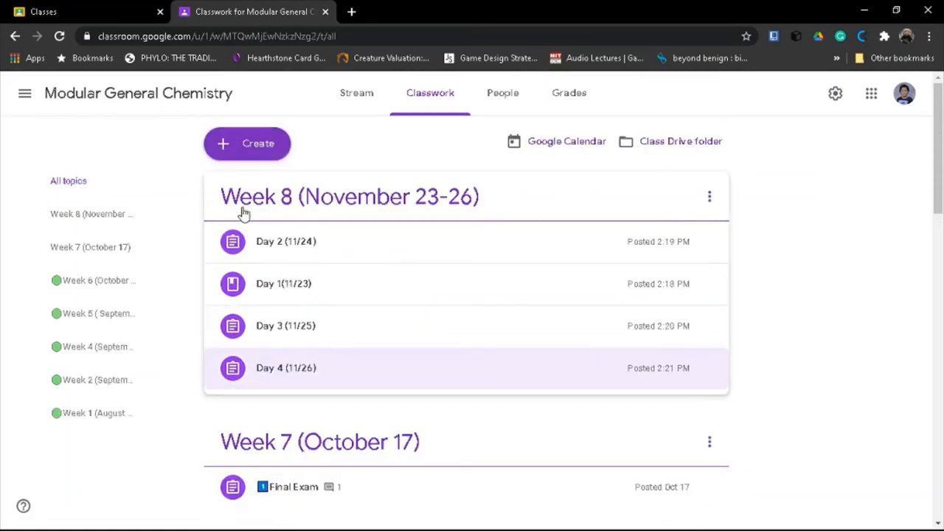
mouse_move(267, 209)
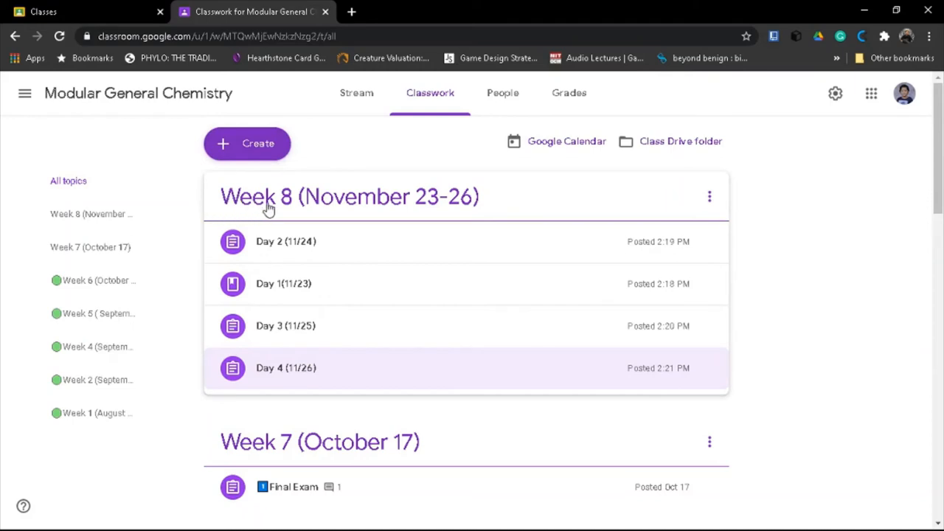
mouse_move(480, 317)
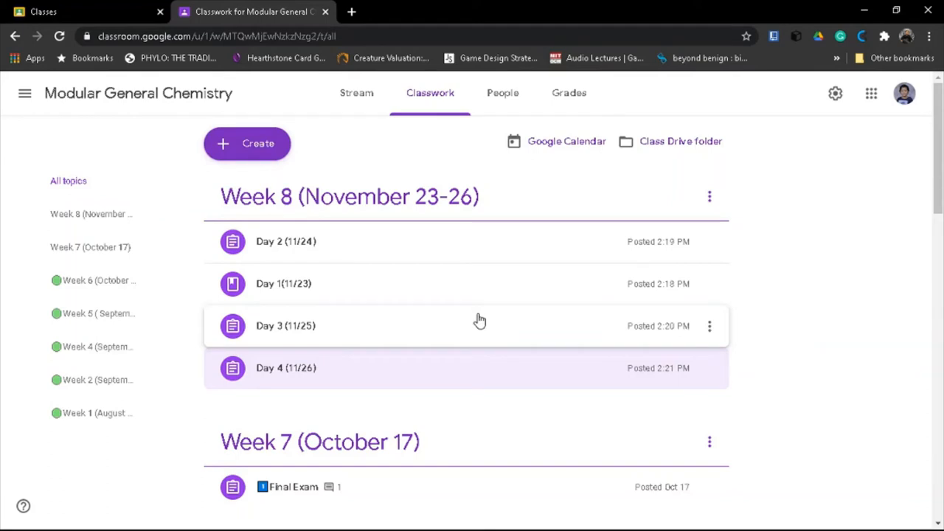
mouse_move(284, 368)
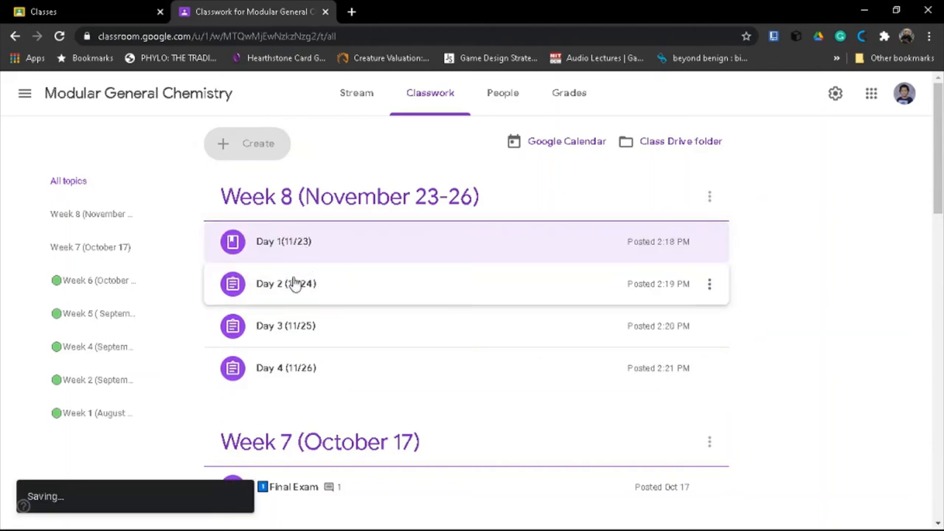
mouse_move(403, 372)
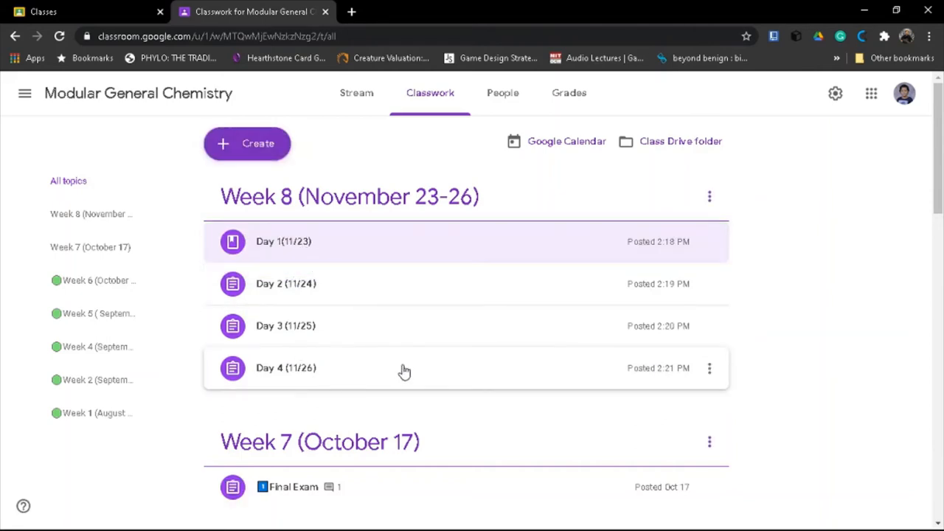
mouse_move(498, 315)
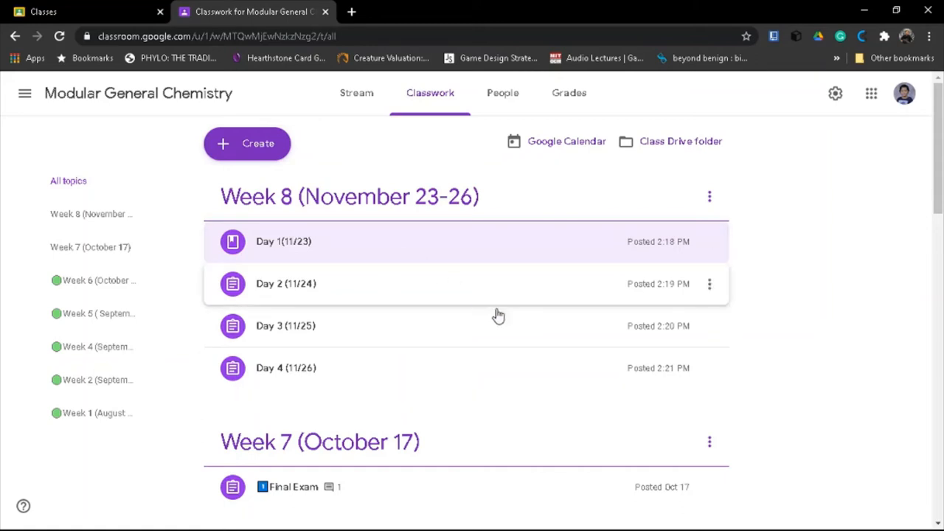
mouse_move(492, 348)
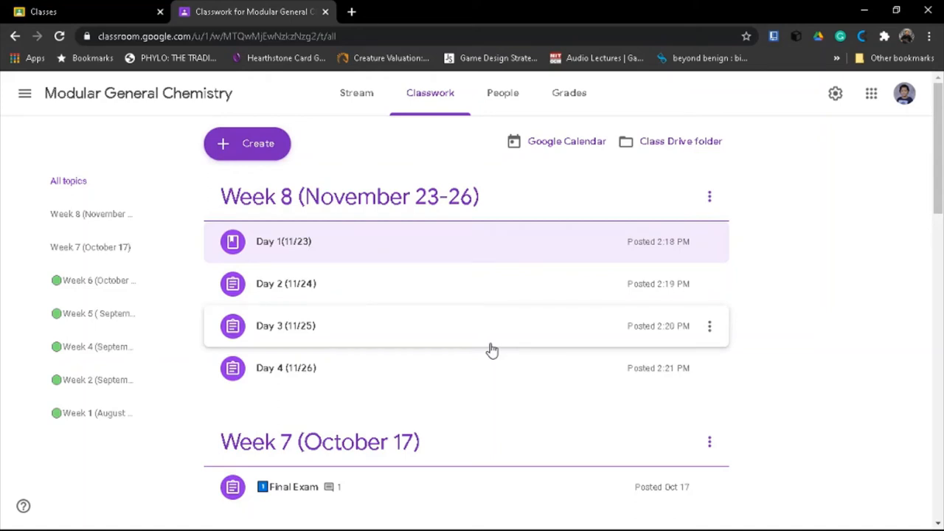
mouse_move(709, 250)
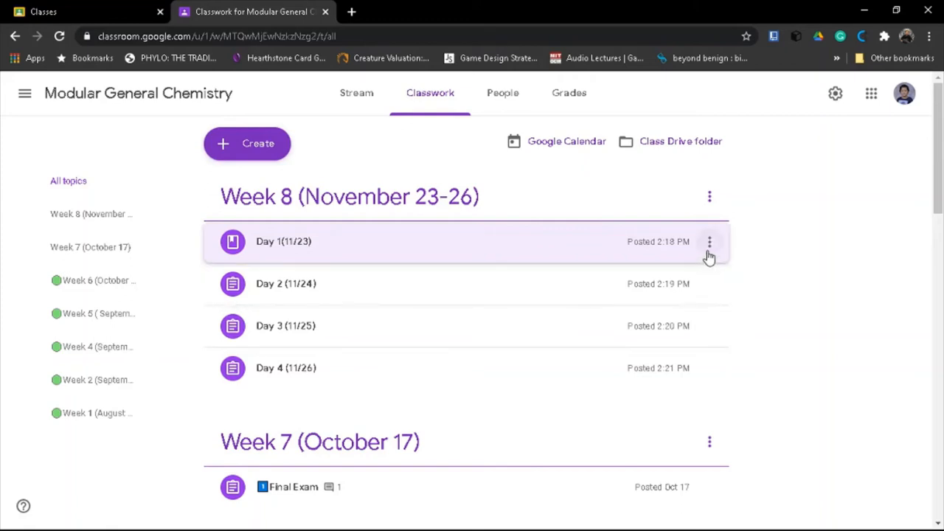
mouse_move(317, 332)
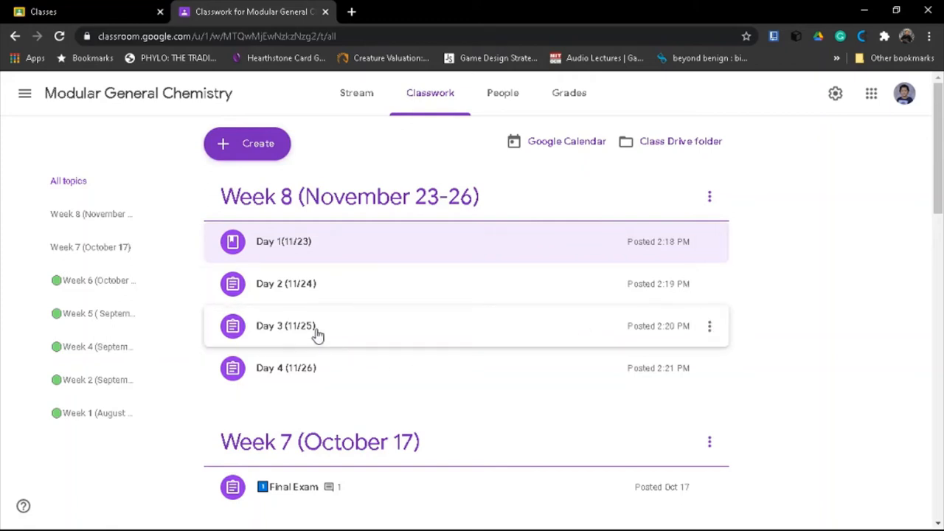
mouse_move(315, 382)
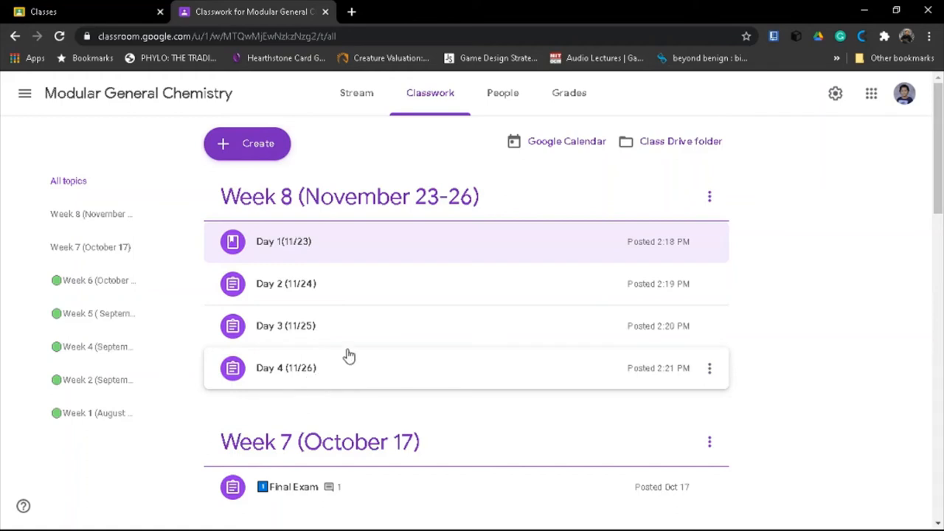
mouse_move(341, 333)
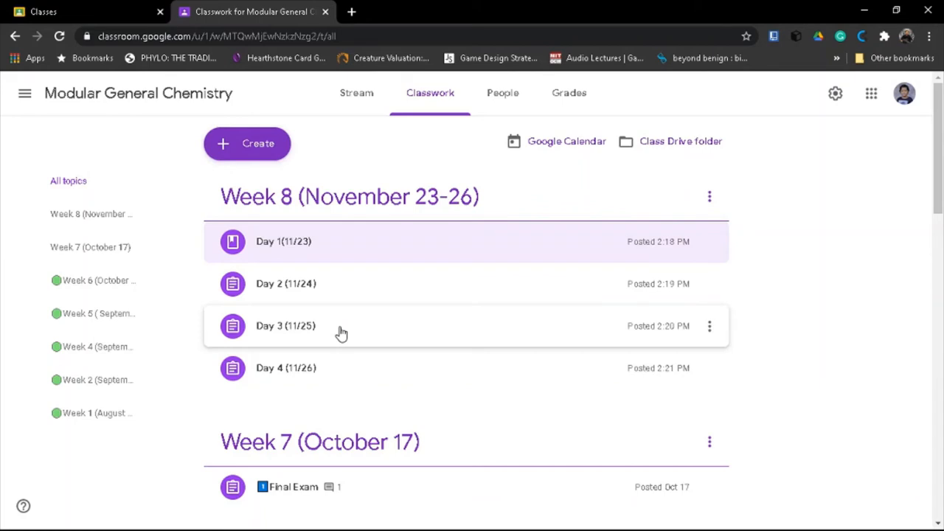
mouse_move(295, 241)
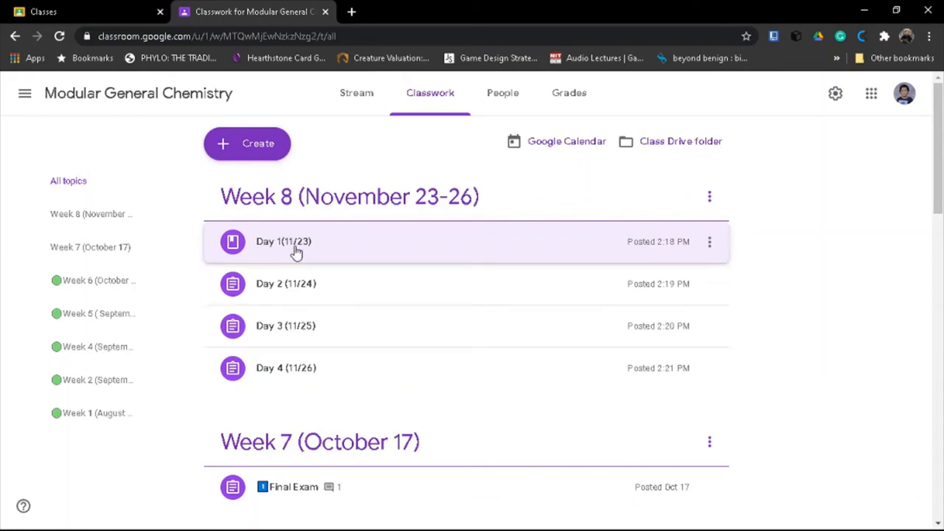
mouse_move(453, 283)
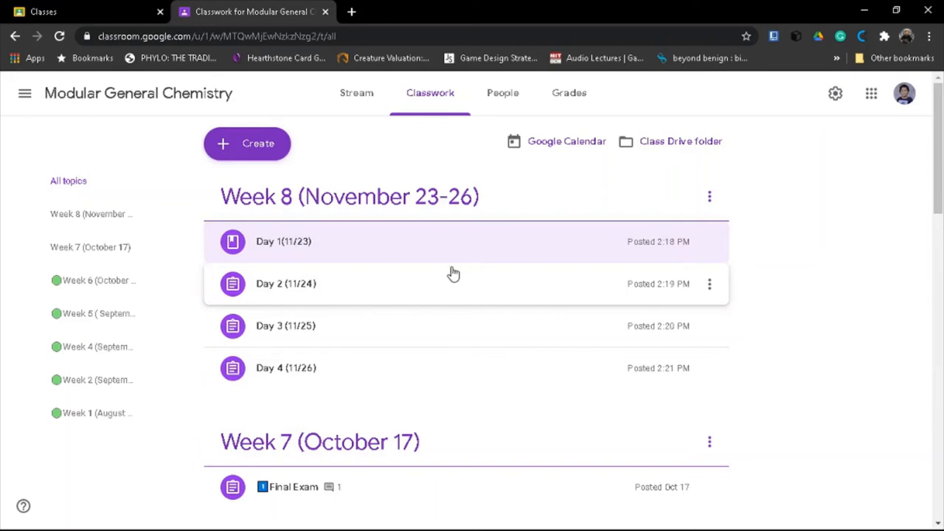
mouse_move(450, 351)
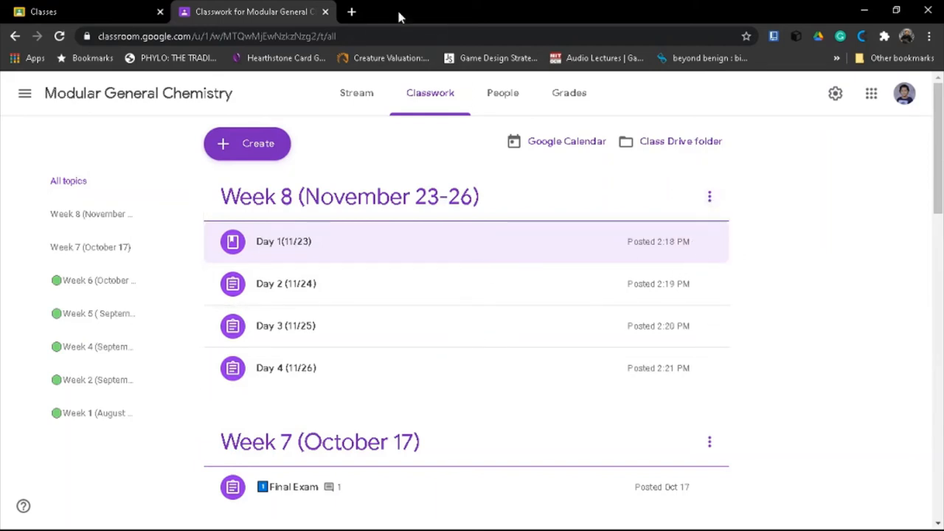
Search 'emojicopy' in a new tab and load the EmojiCopy site from the results
left_click(351, 11)
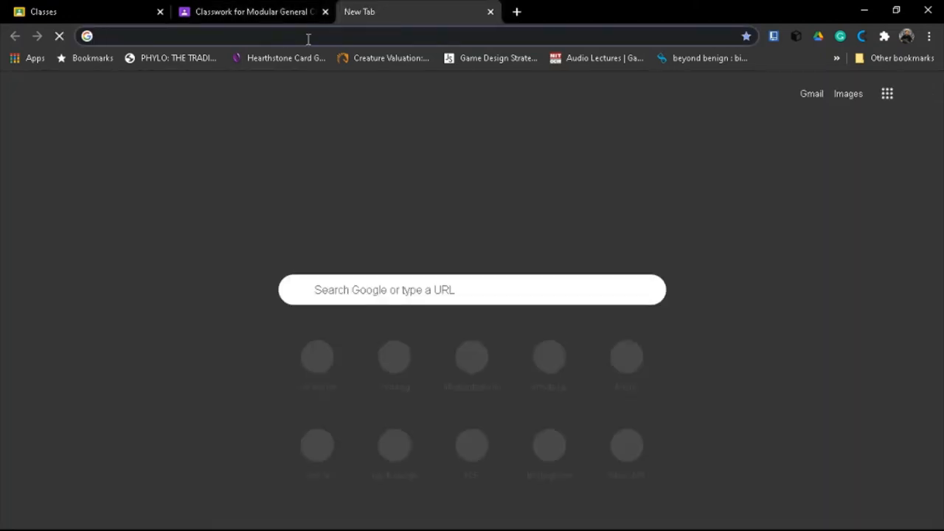
type("emo")
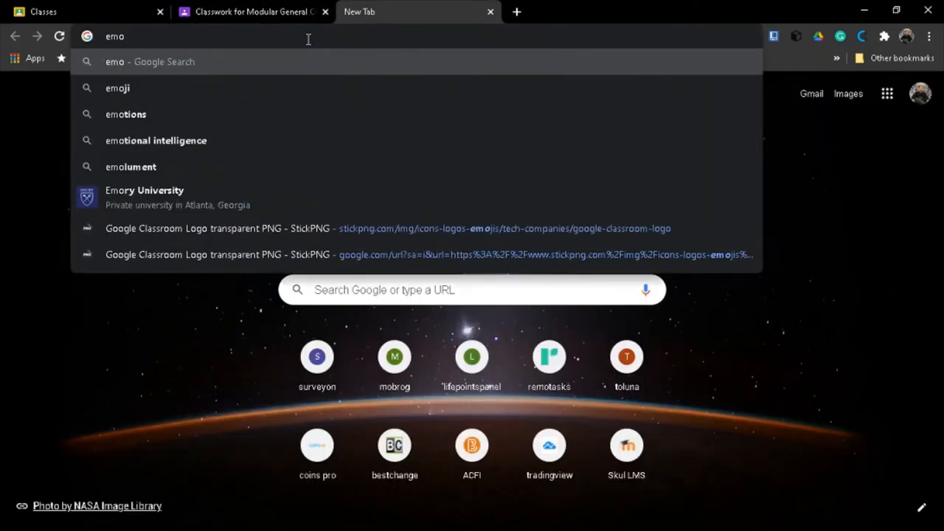
type("jicopy")
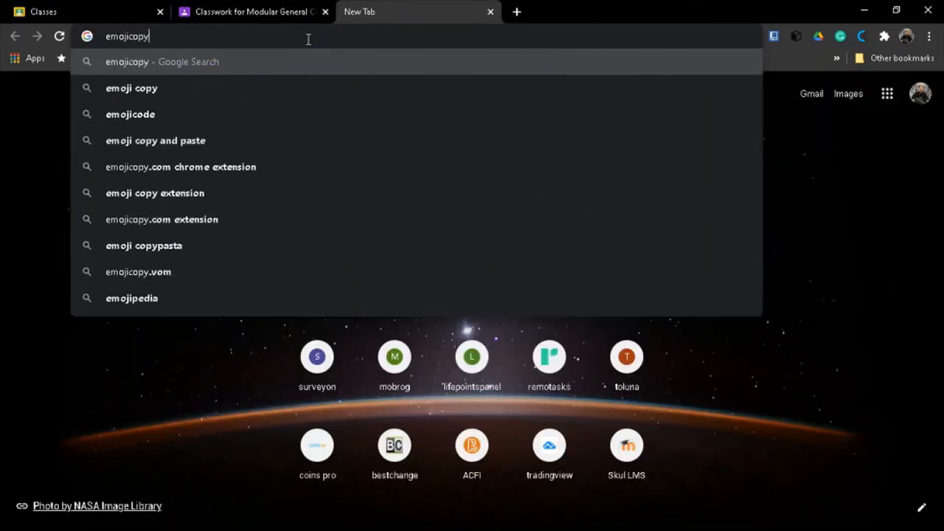
key("Return")
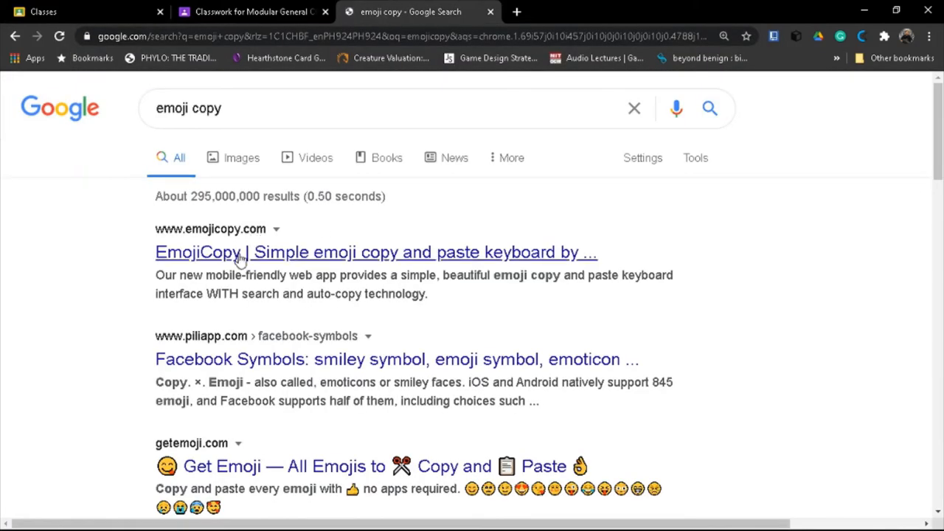
left_click(251, 12)
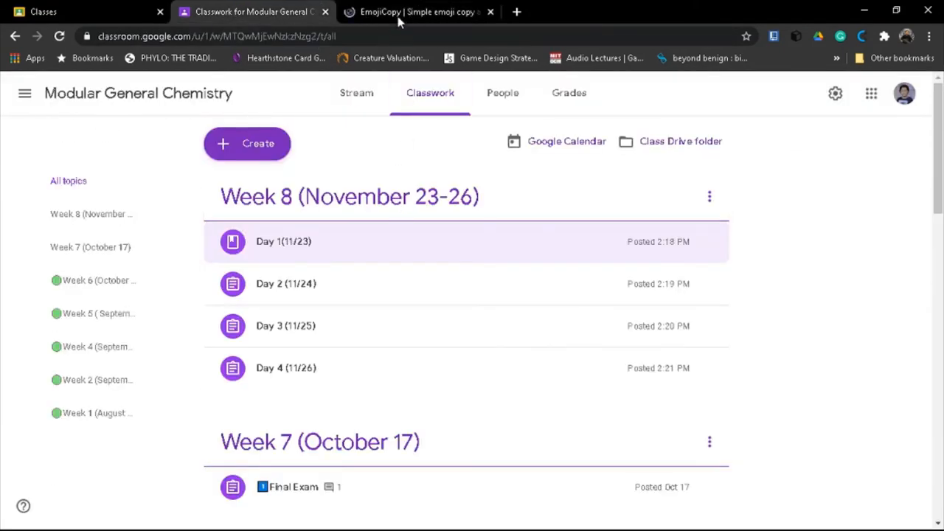
Copy the keycap 1 emoji from EmojiCopy's Symbols section
left_click(420, 12)
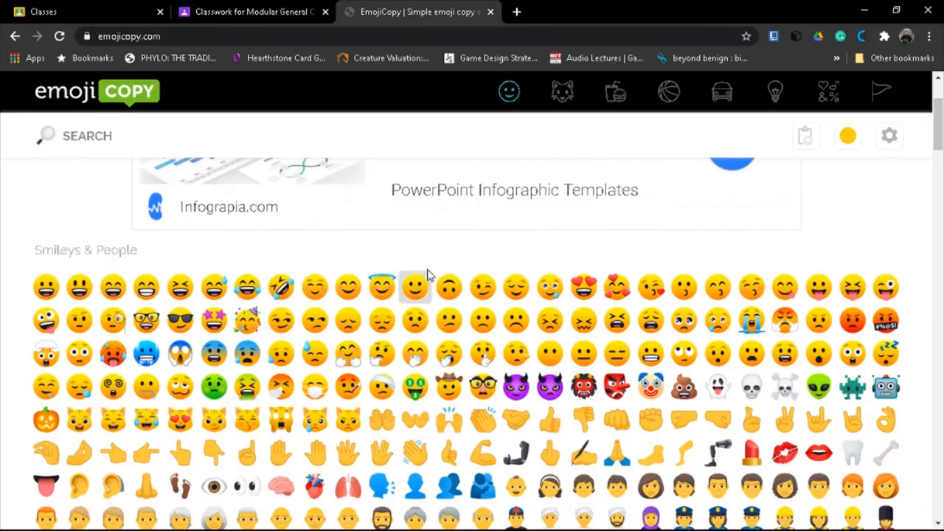
scroll("down", 3)
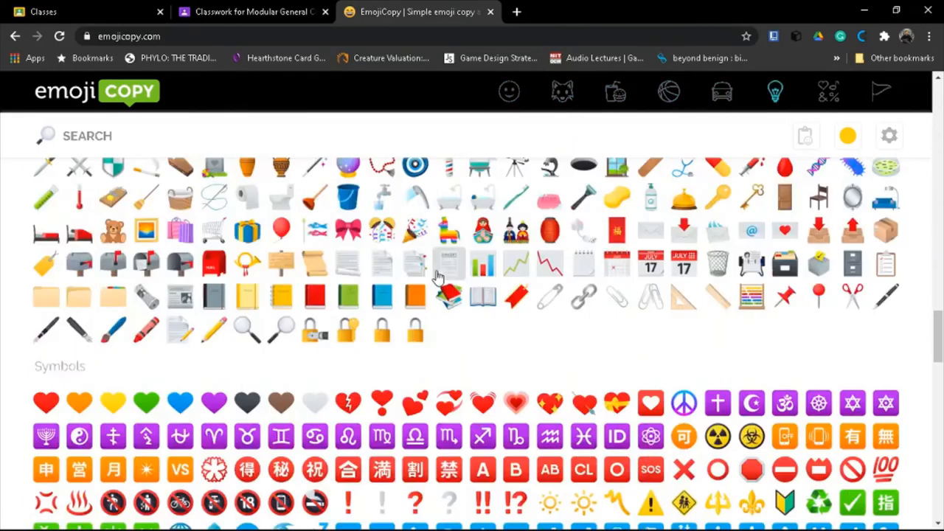
scroll("down", 3)
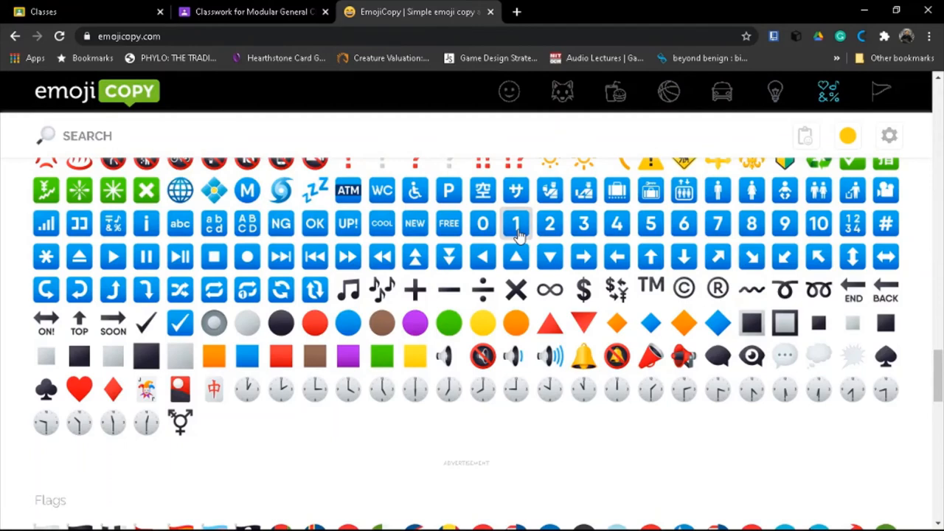
left_click(516, 223)
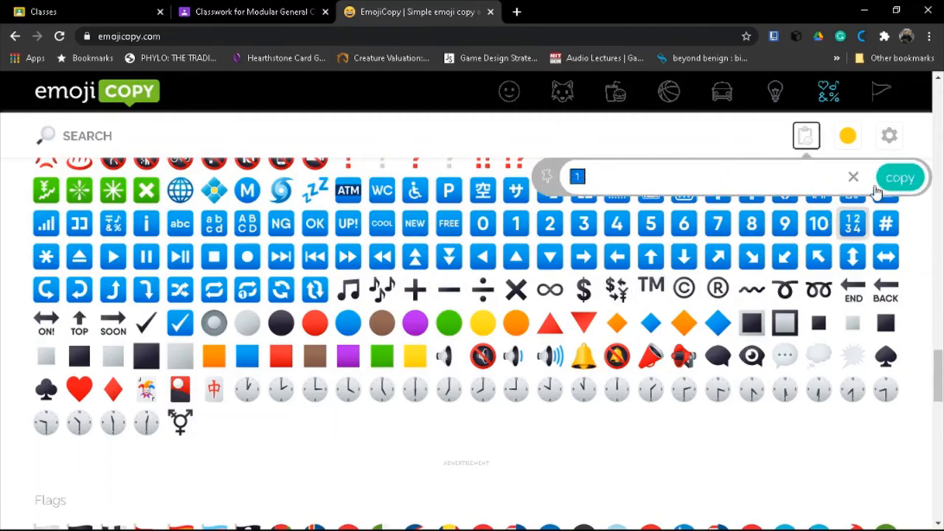
Edit the Day 1 (11/23) post so its title starts with the keycap 1 emoji and save
left_click(251, 12)
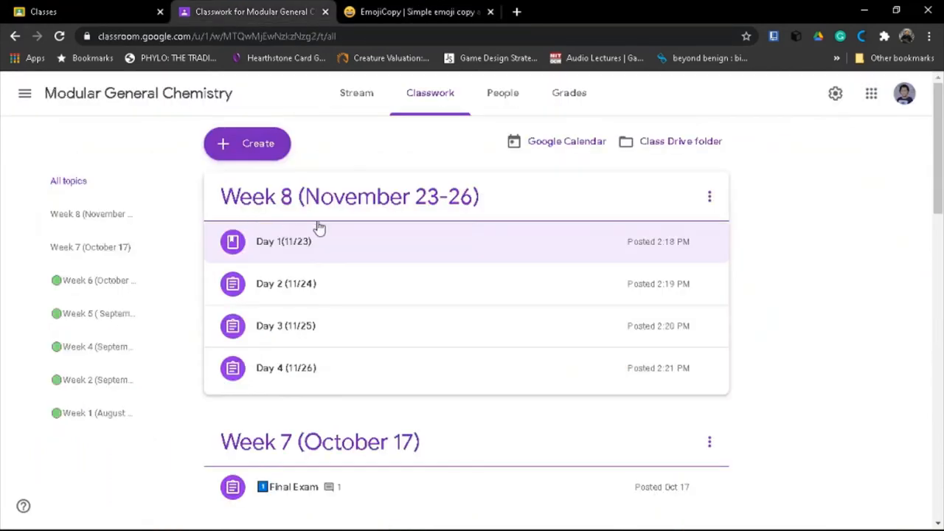
left_click(709, 241)
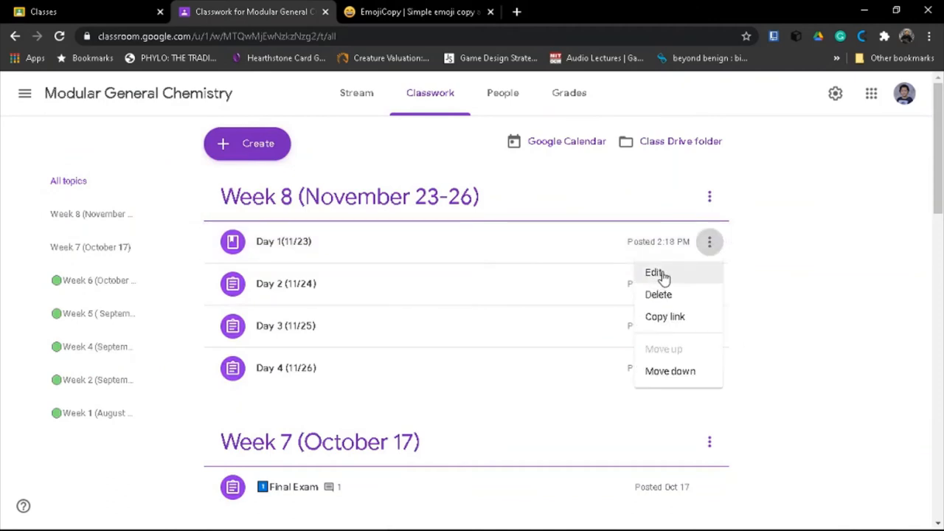
left_click(654, 272)
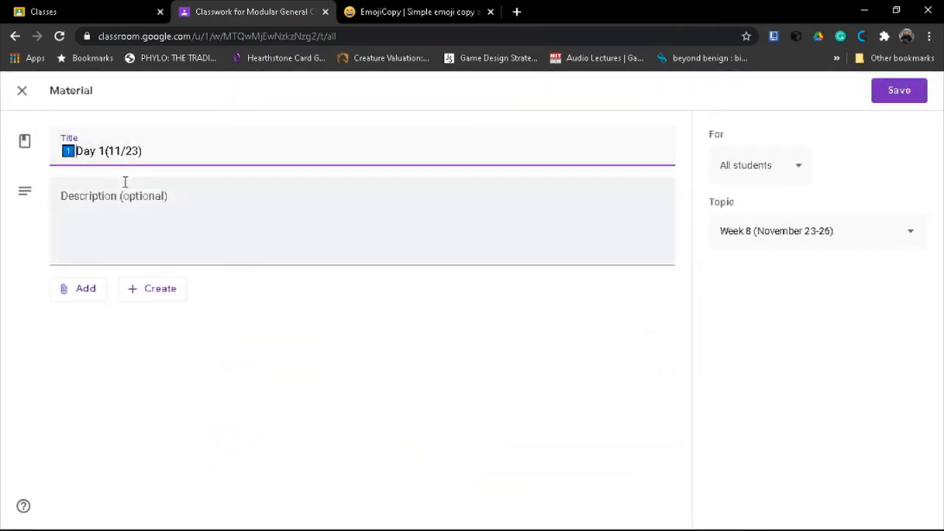
left_click(899, 90)
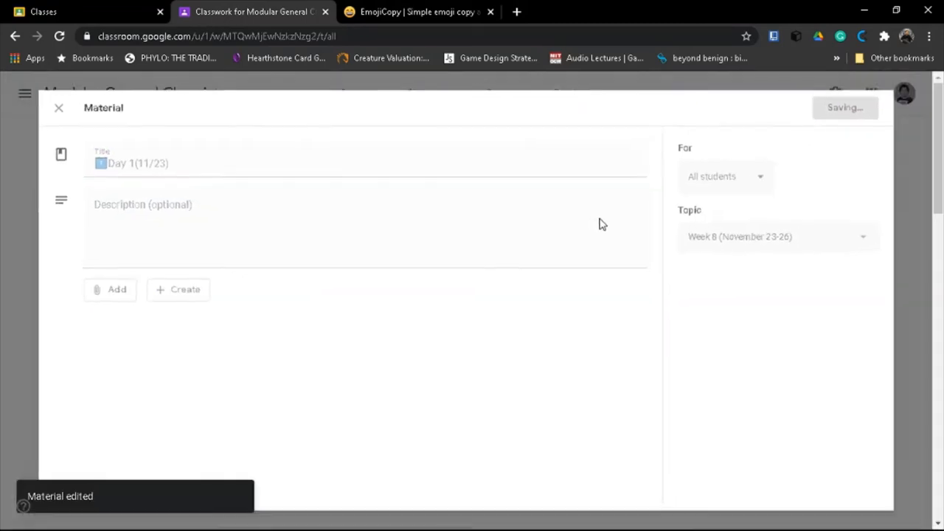
left_click(58, 108)
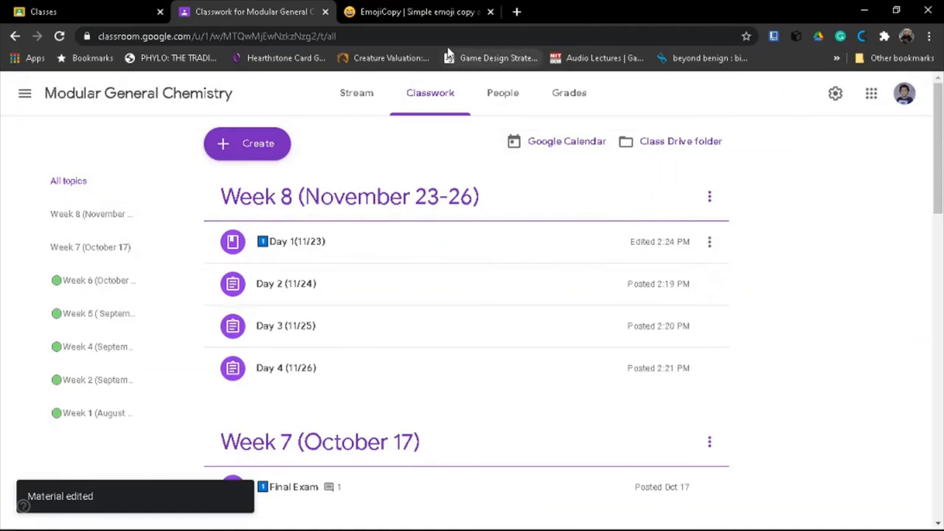
Copy the keycap 2 emoji and save it at the start of the Day 2 post title
left_click(419, 11)
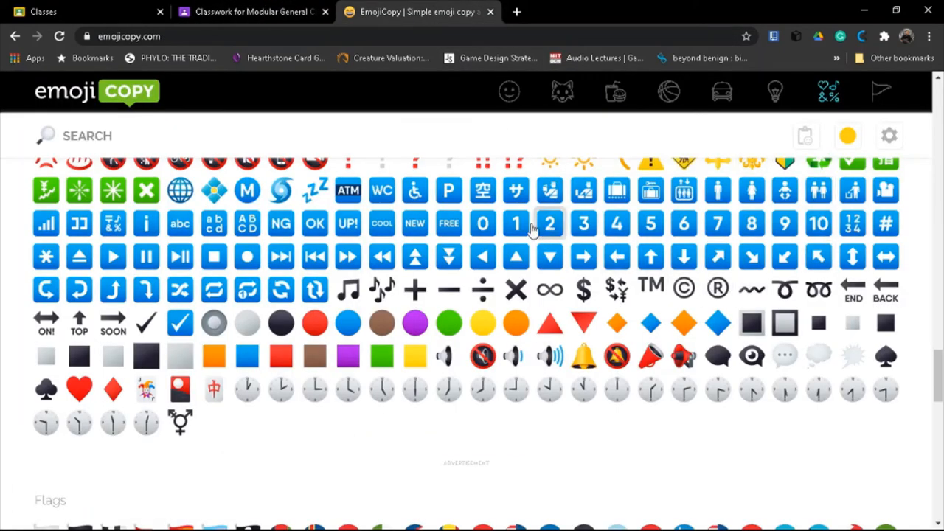
left_click(549, 223)
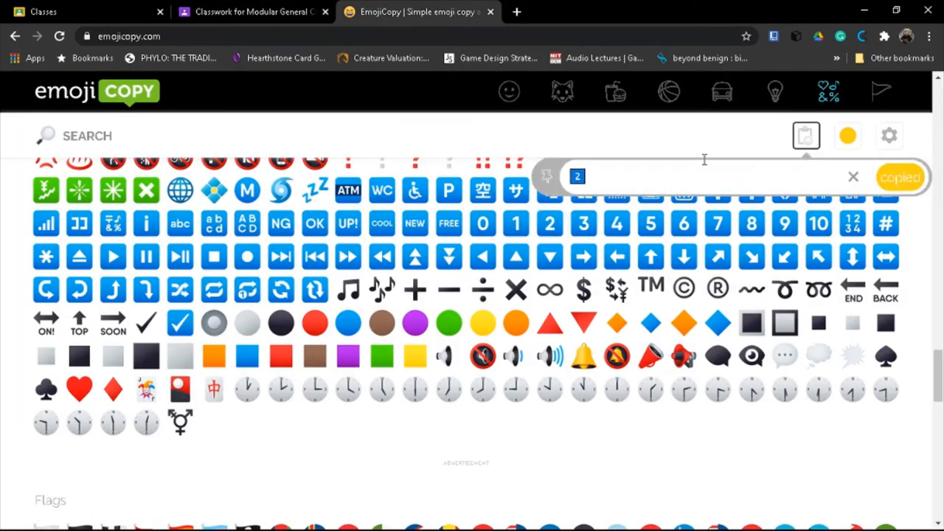
left_click(251, 12)
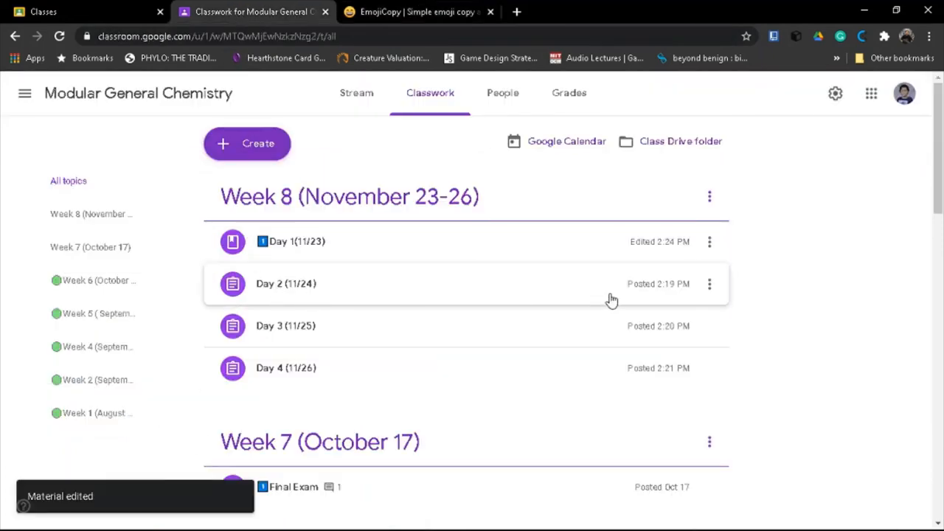
left_click(708, 283)
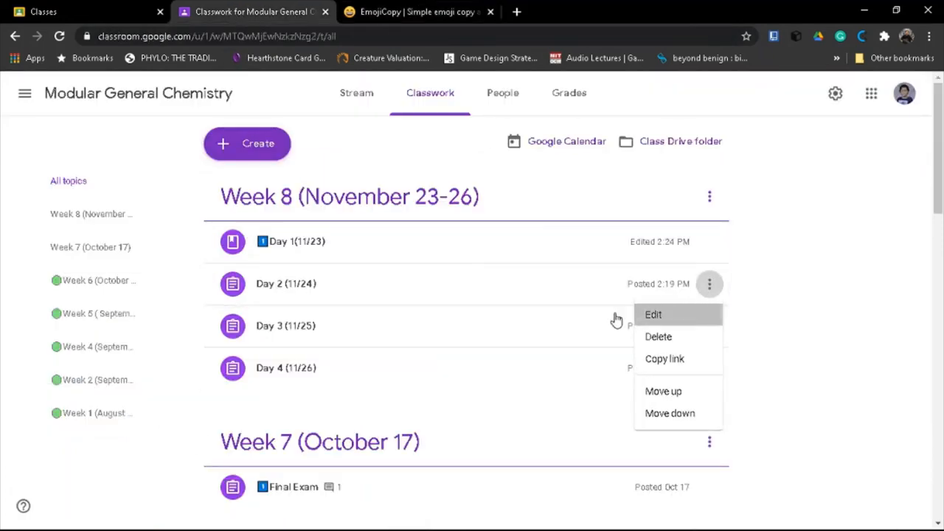
left_click(653, 314)
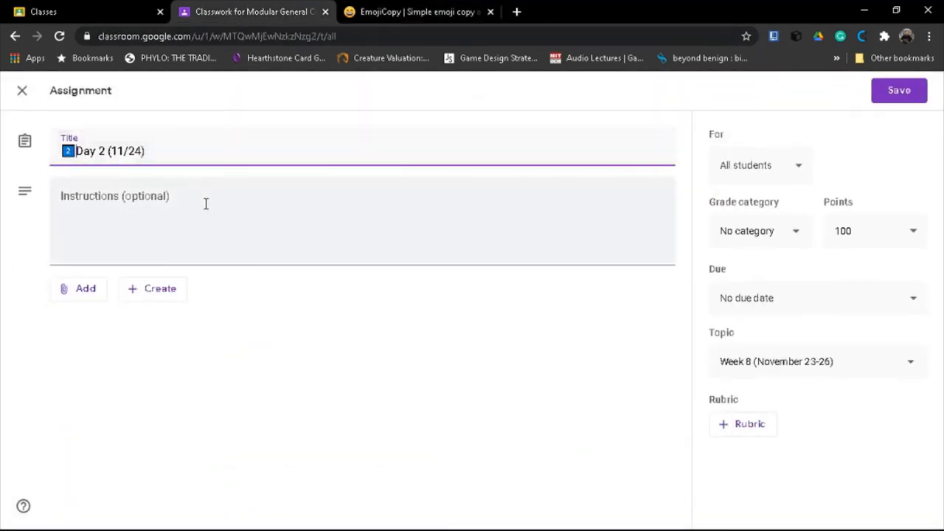
left_click(898, 90)
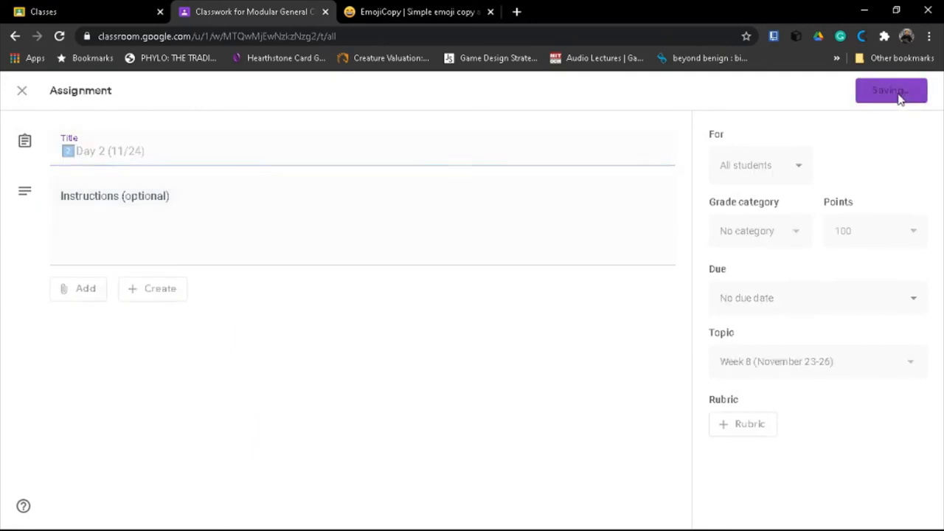
left_click(890, 90)
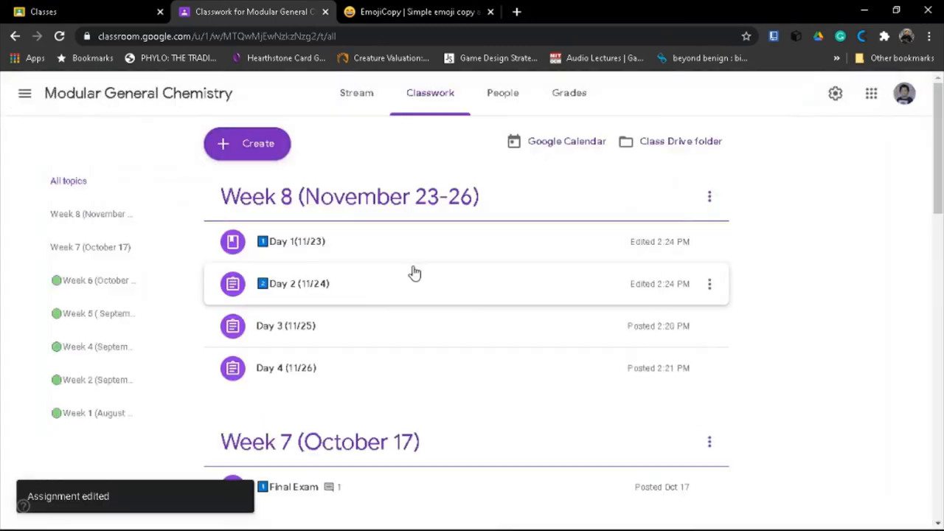
mouse_move(716, 332)
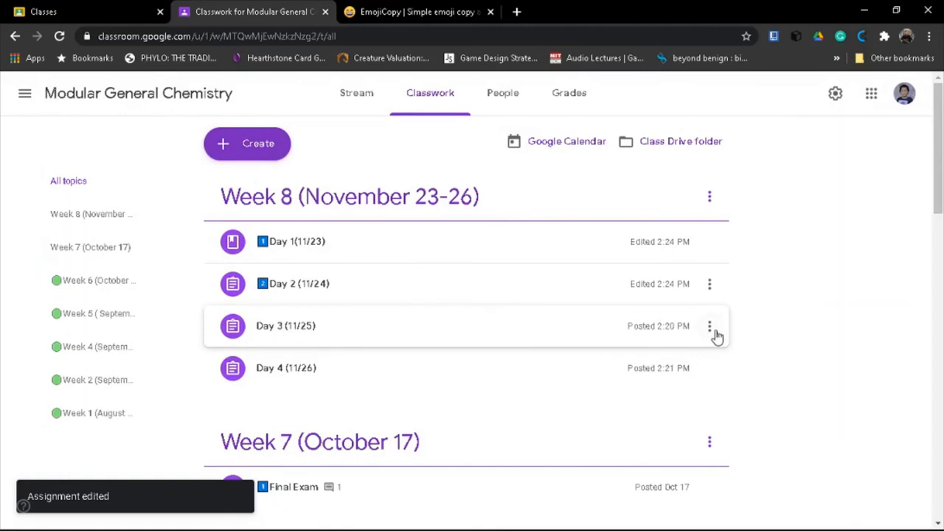
Copy the keycap 3 emoji and save it at the start of the Day 3 (11/25) post title
left_click(708, 326)
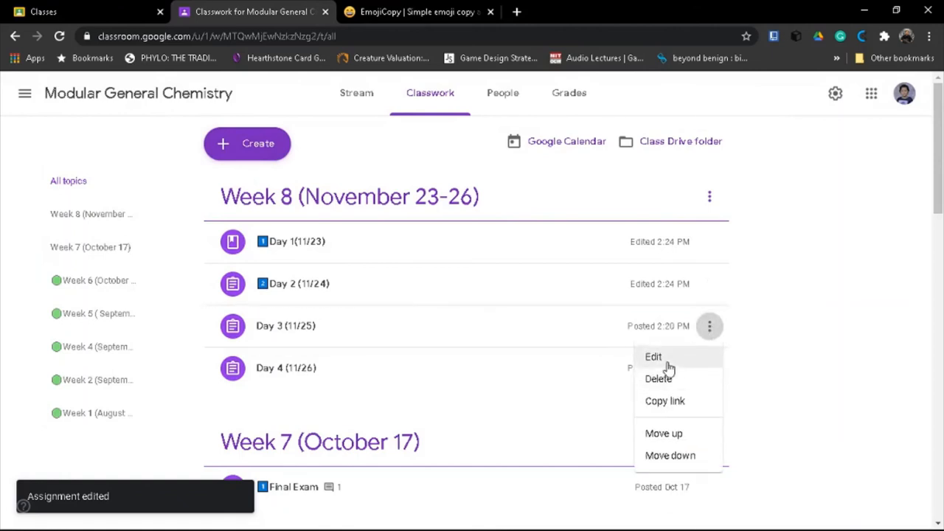
left_click(652, 357)
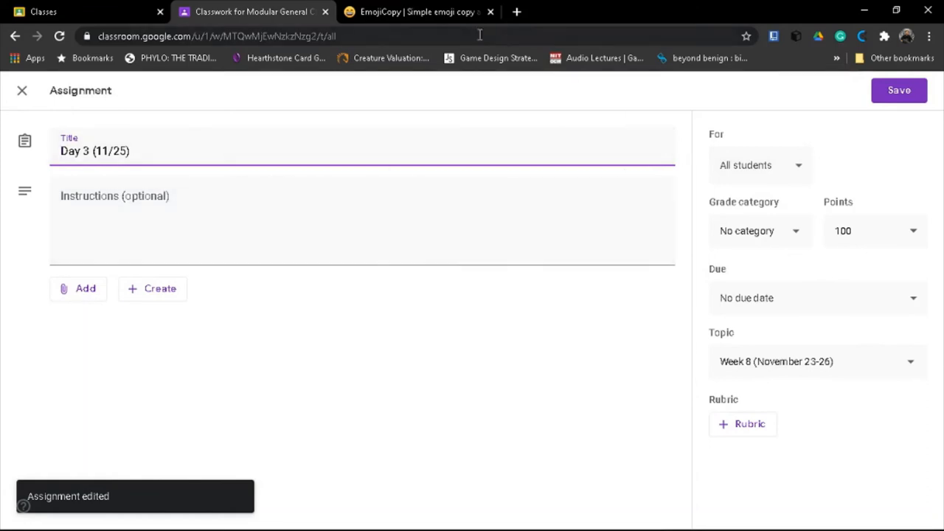
left_click(419, 12)
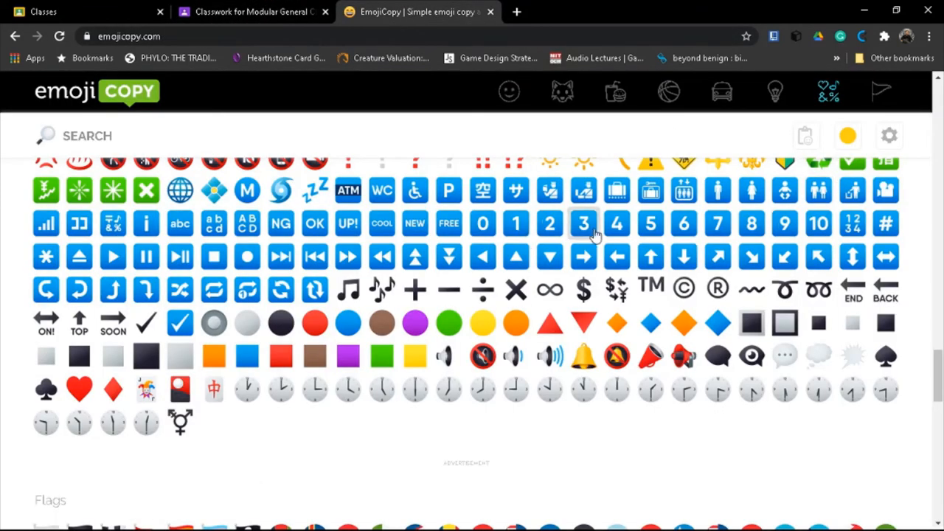
left_click(582, 223)
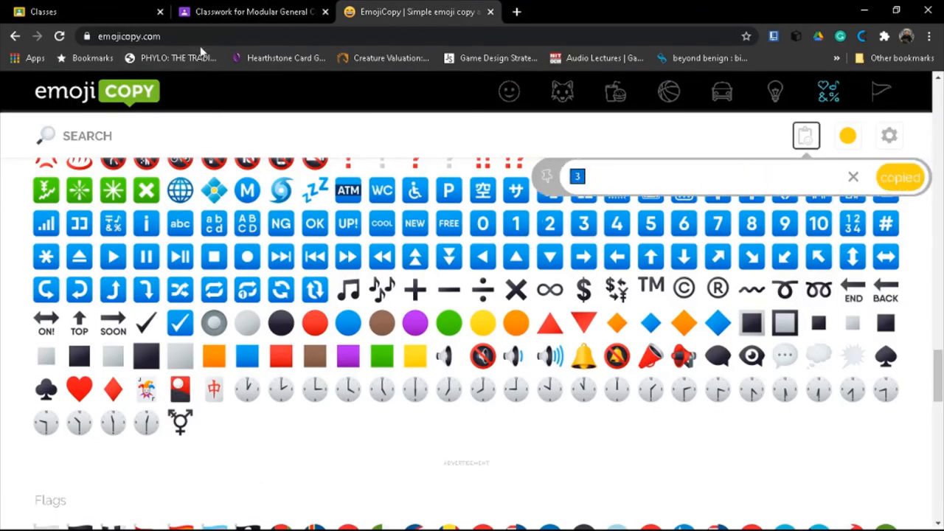
left_click(251, 11)
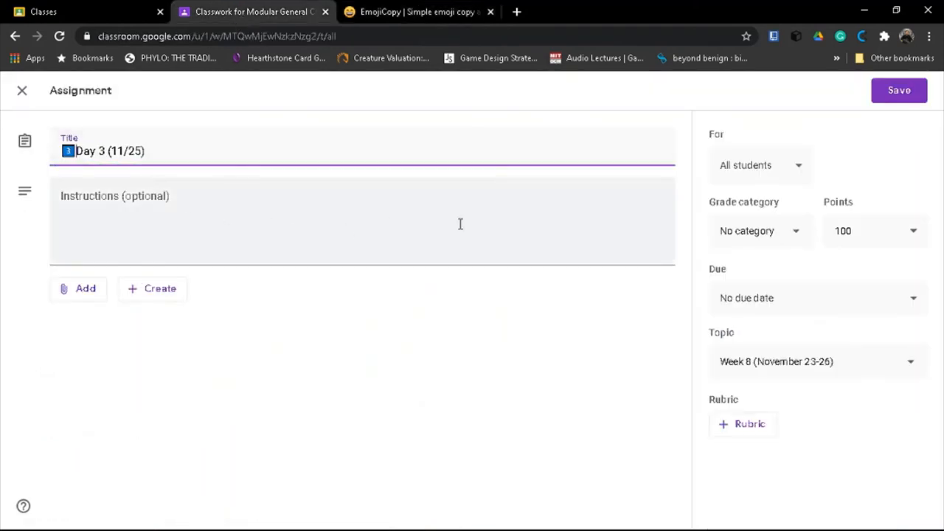
left_click(899, 90)
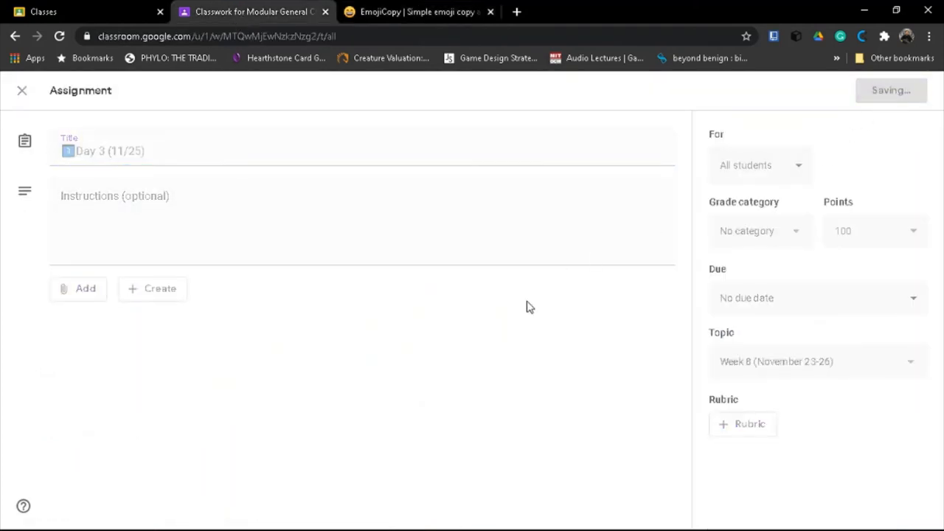
left_click(22, 90)
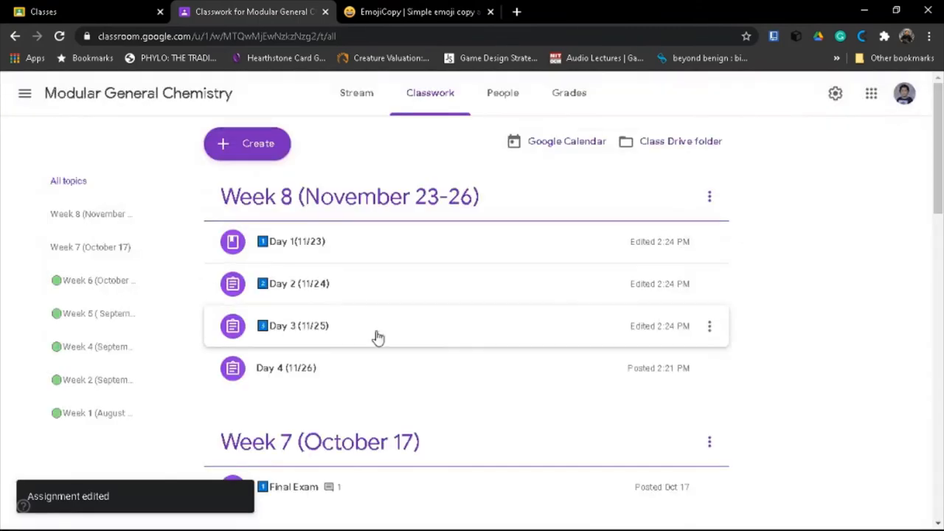
Save the keycap 4 emoji at the start of the Day 4 (11/26) post title
left_click(708, 368)
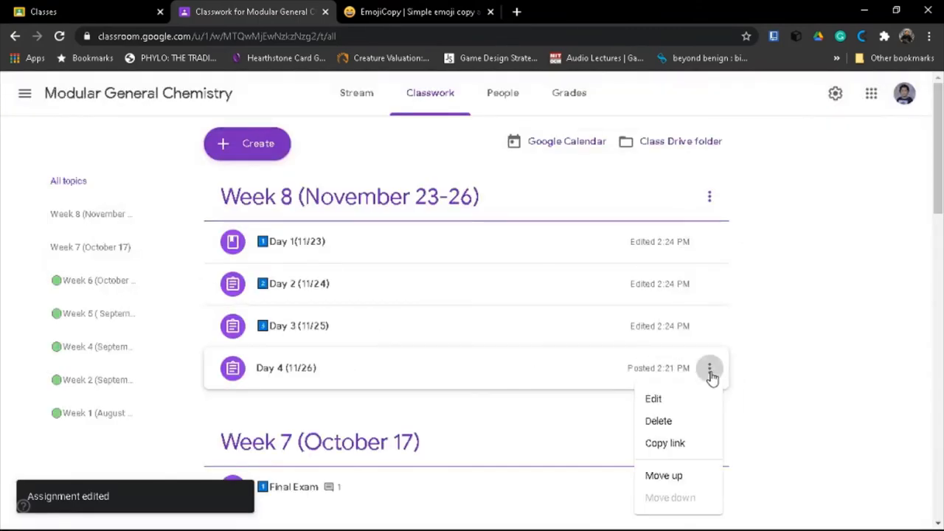
left_click(418, 12)
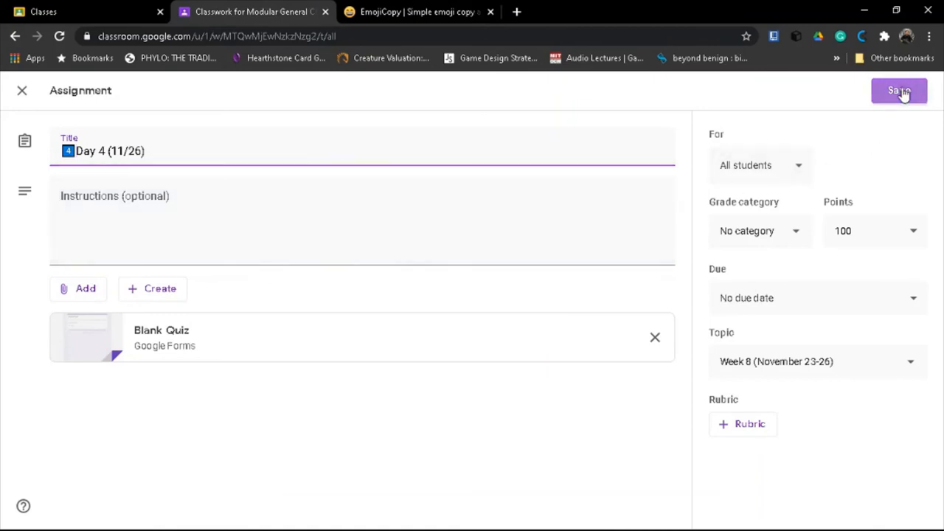
left_click(898, 90)
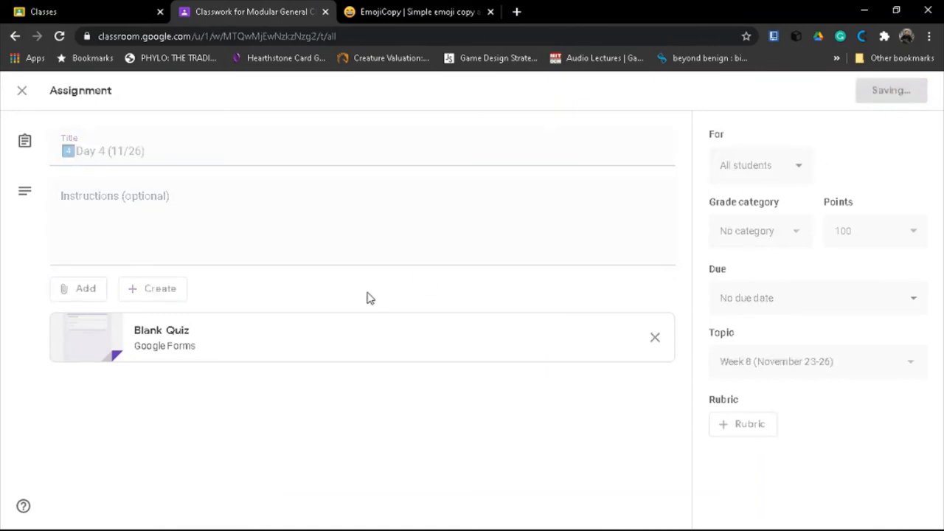
left_click(21, 90)
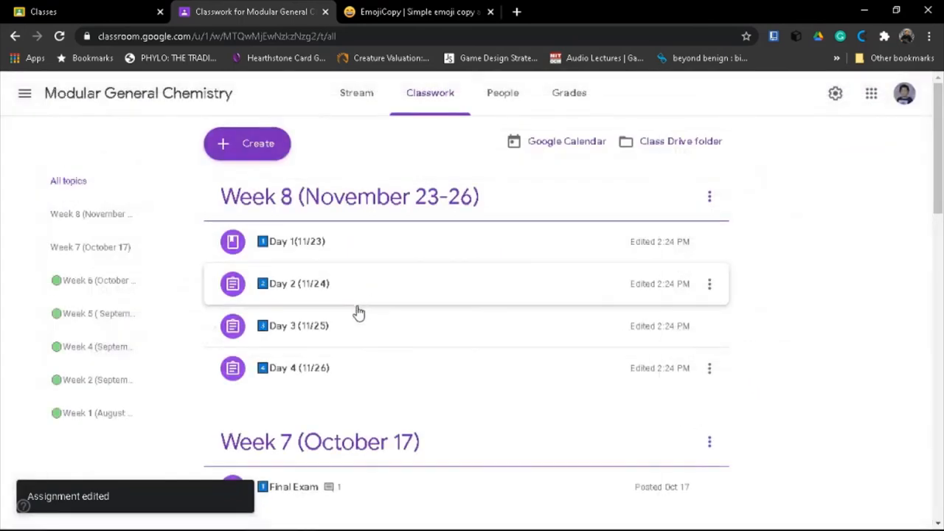
mouse_move(421, 308)
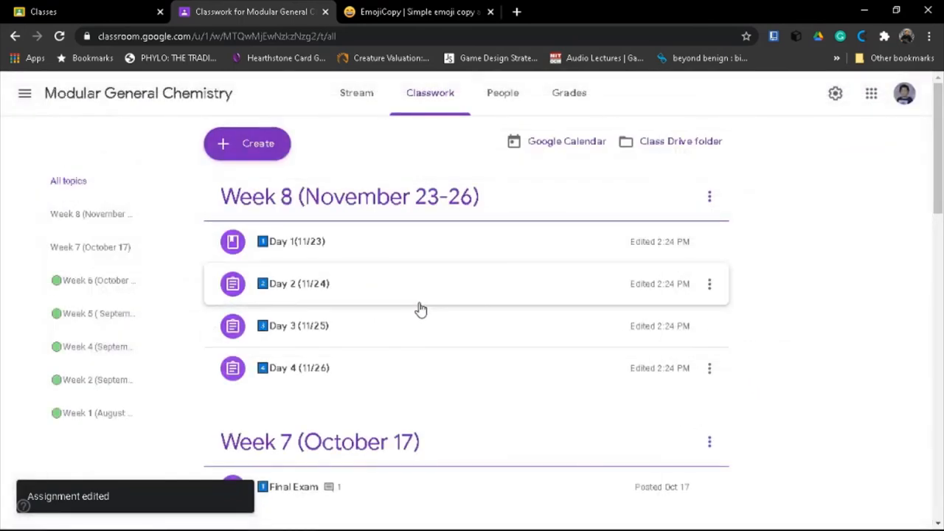
scroll("down", 3)
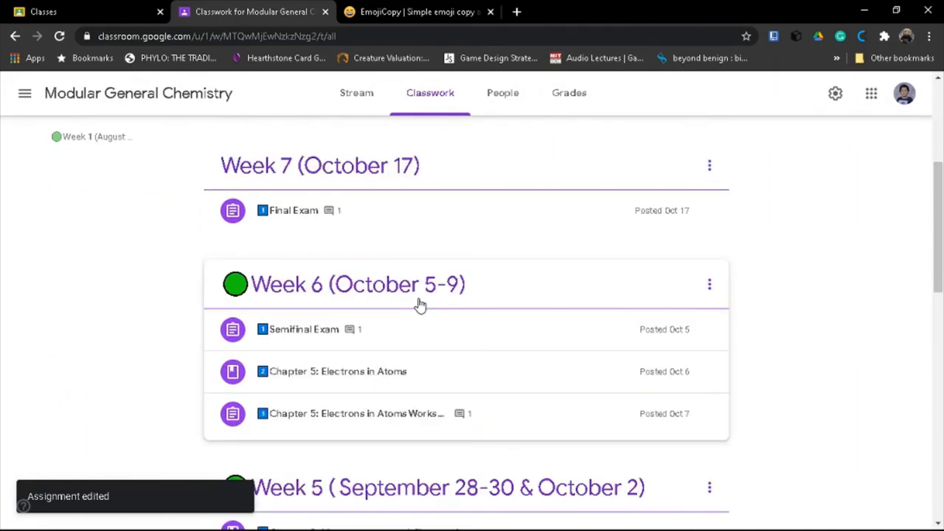
scroll("up", 3)
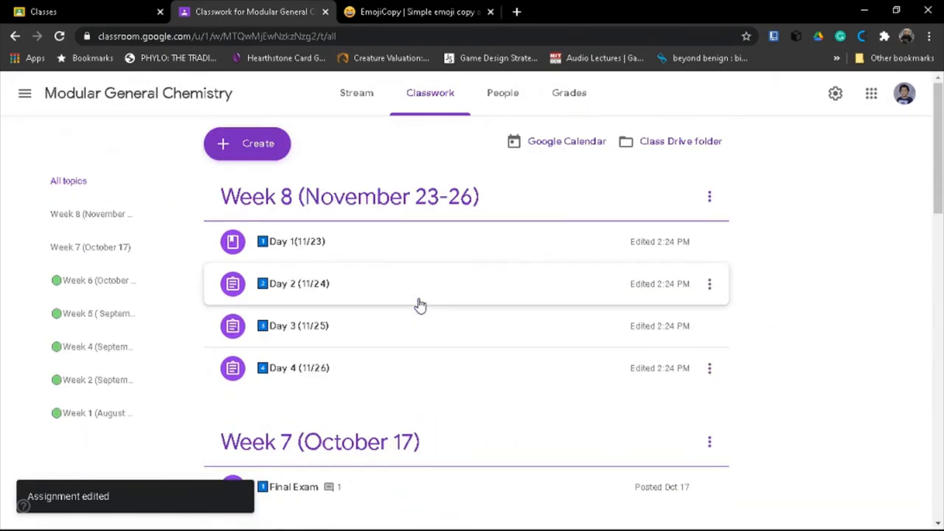
Rename the Week 8 (November 23-26) topic to begin with the green circle emoji from EmojiCopy
left_click(709, 196)
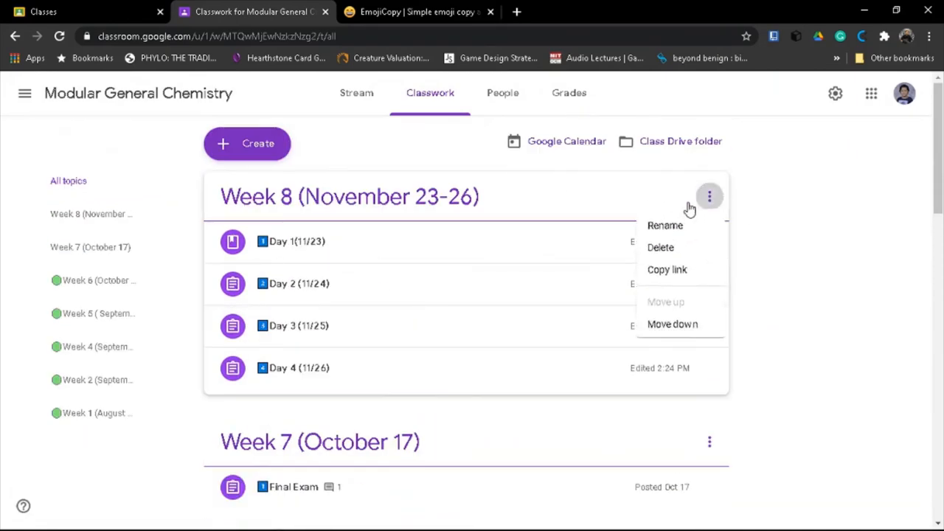
left_click(665, 225)
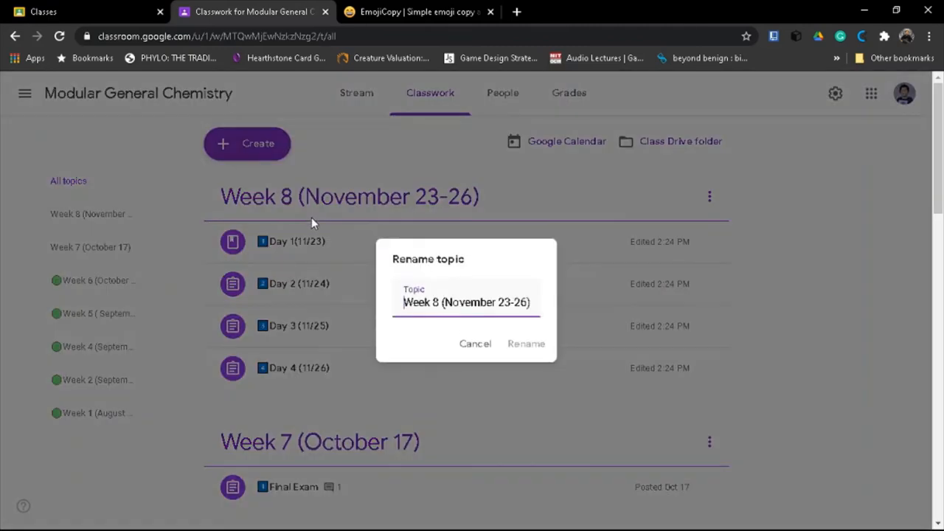
left_click(419, 12)
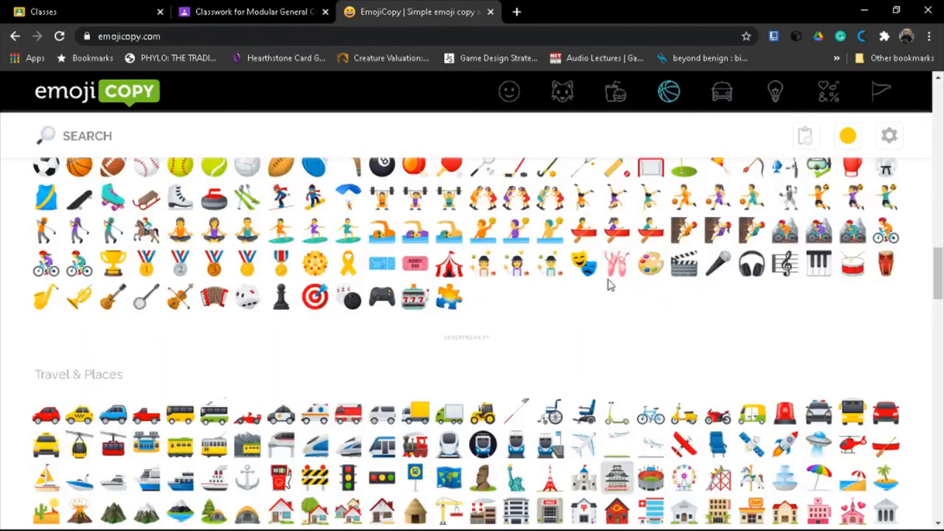
scroll("down", 3)
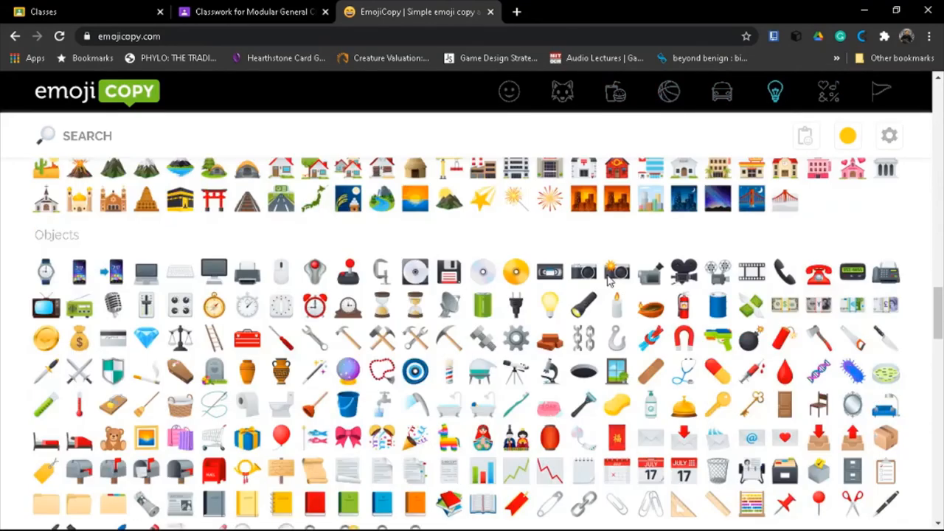
scroll("down", 3)
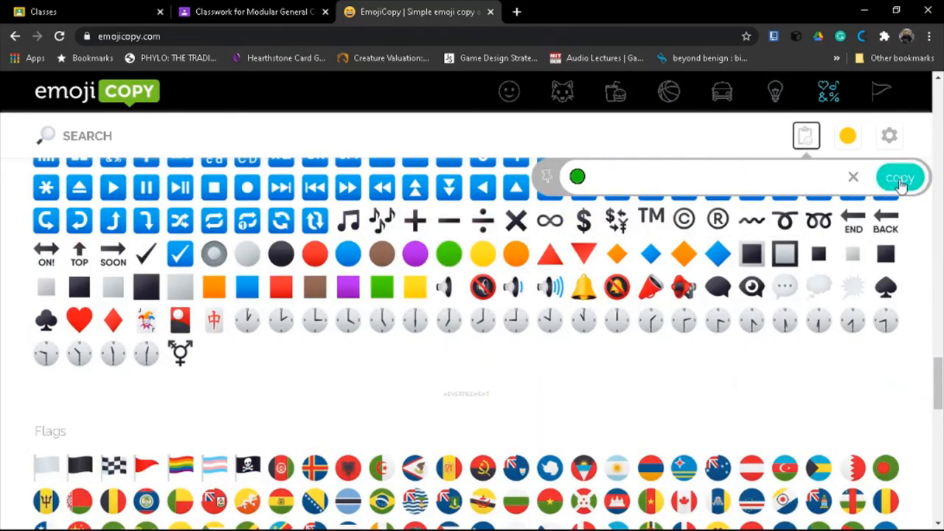
left_click(250, 12)
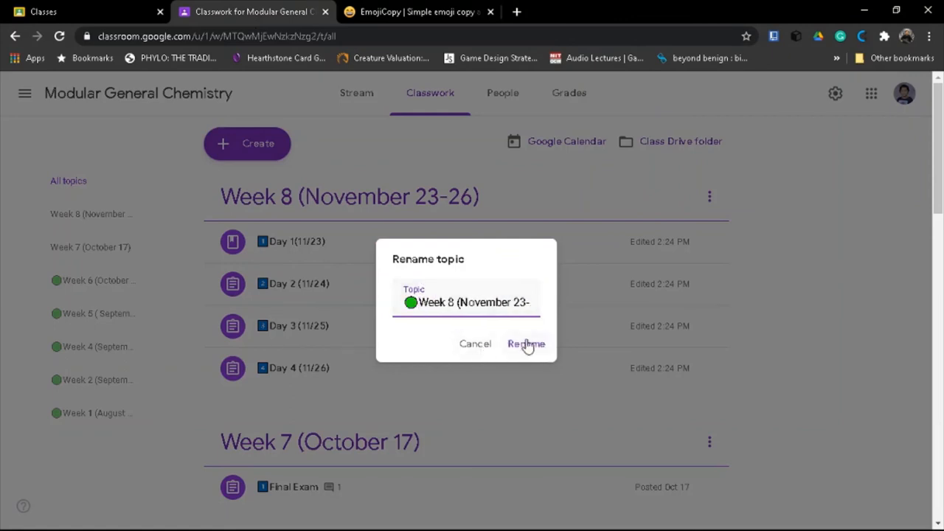
left_click(526, 343)
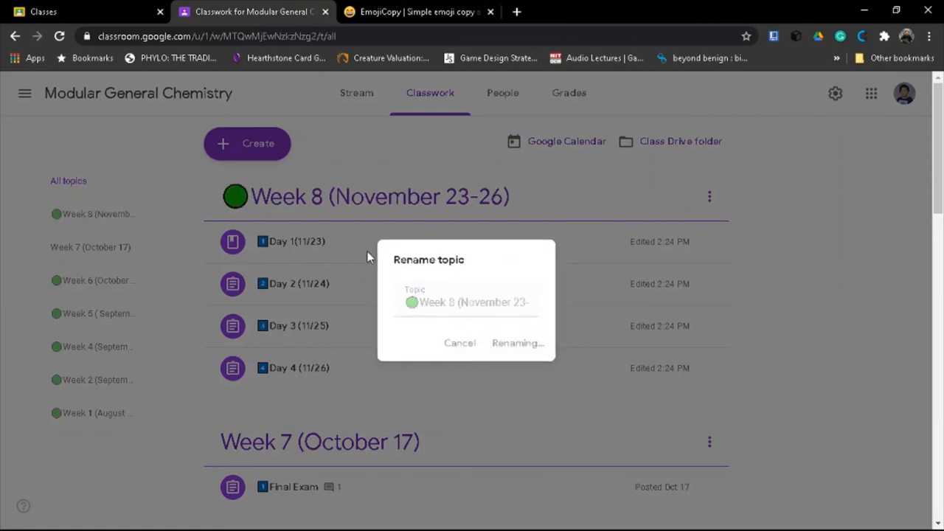
left_click(517, 342)
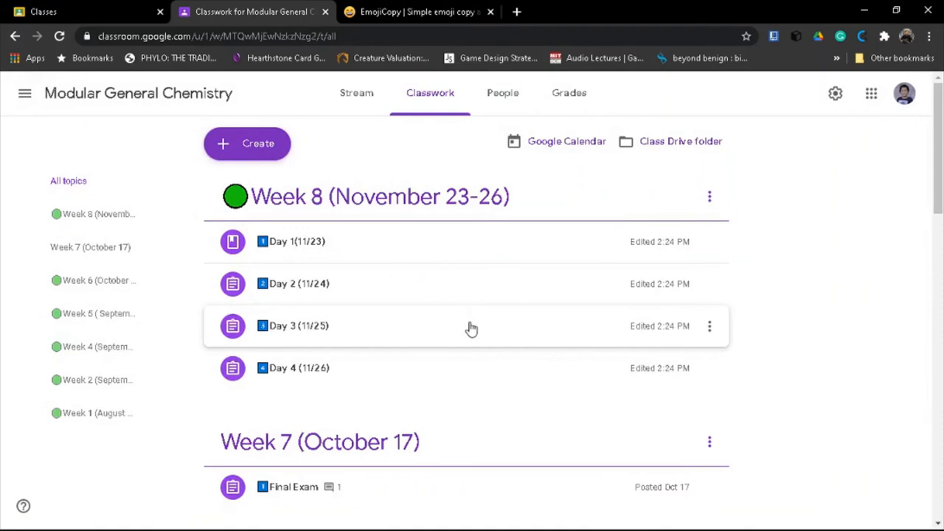